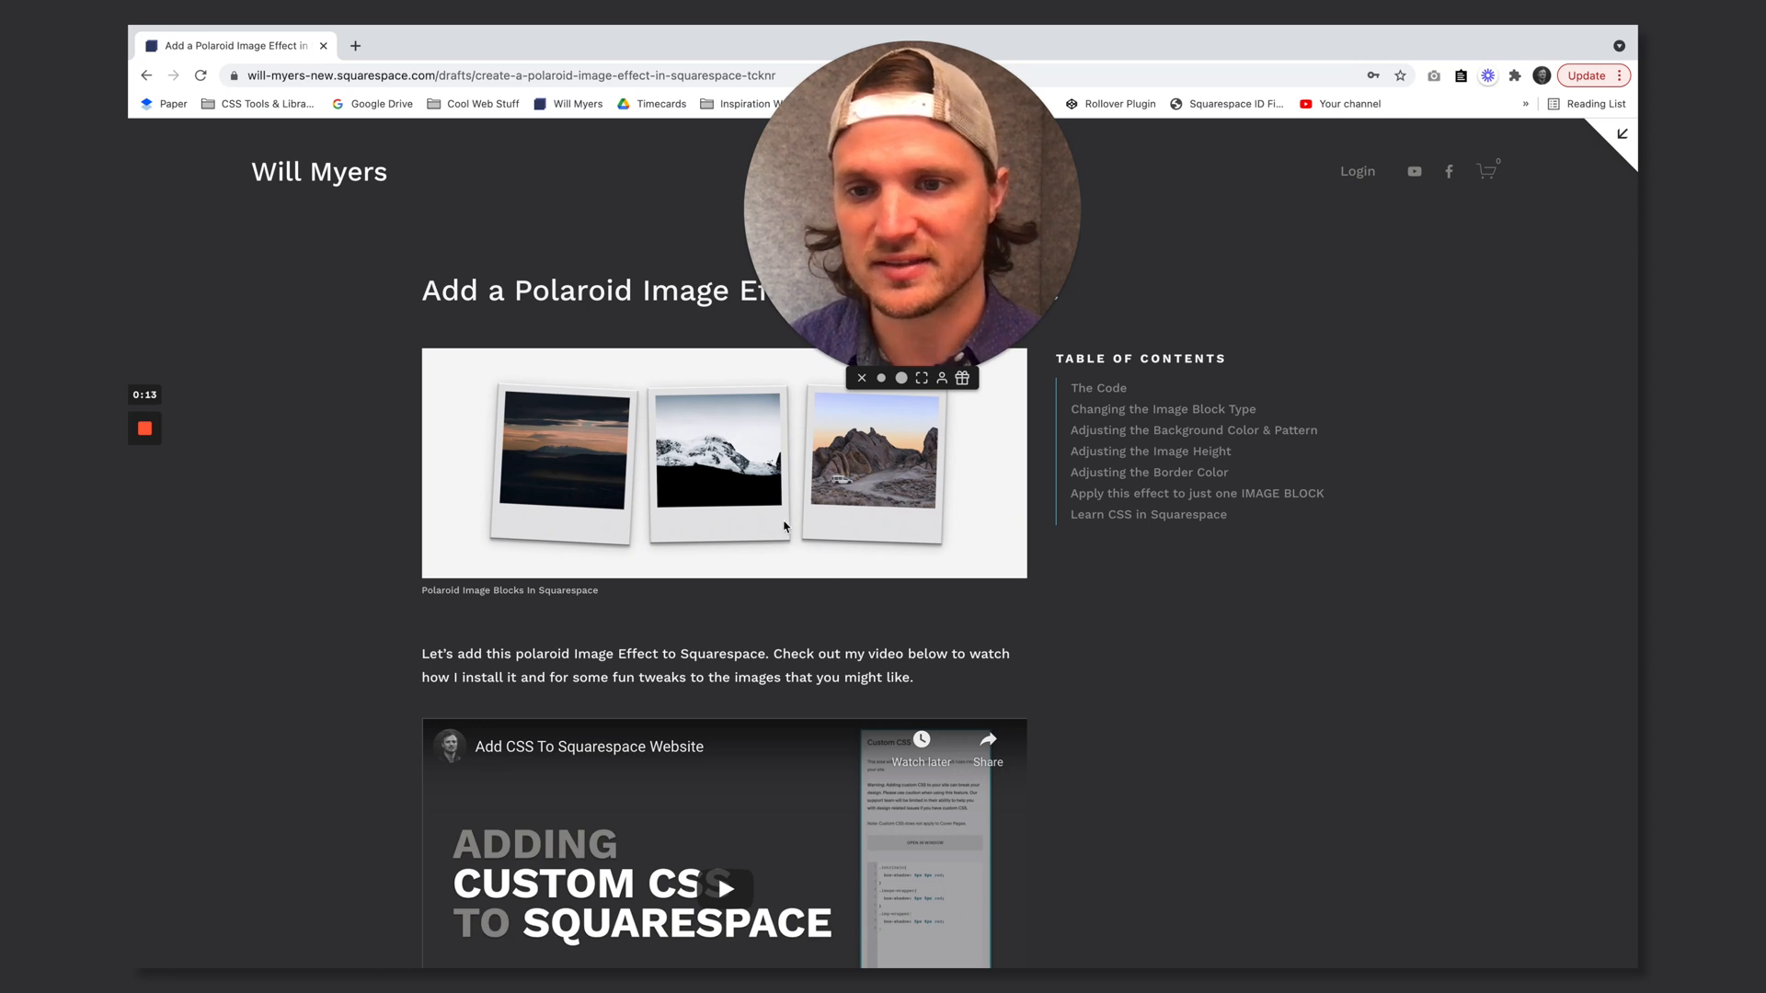
mouse_move(882, 546)
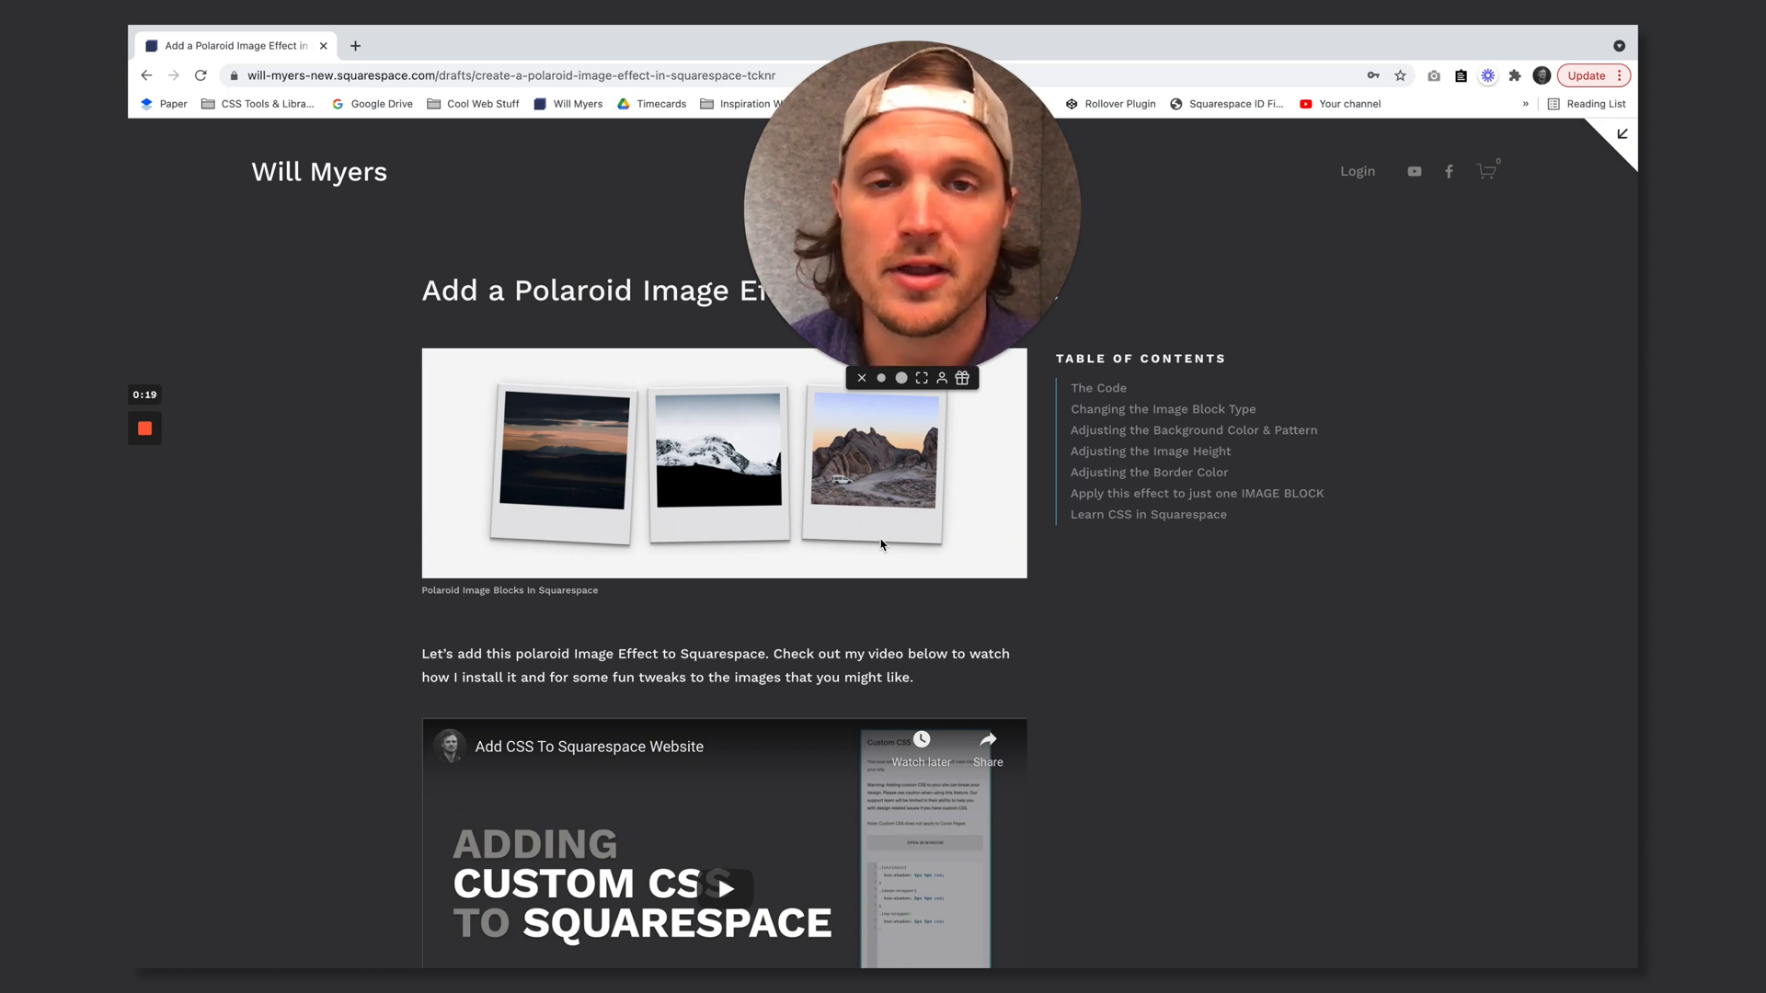
Scroll the Polaroid Image Effect post down to The Code section and select its heading
scroll(down, 3)
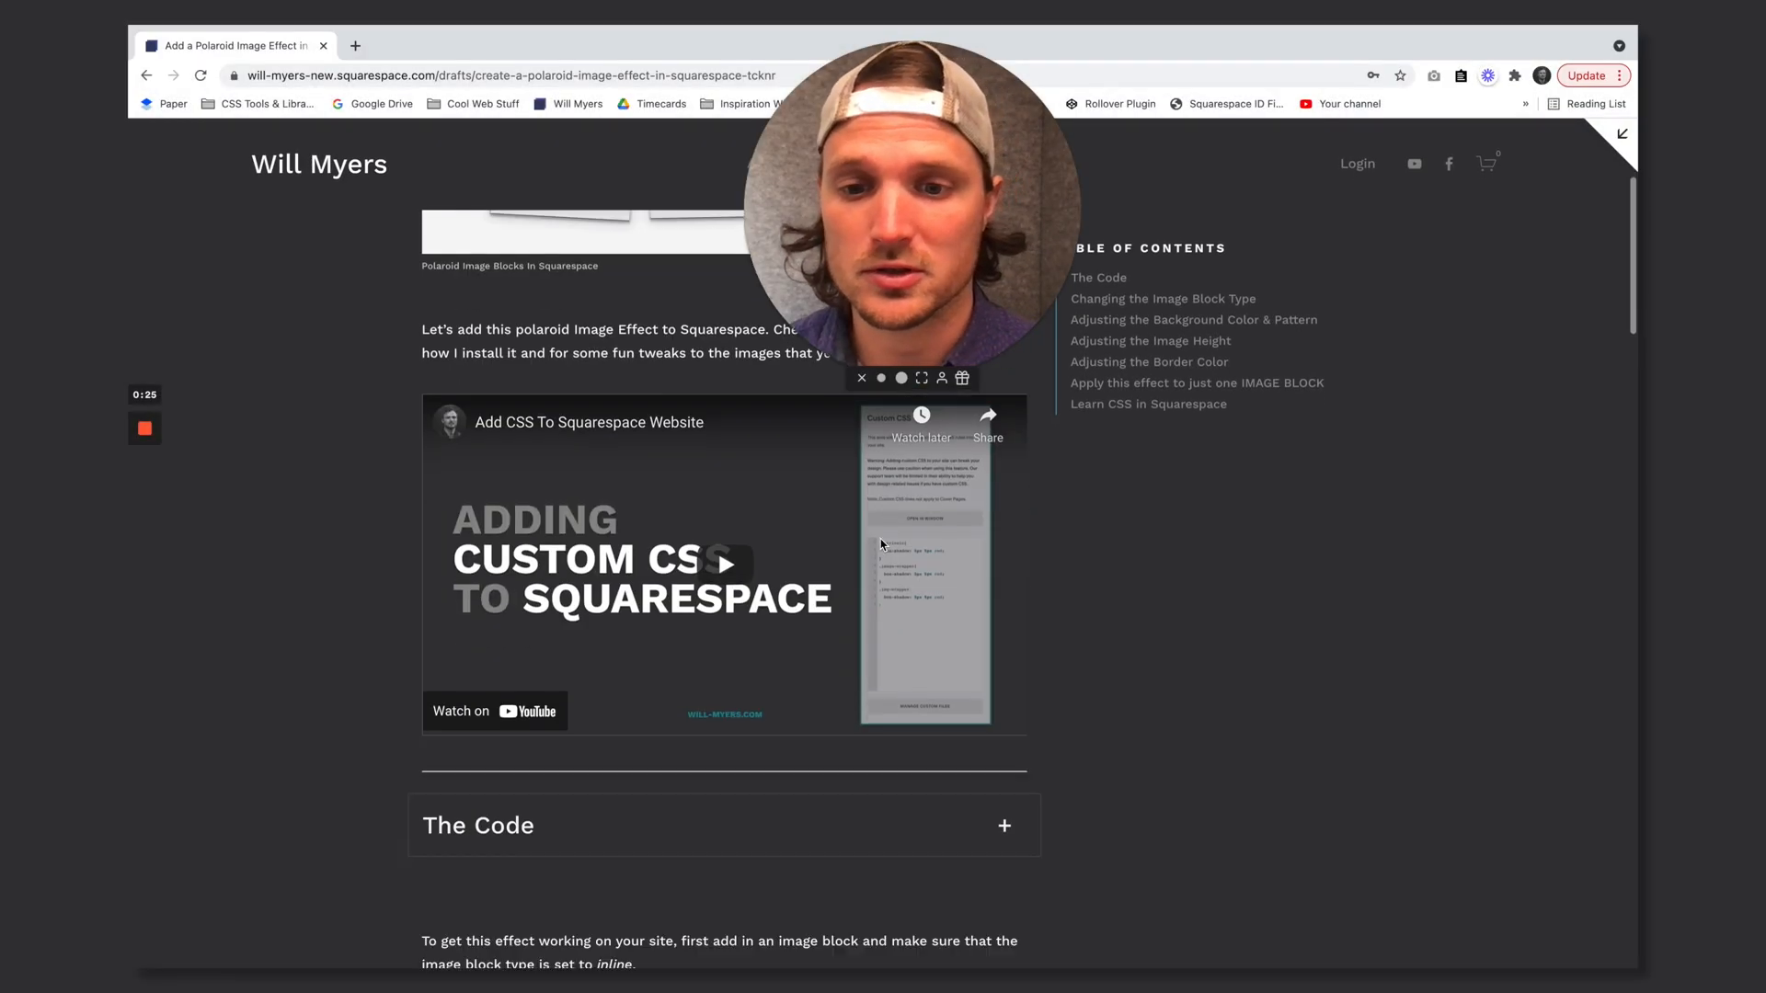
scroll(down, 3)
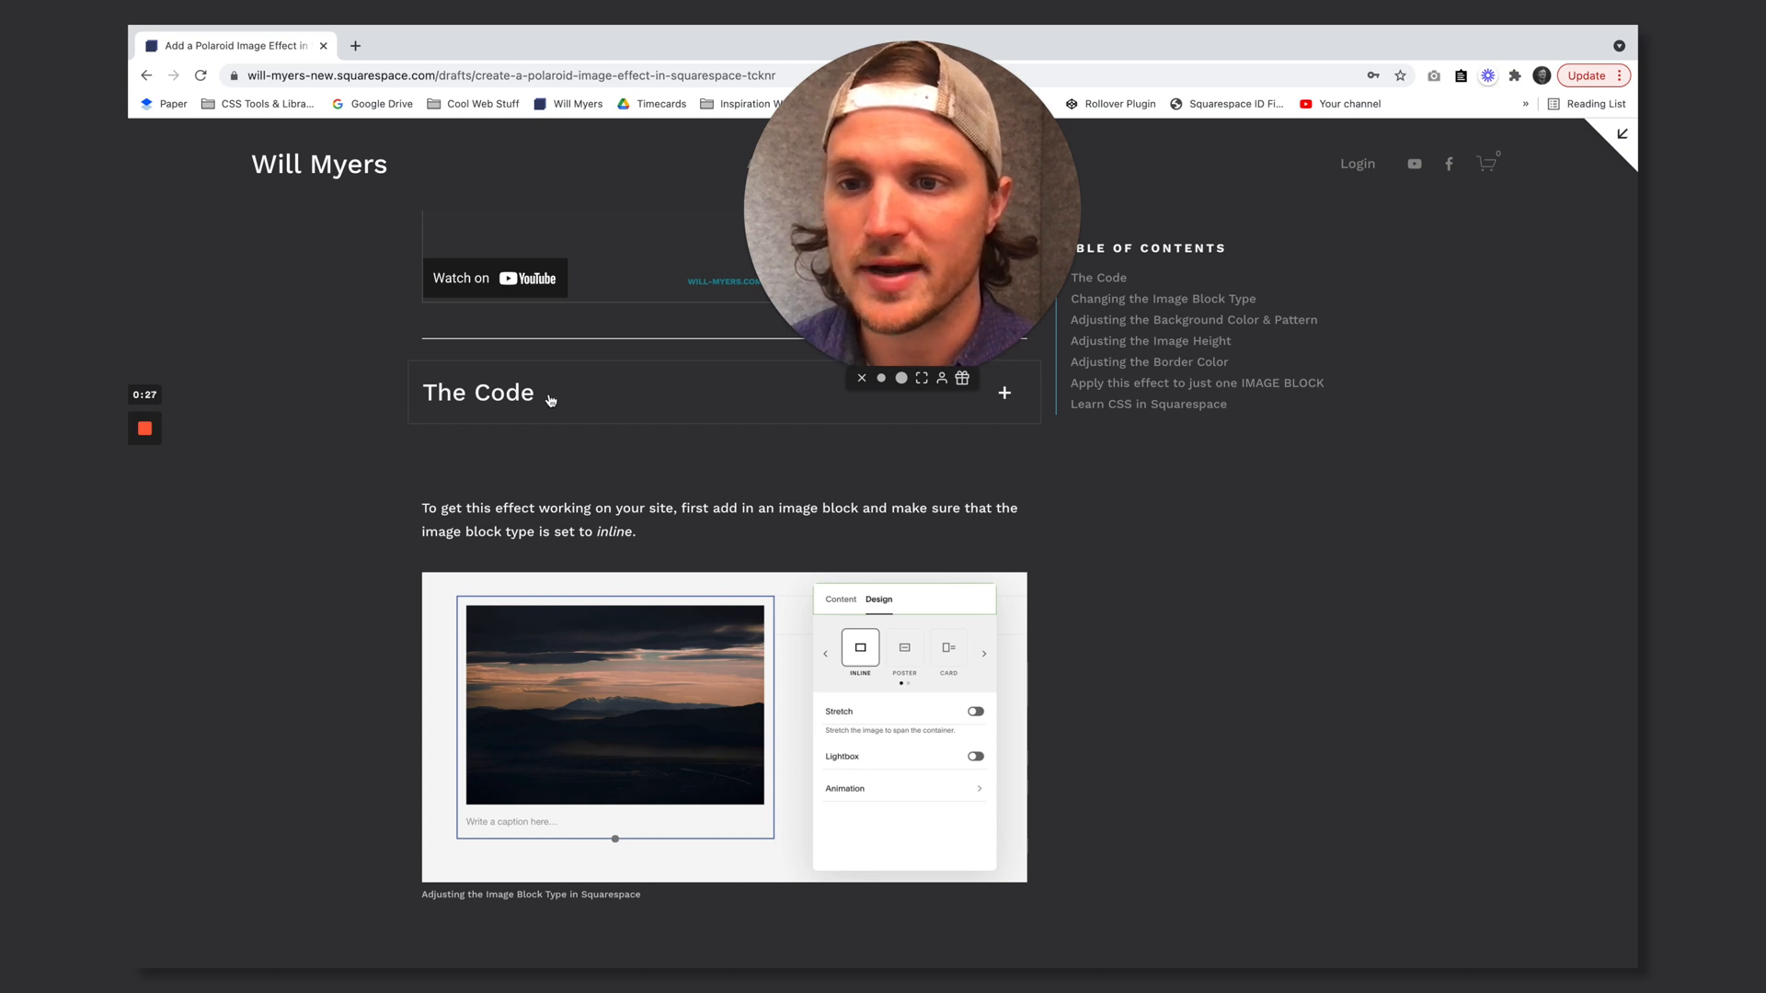
click(1002, 393)
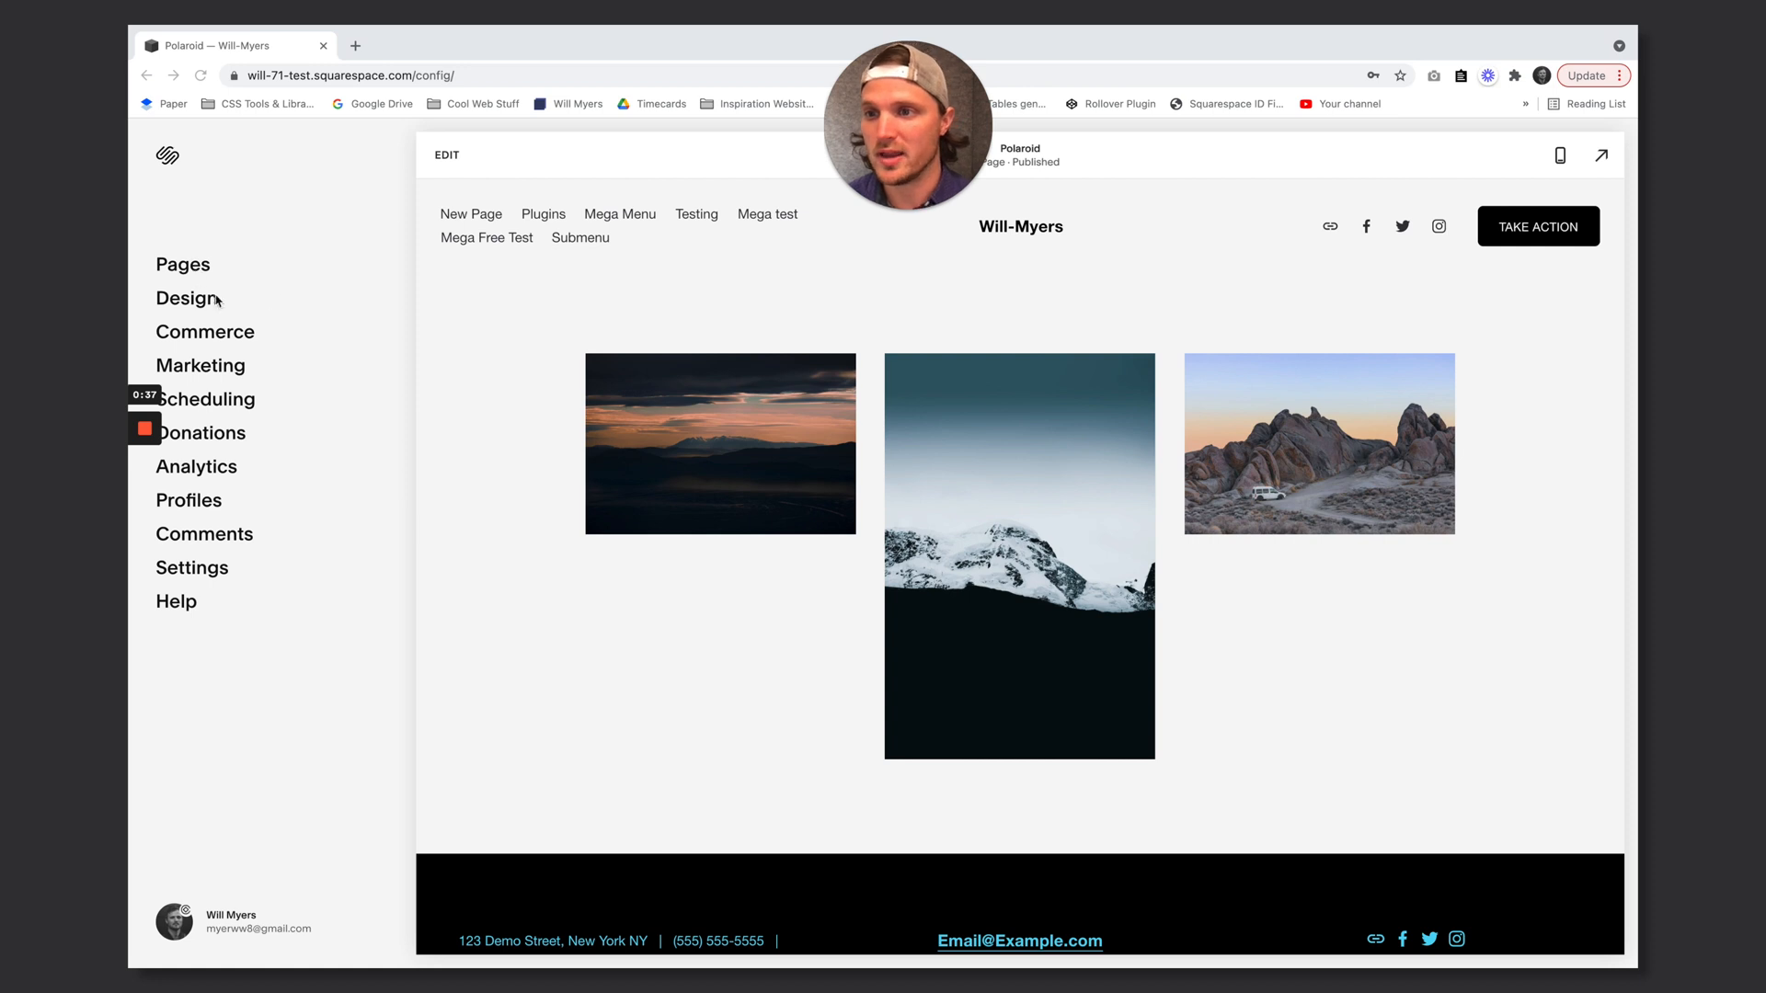
Review the polaroid code in Design > Custom CSS, then open the Polaroid page for editing
click(186, 298)
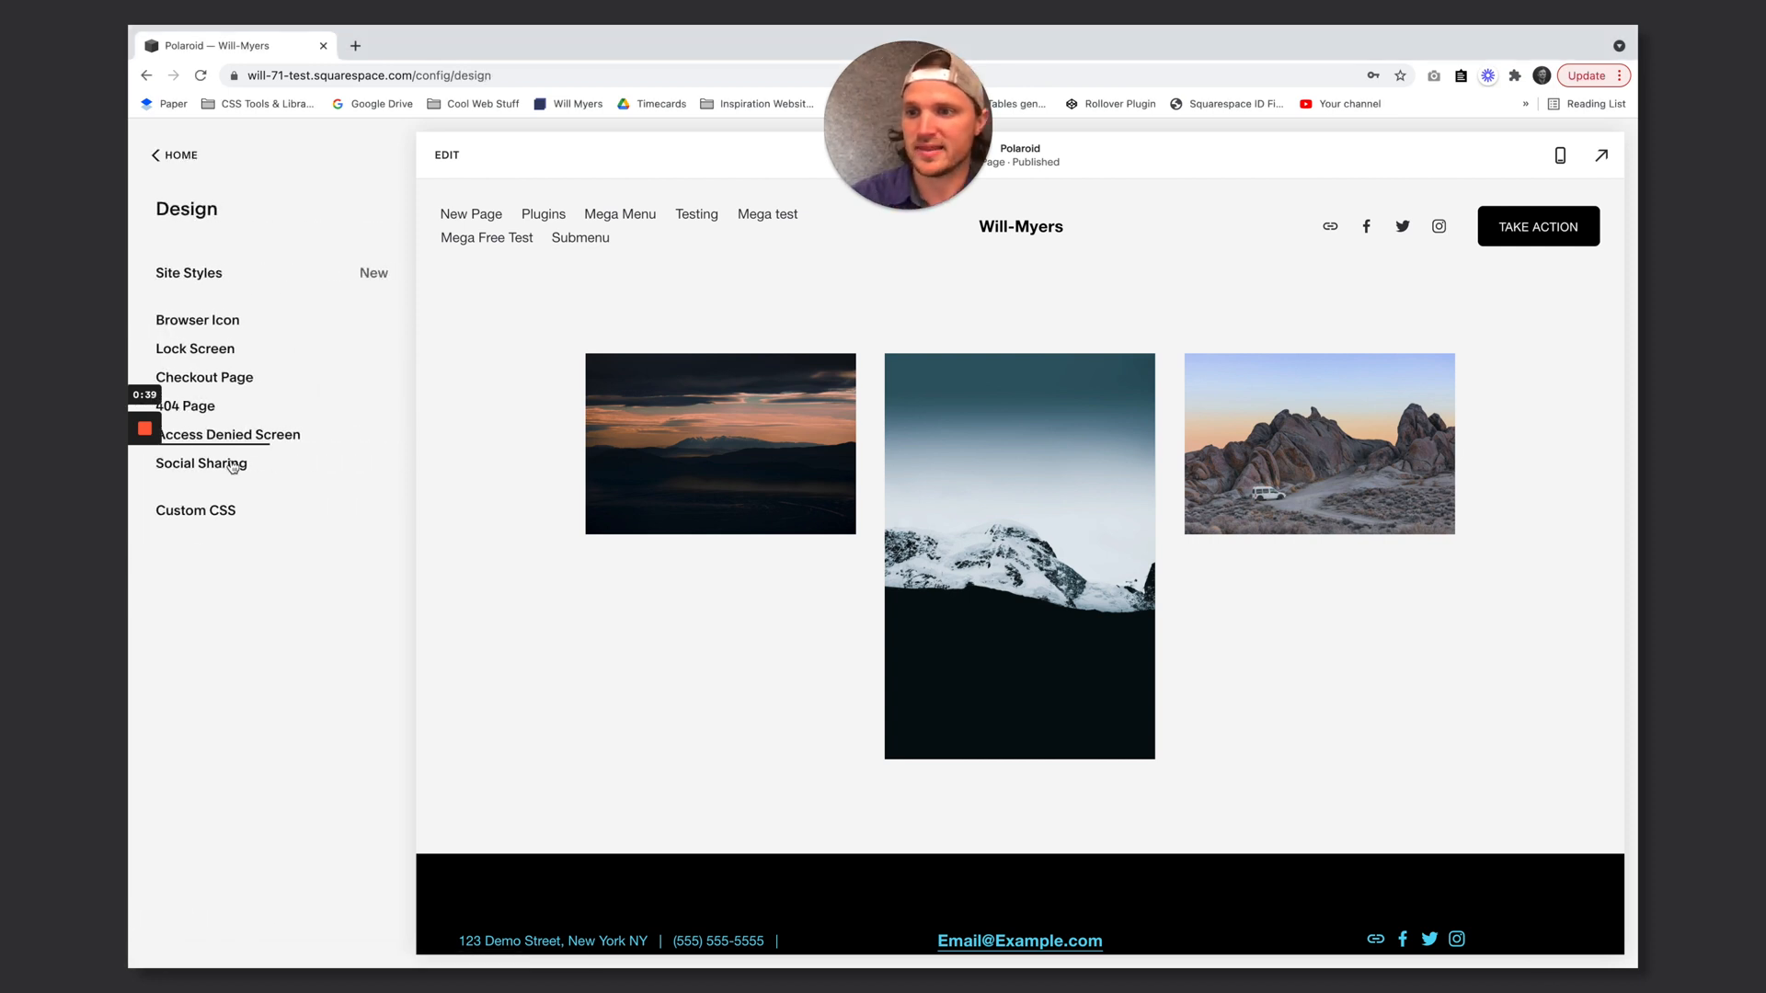
click(195, 510)
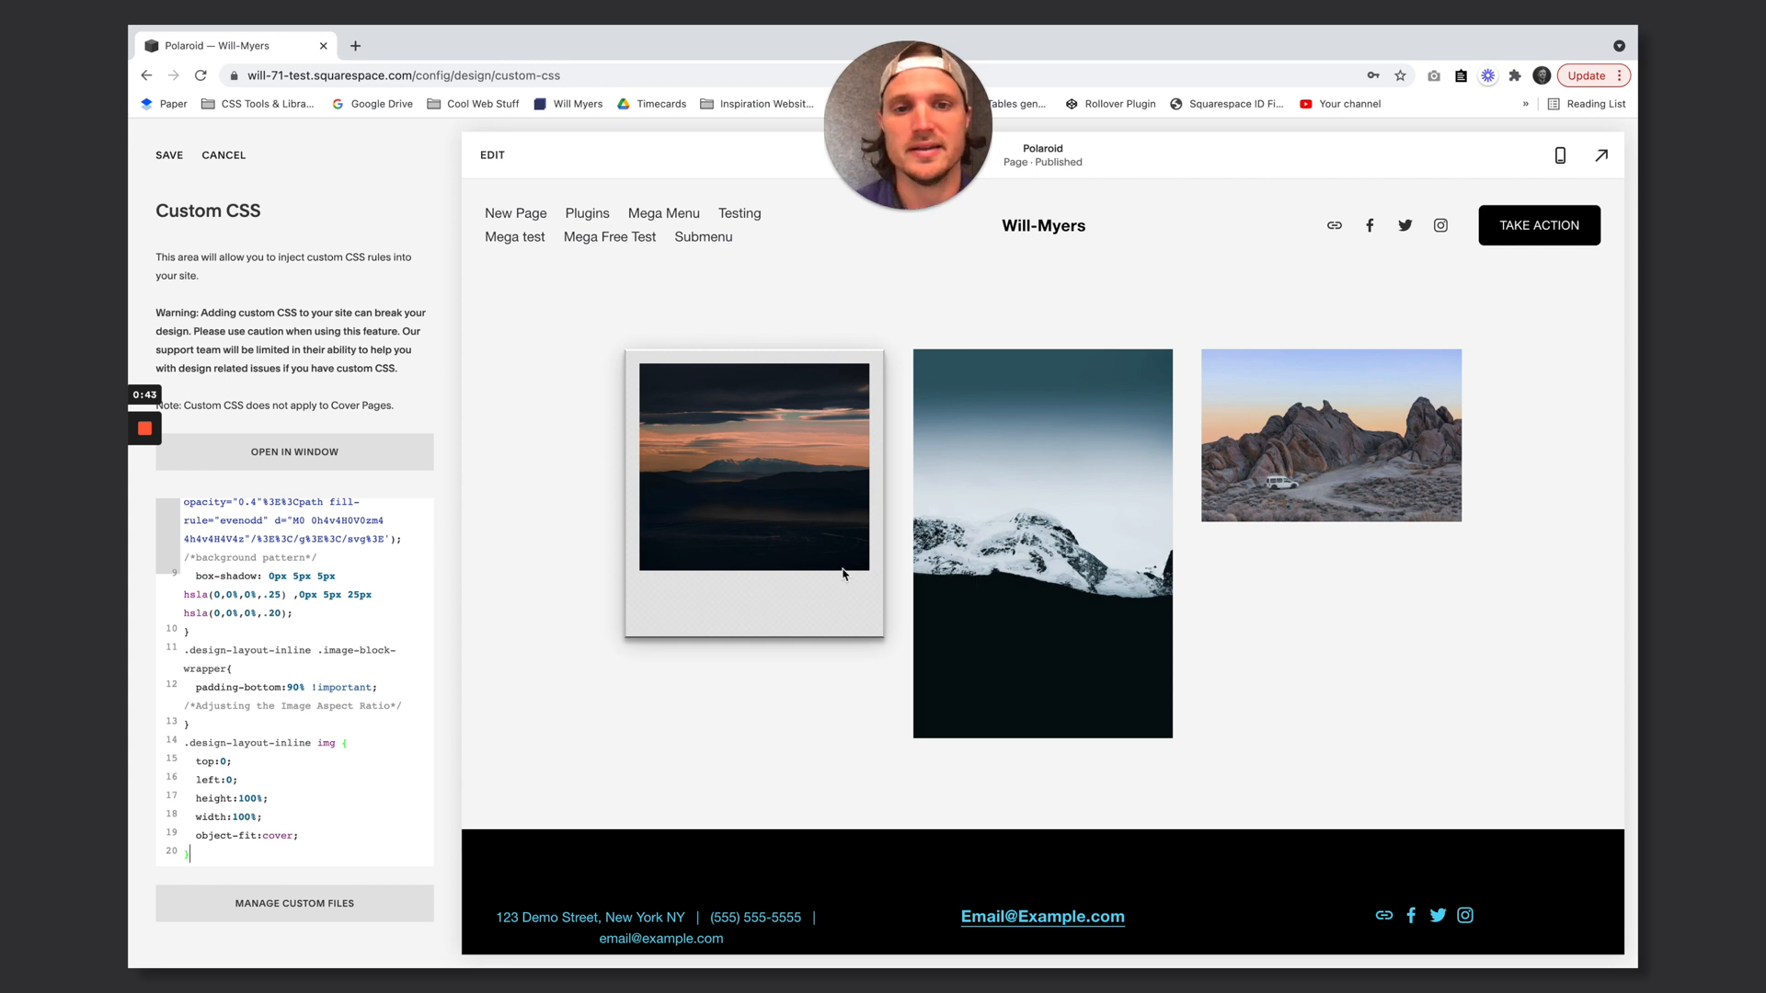
mouse_move(679, 498)
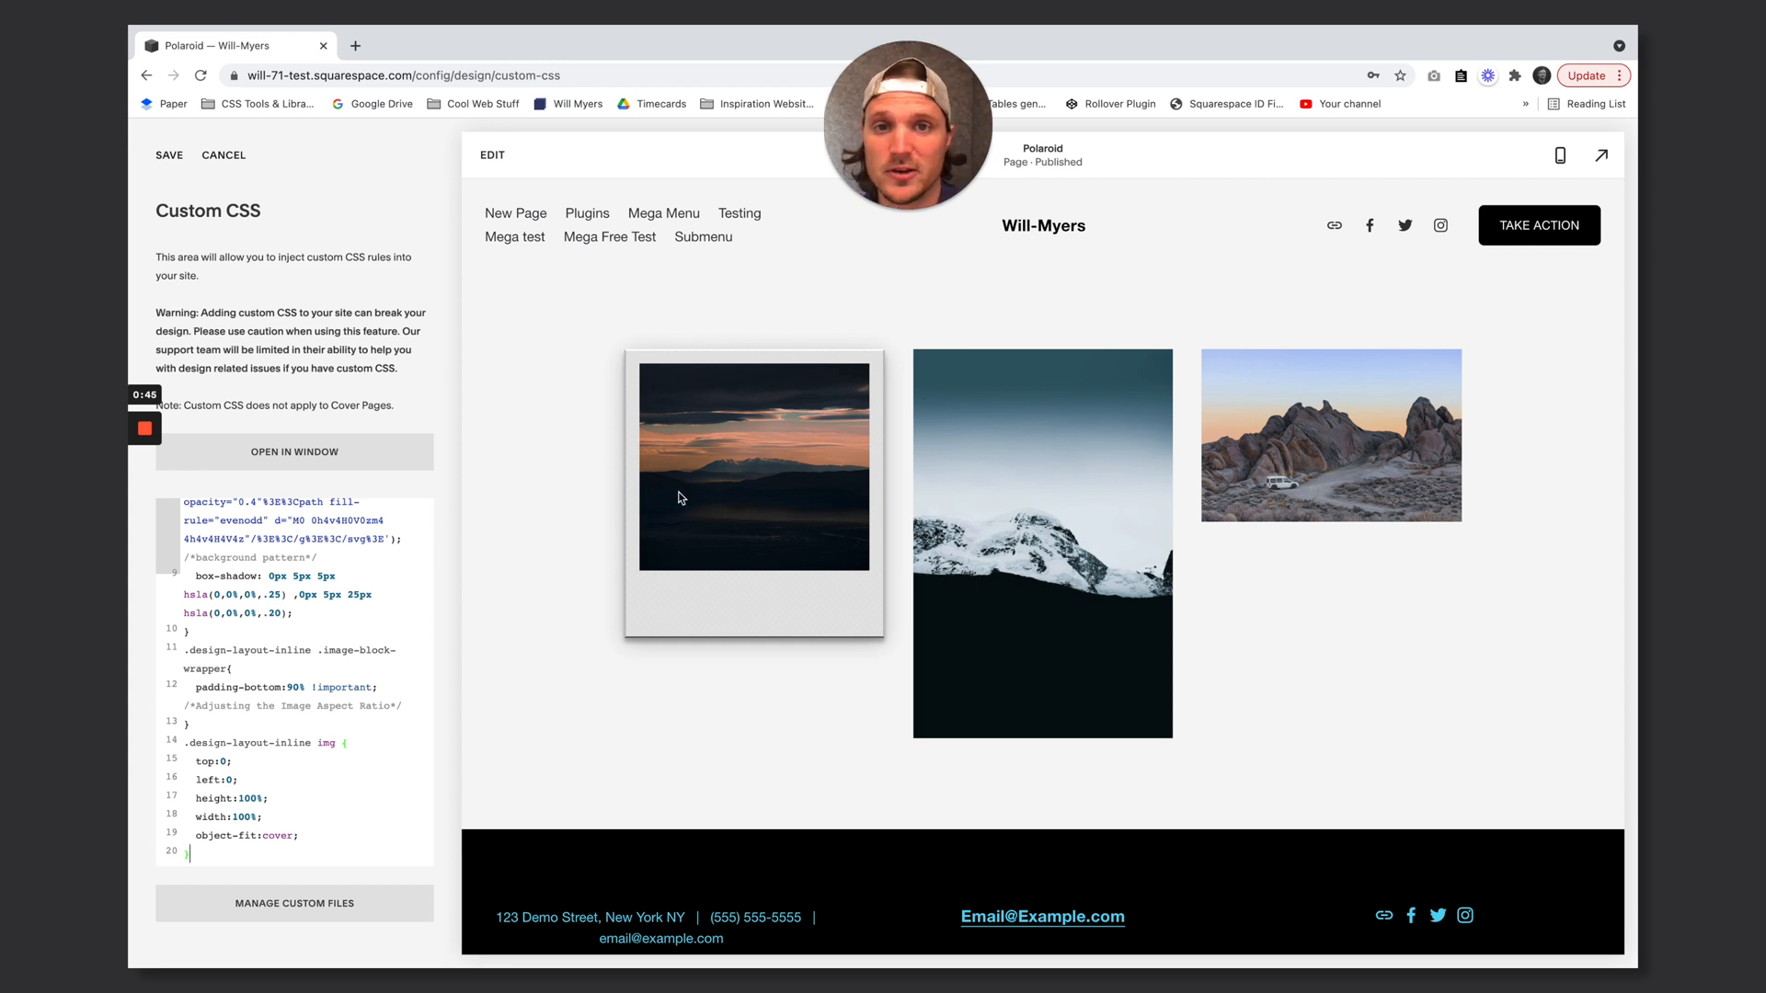
double_click(270, 651)
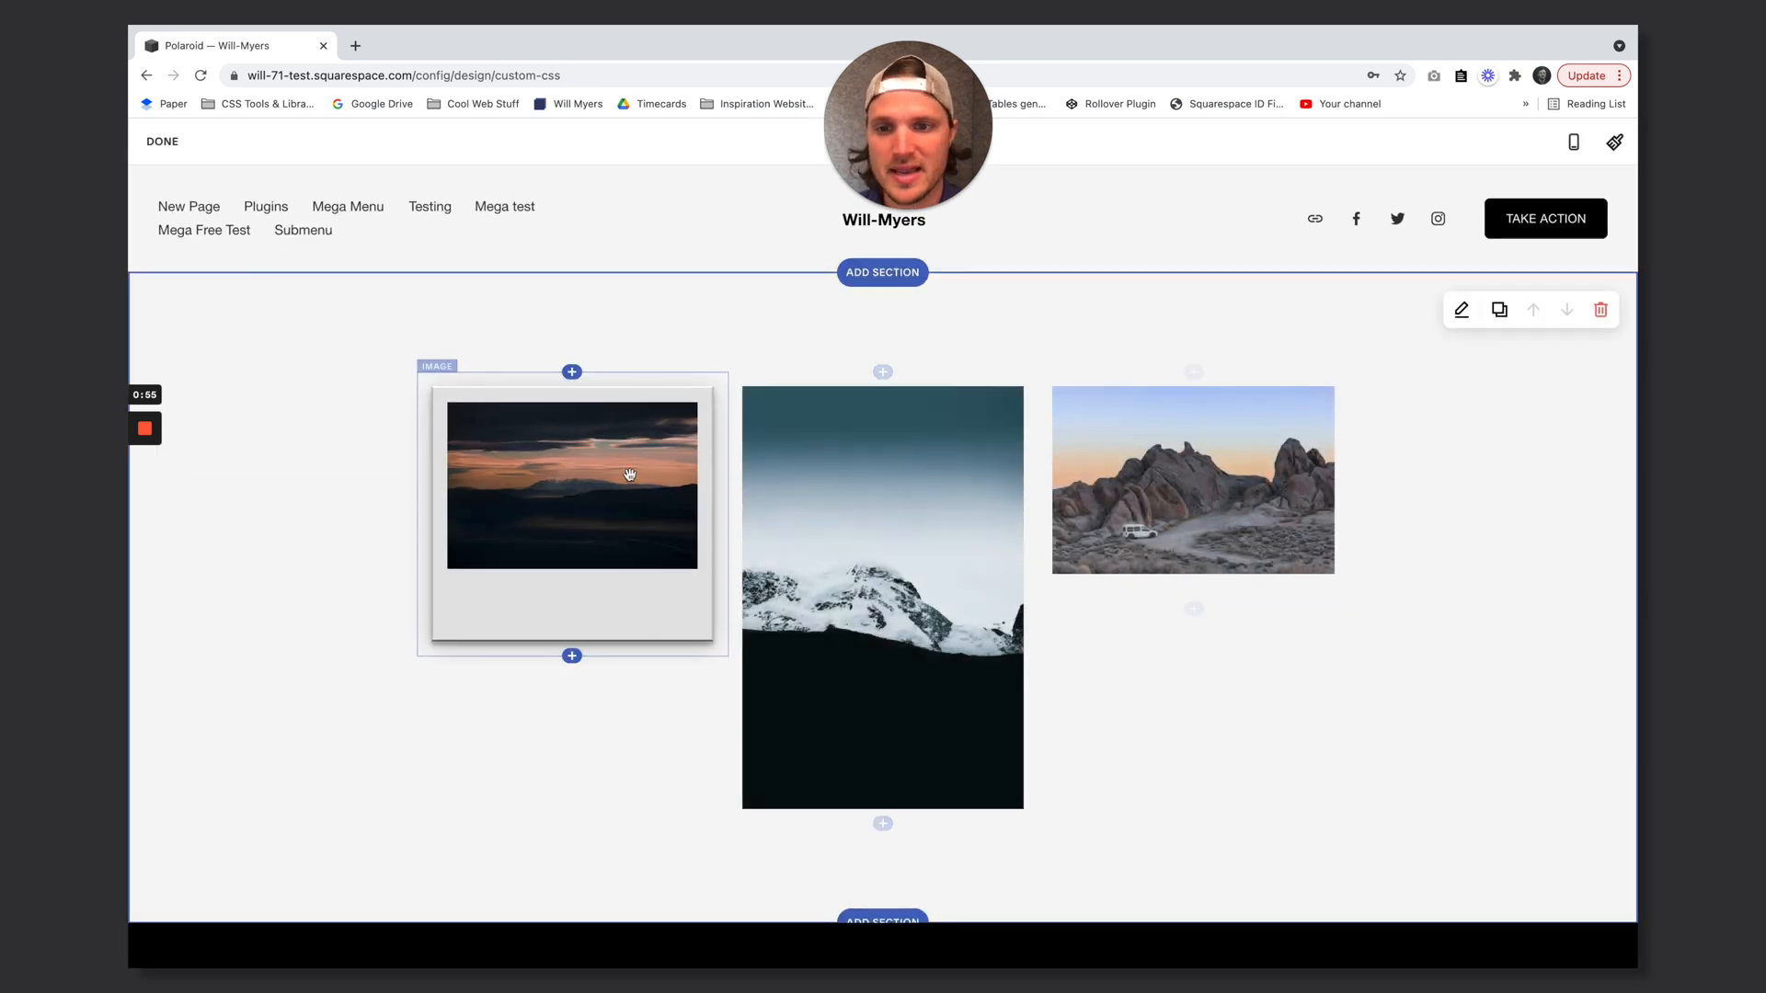
Try Poster, then set the first image block to Inline layout, and open the second image's Design options
click(572, 485)
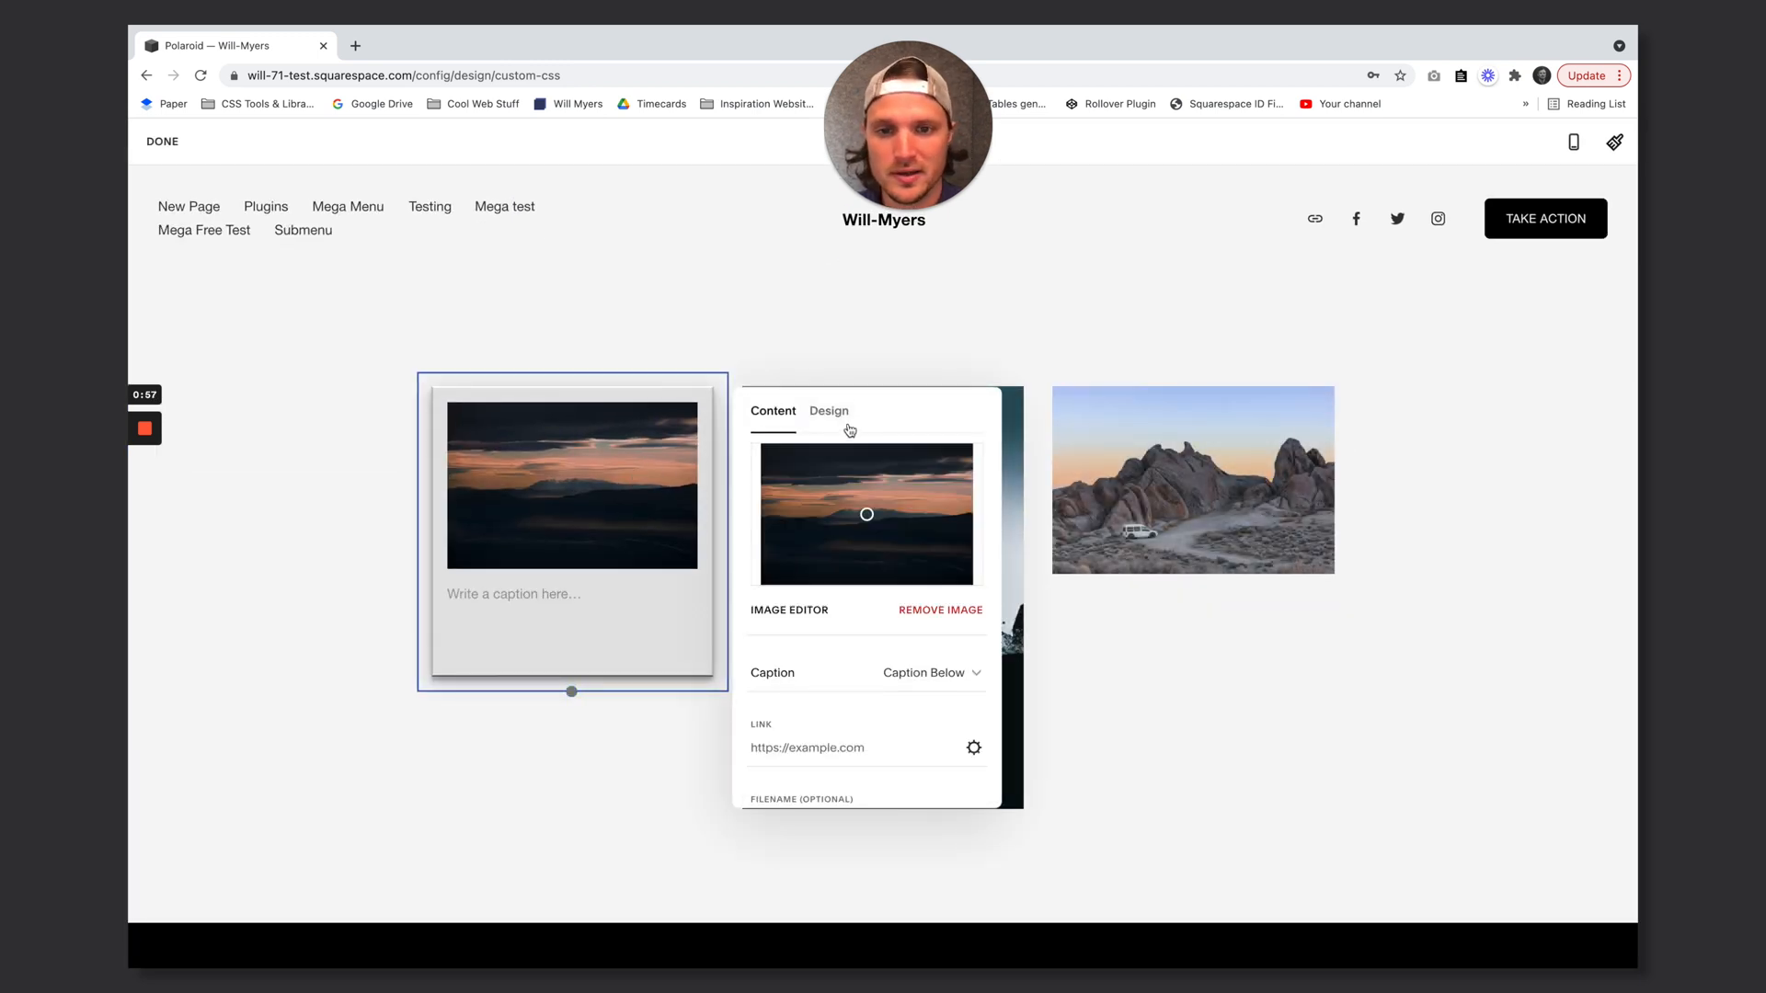
click(828, 411)
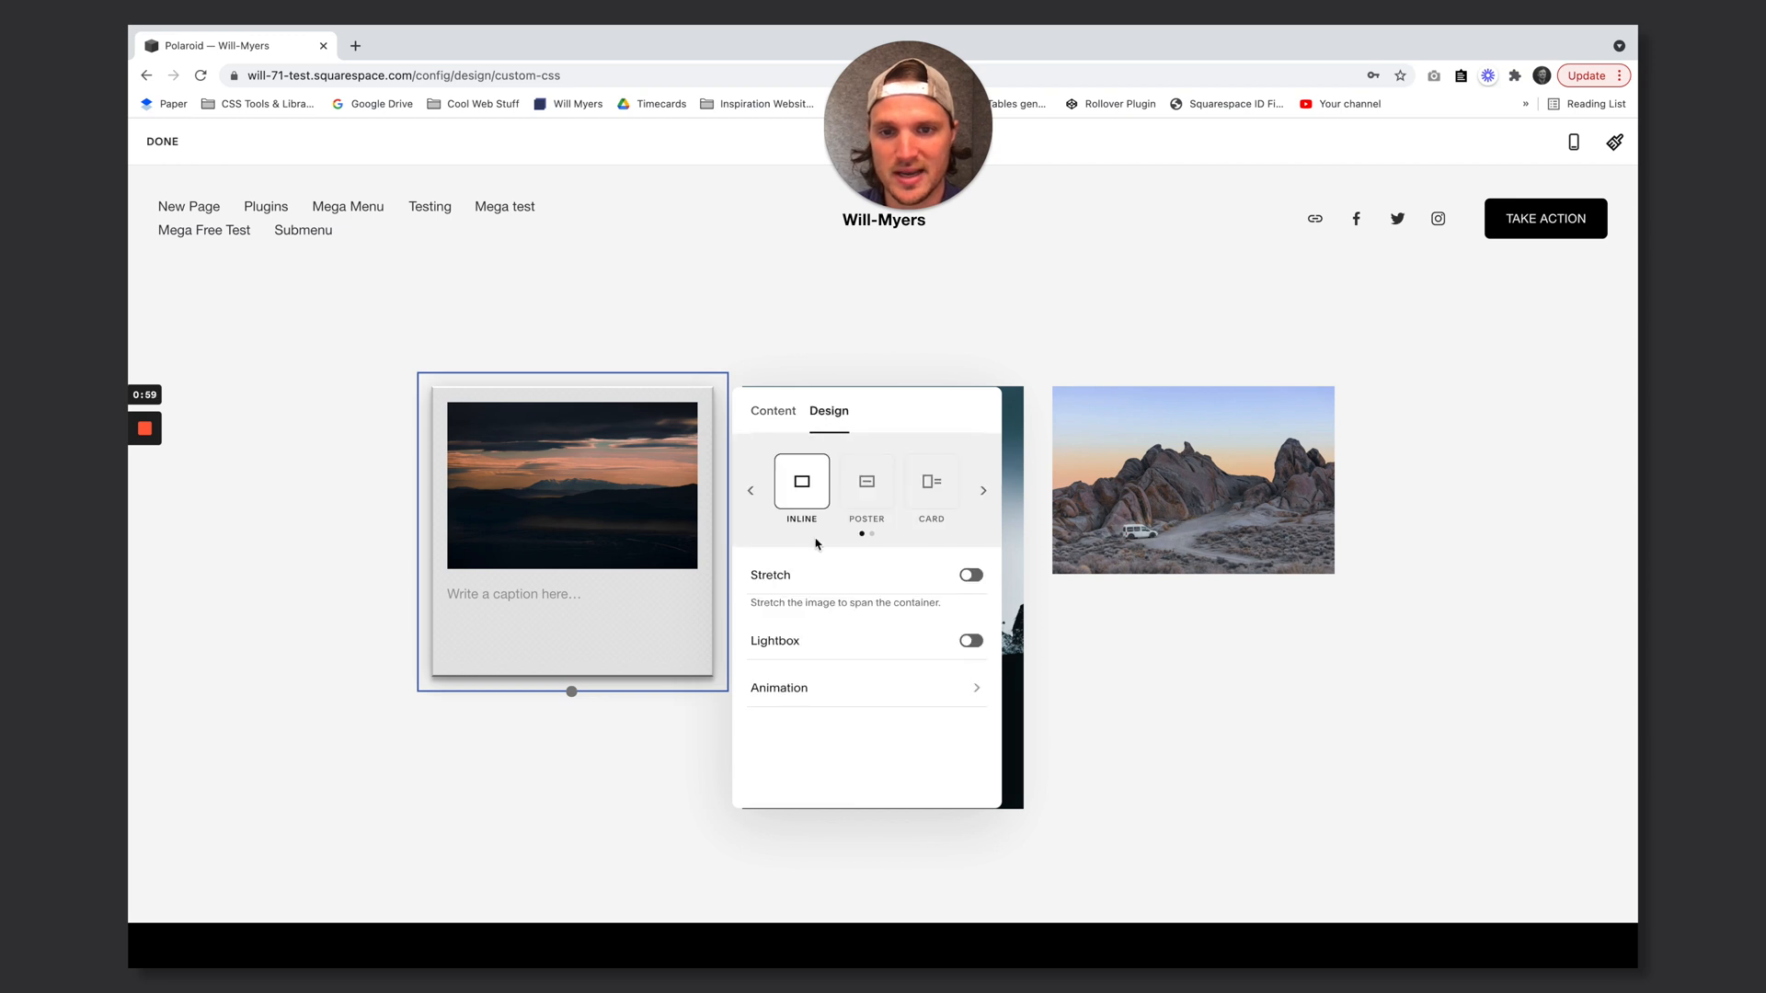
click(866, 482)
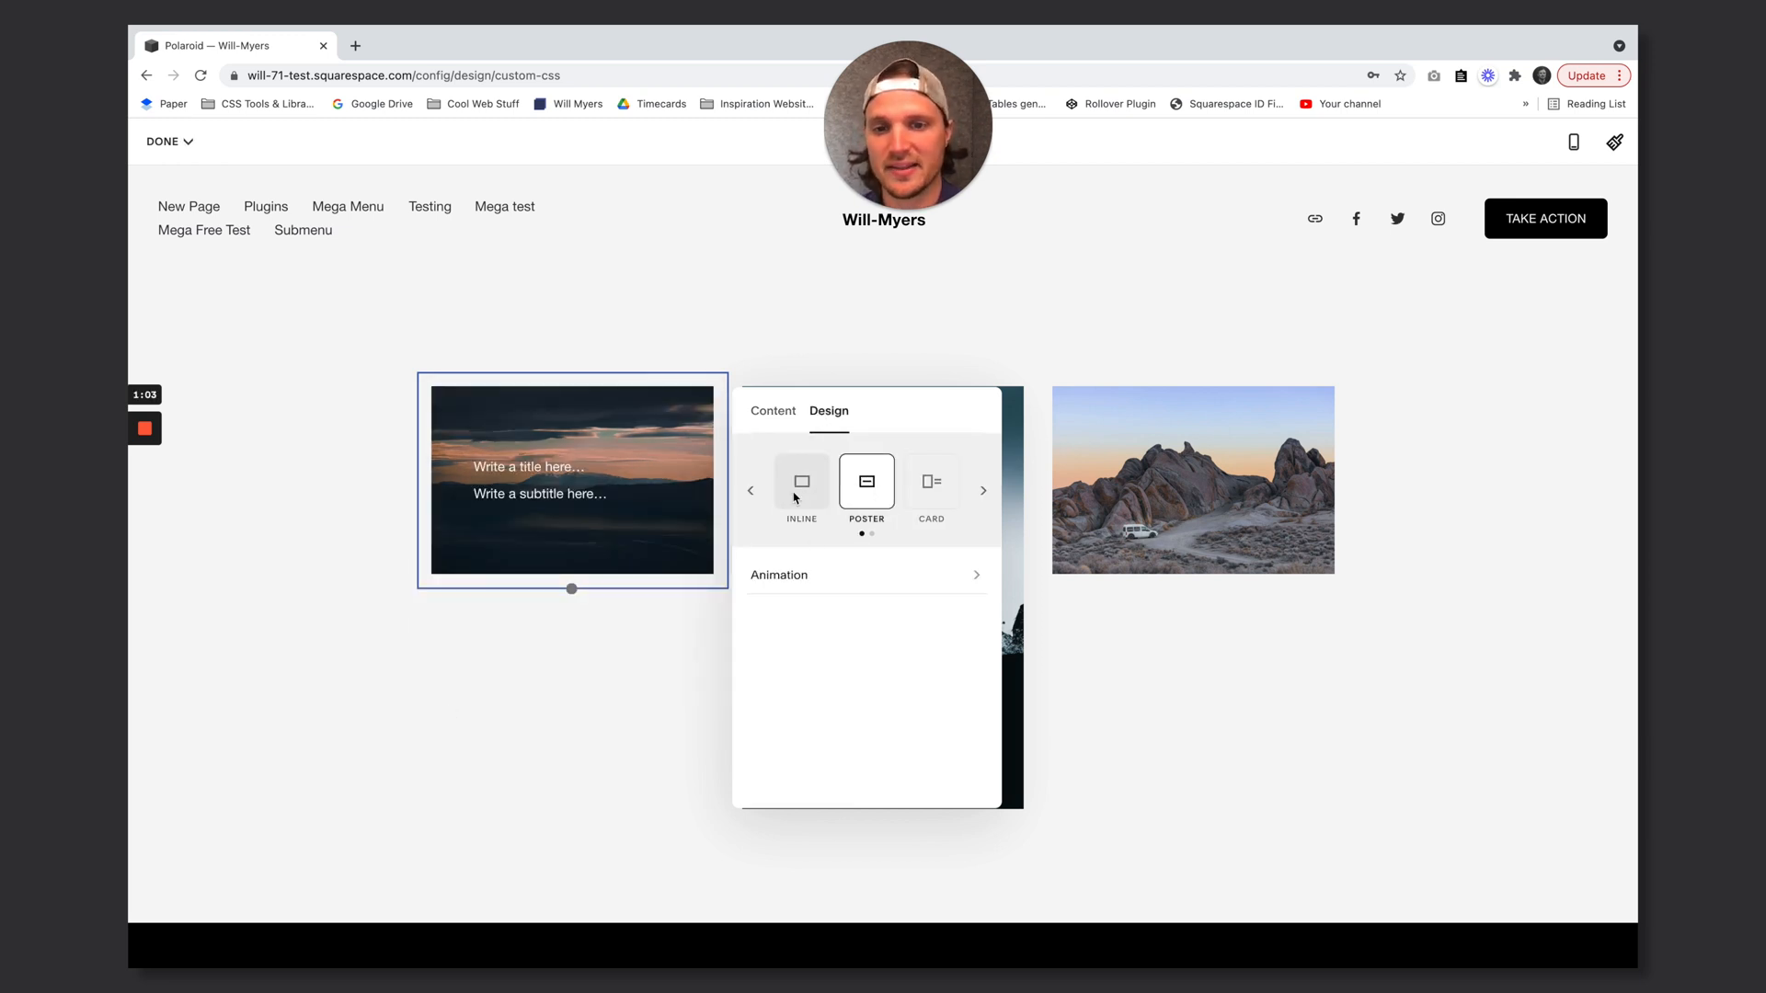
click(801, 482)
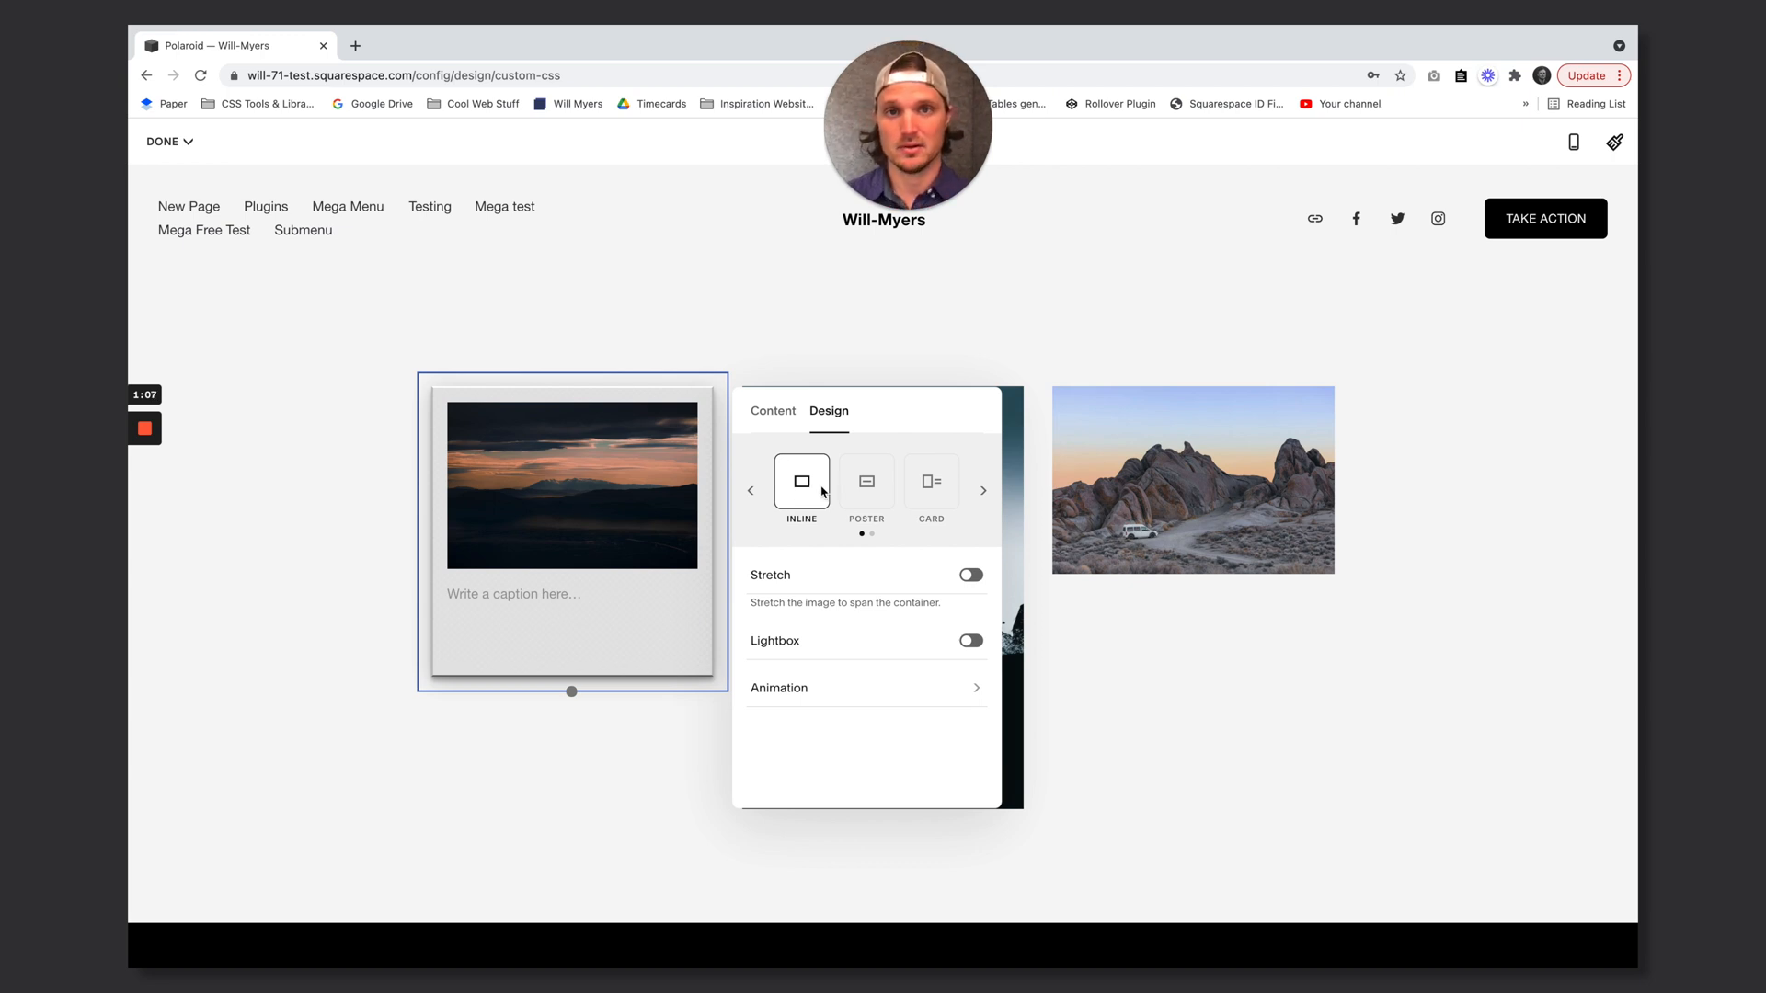
click(1192, 478)
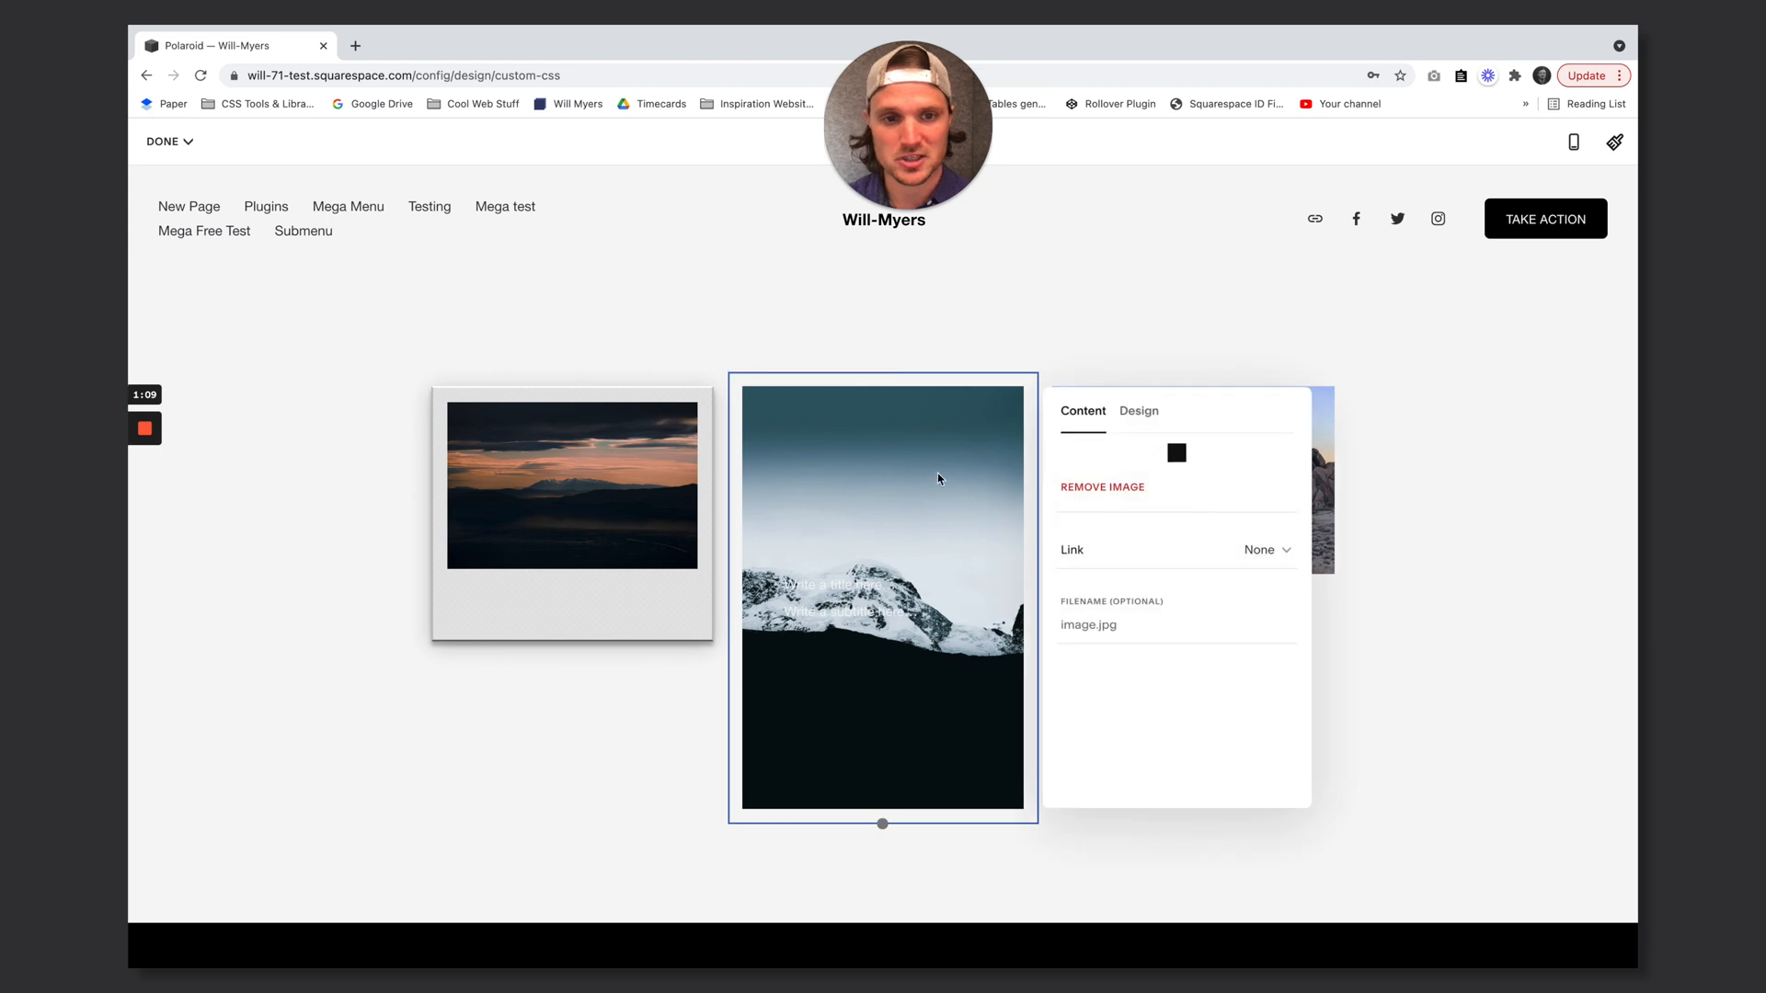
click(1138, 411)
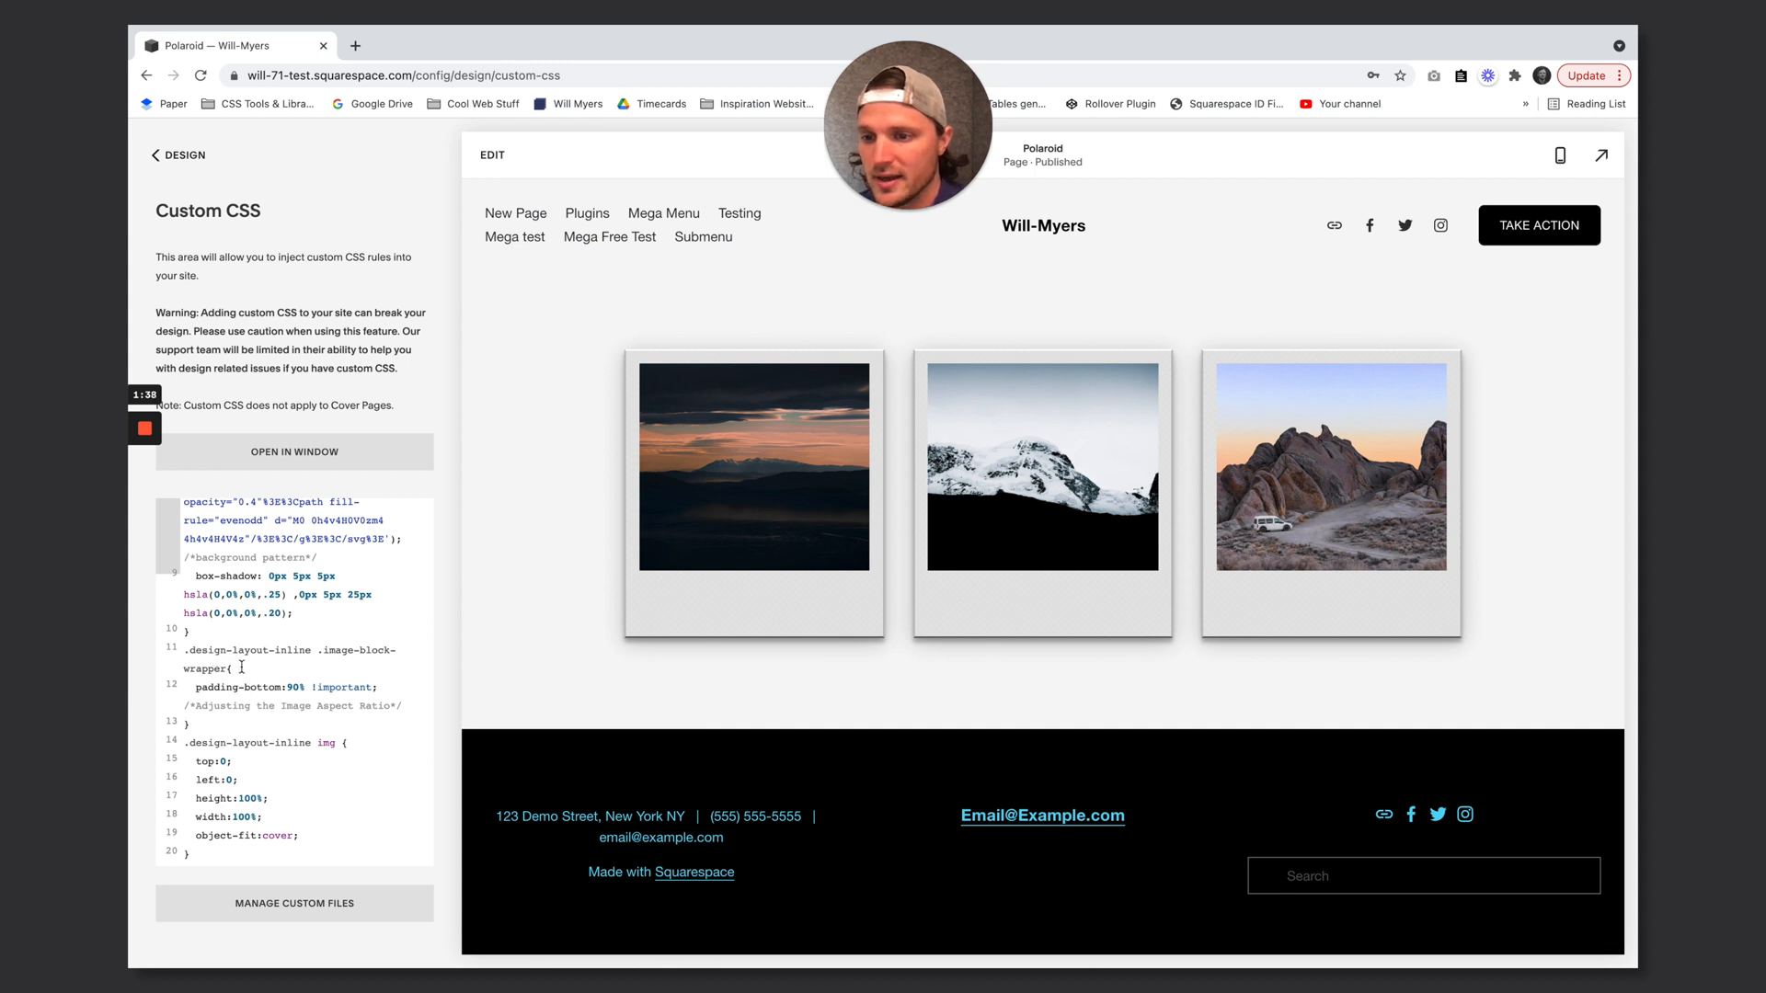
Try .image-block-wrapper padding-bottom values 90, 56.25 and 133 before settling on 56.25%
drag(187, 688, 405, 706)
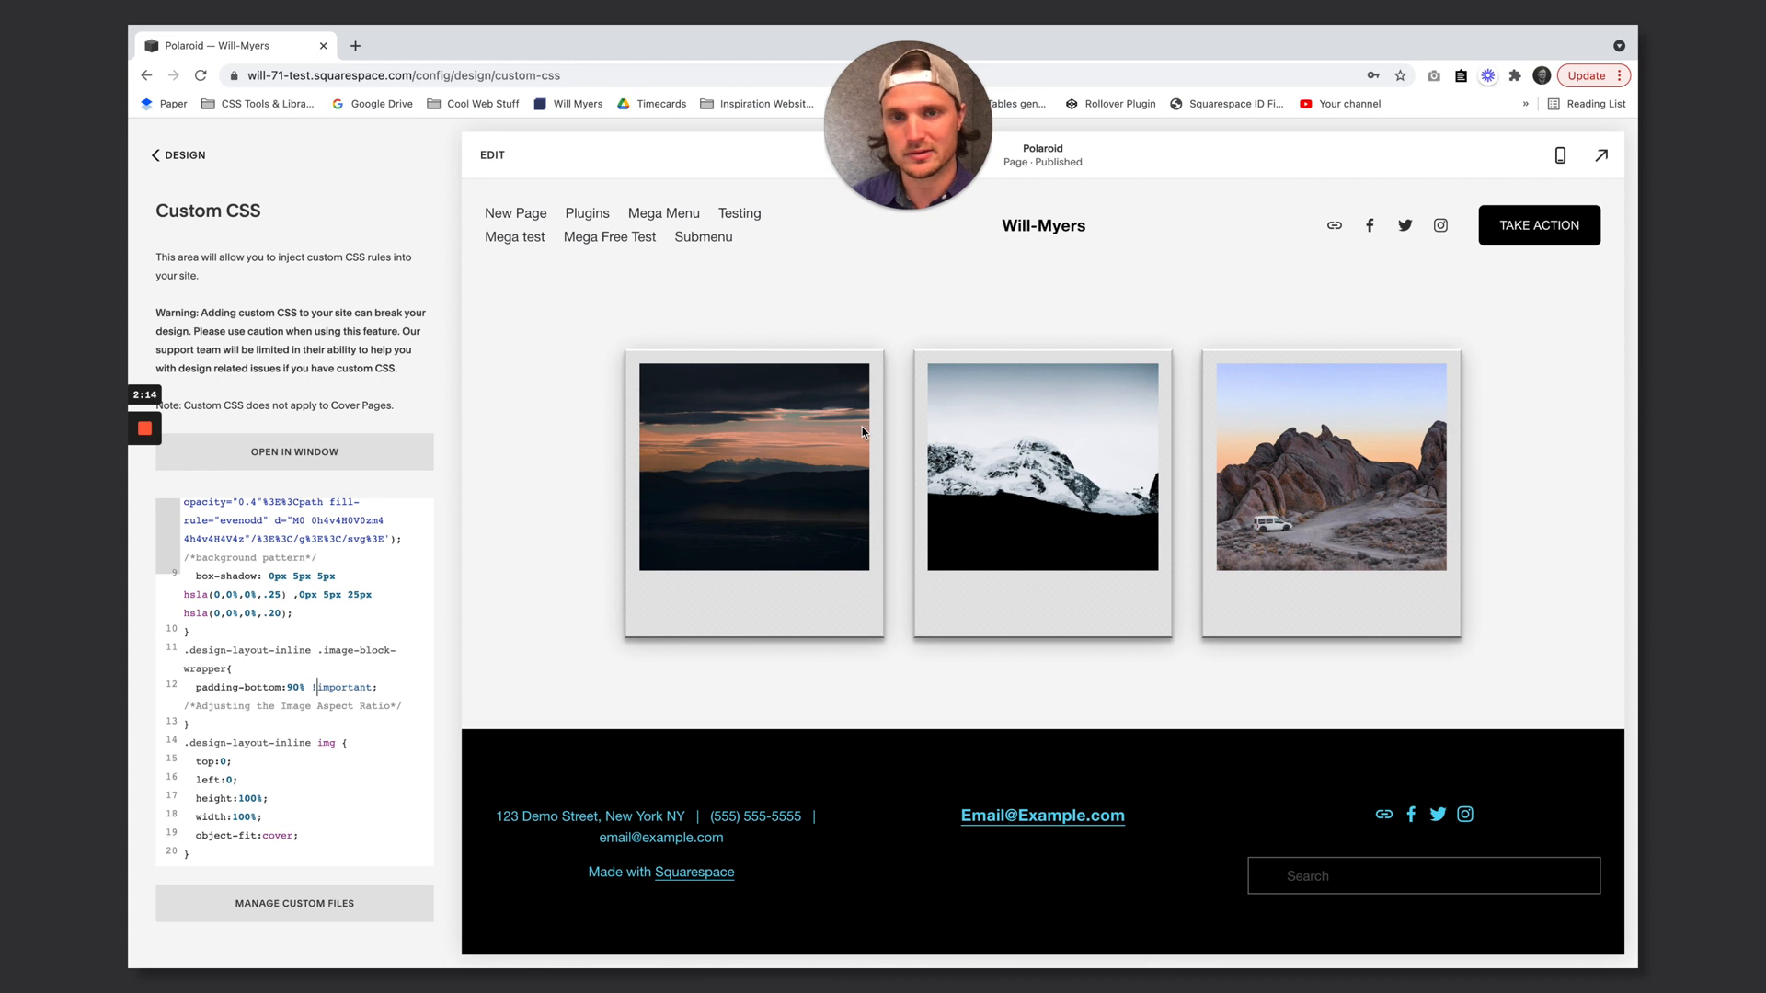
mouse_move(618, 356)
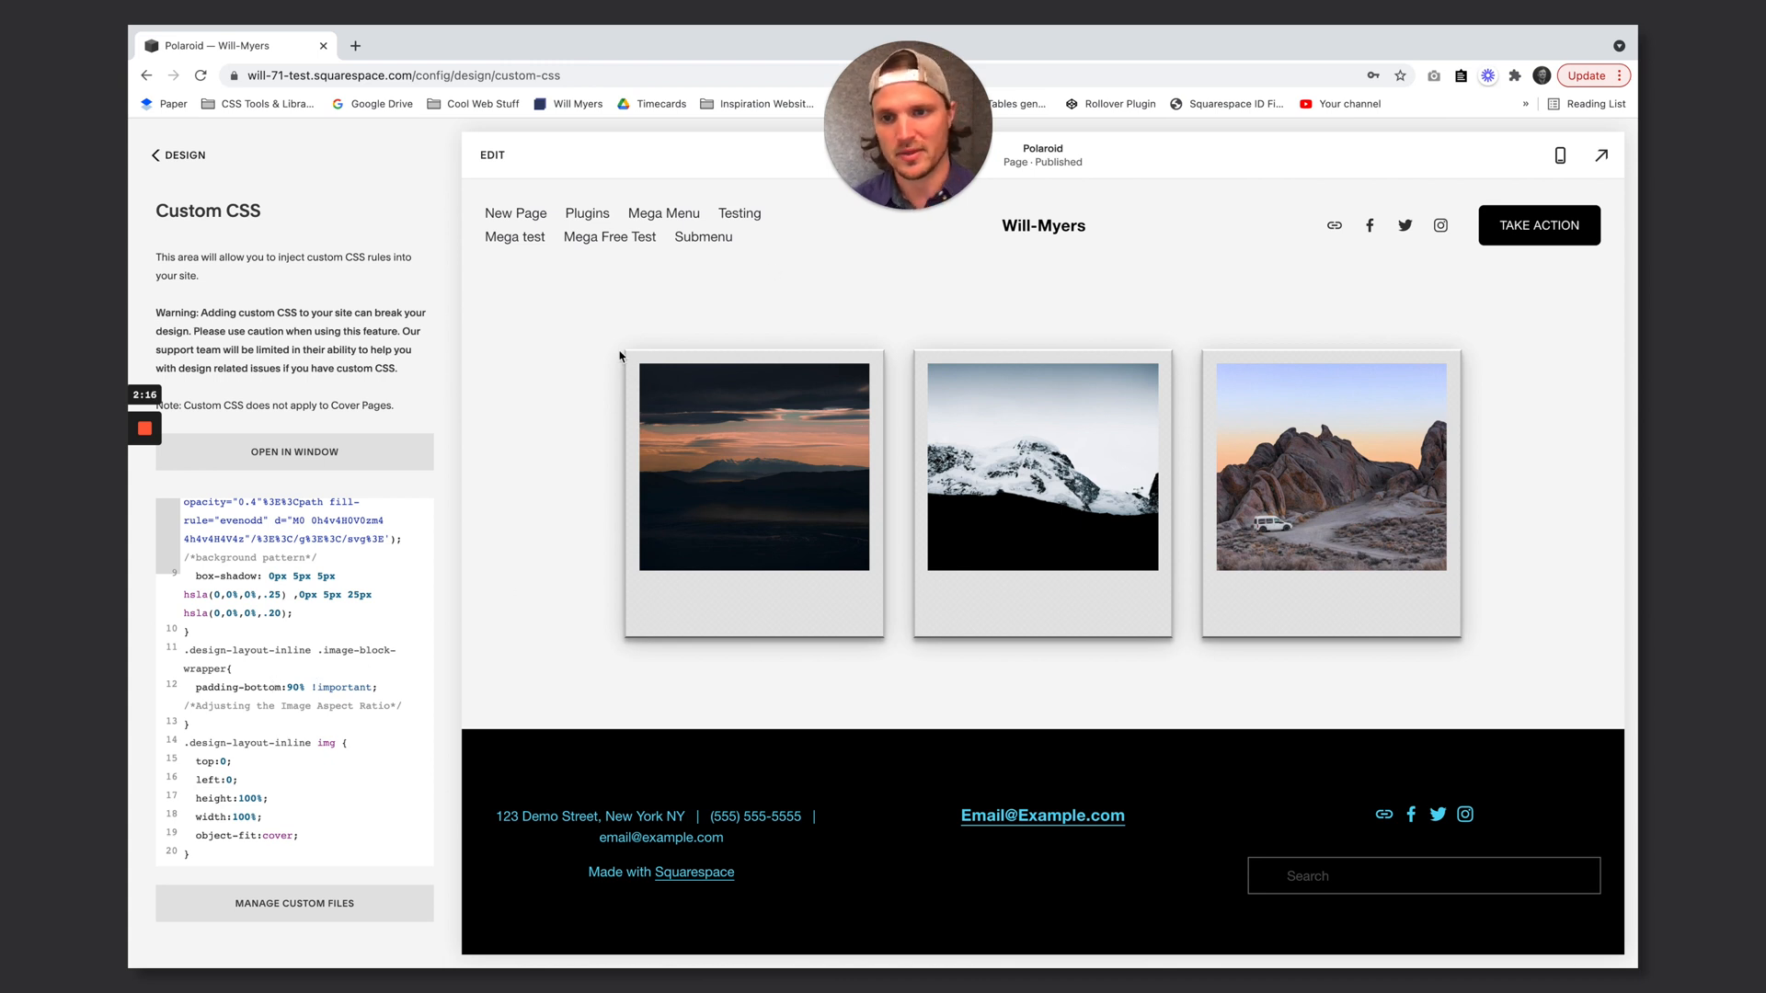
mouse_move(866, 606)
text(10)
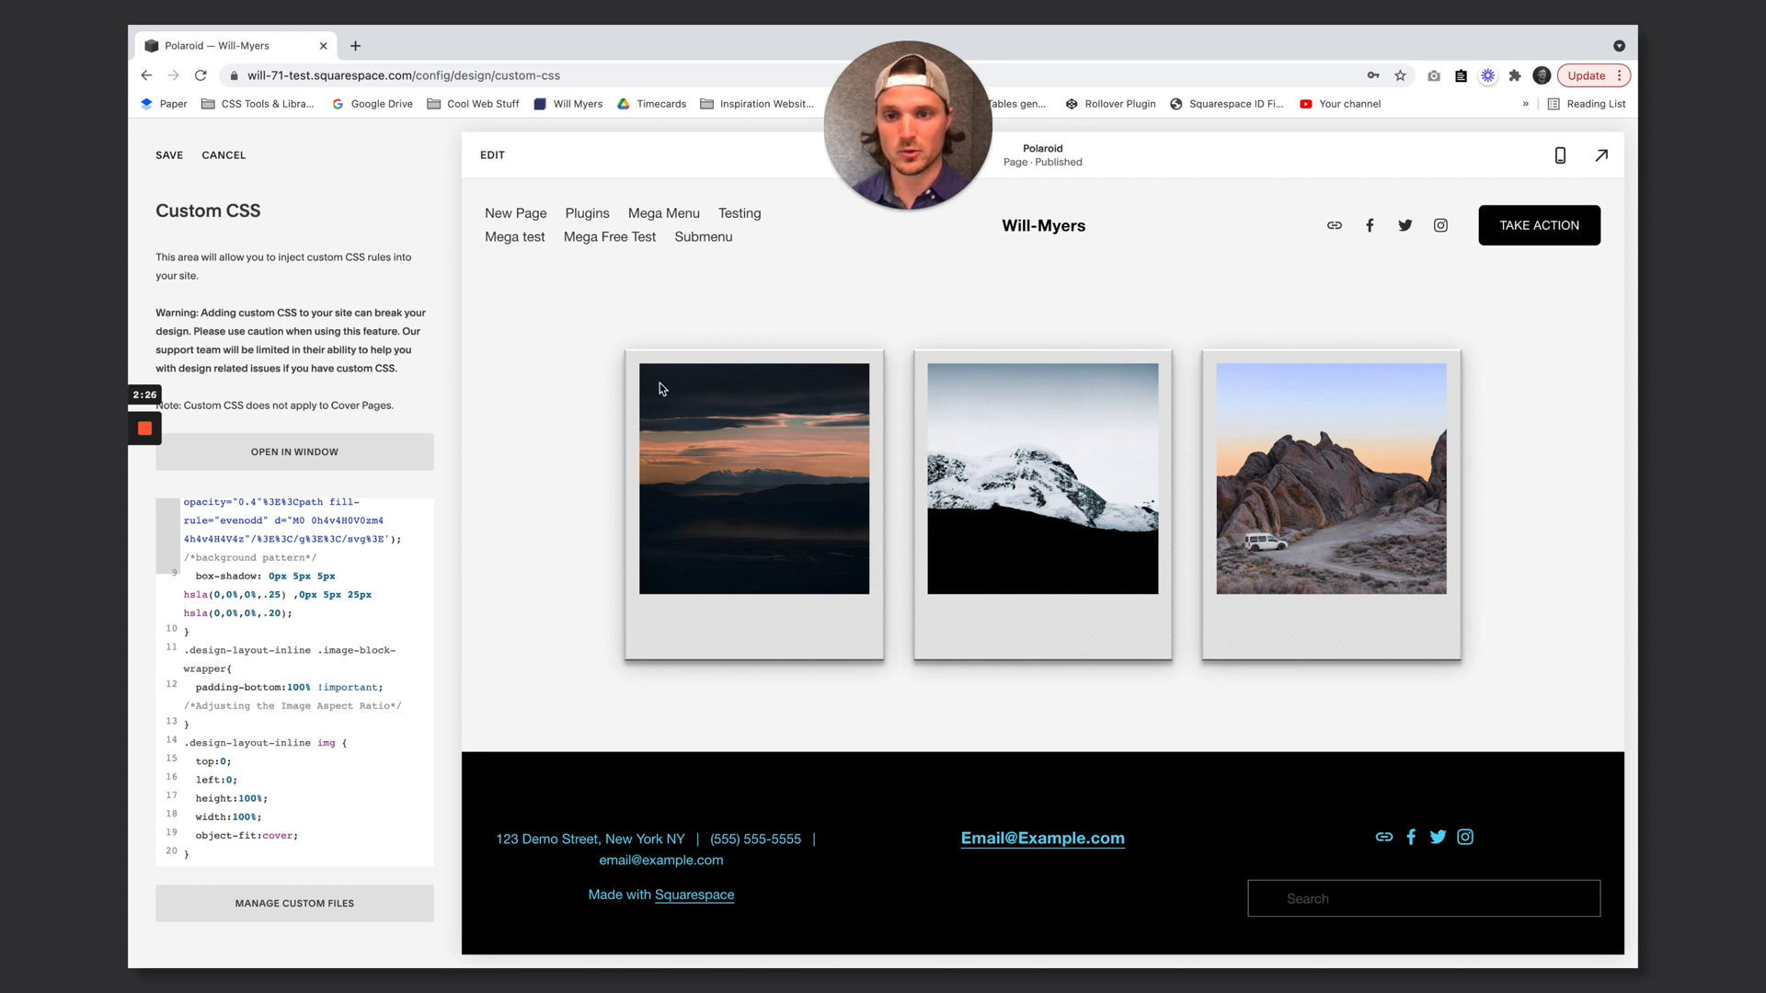
mouse_move(1239, 606)
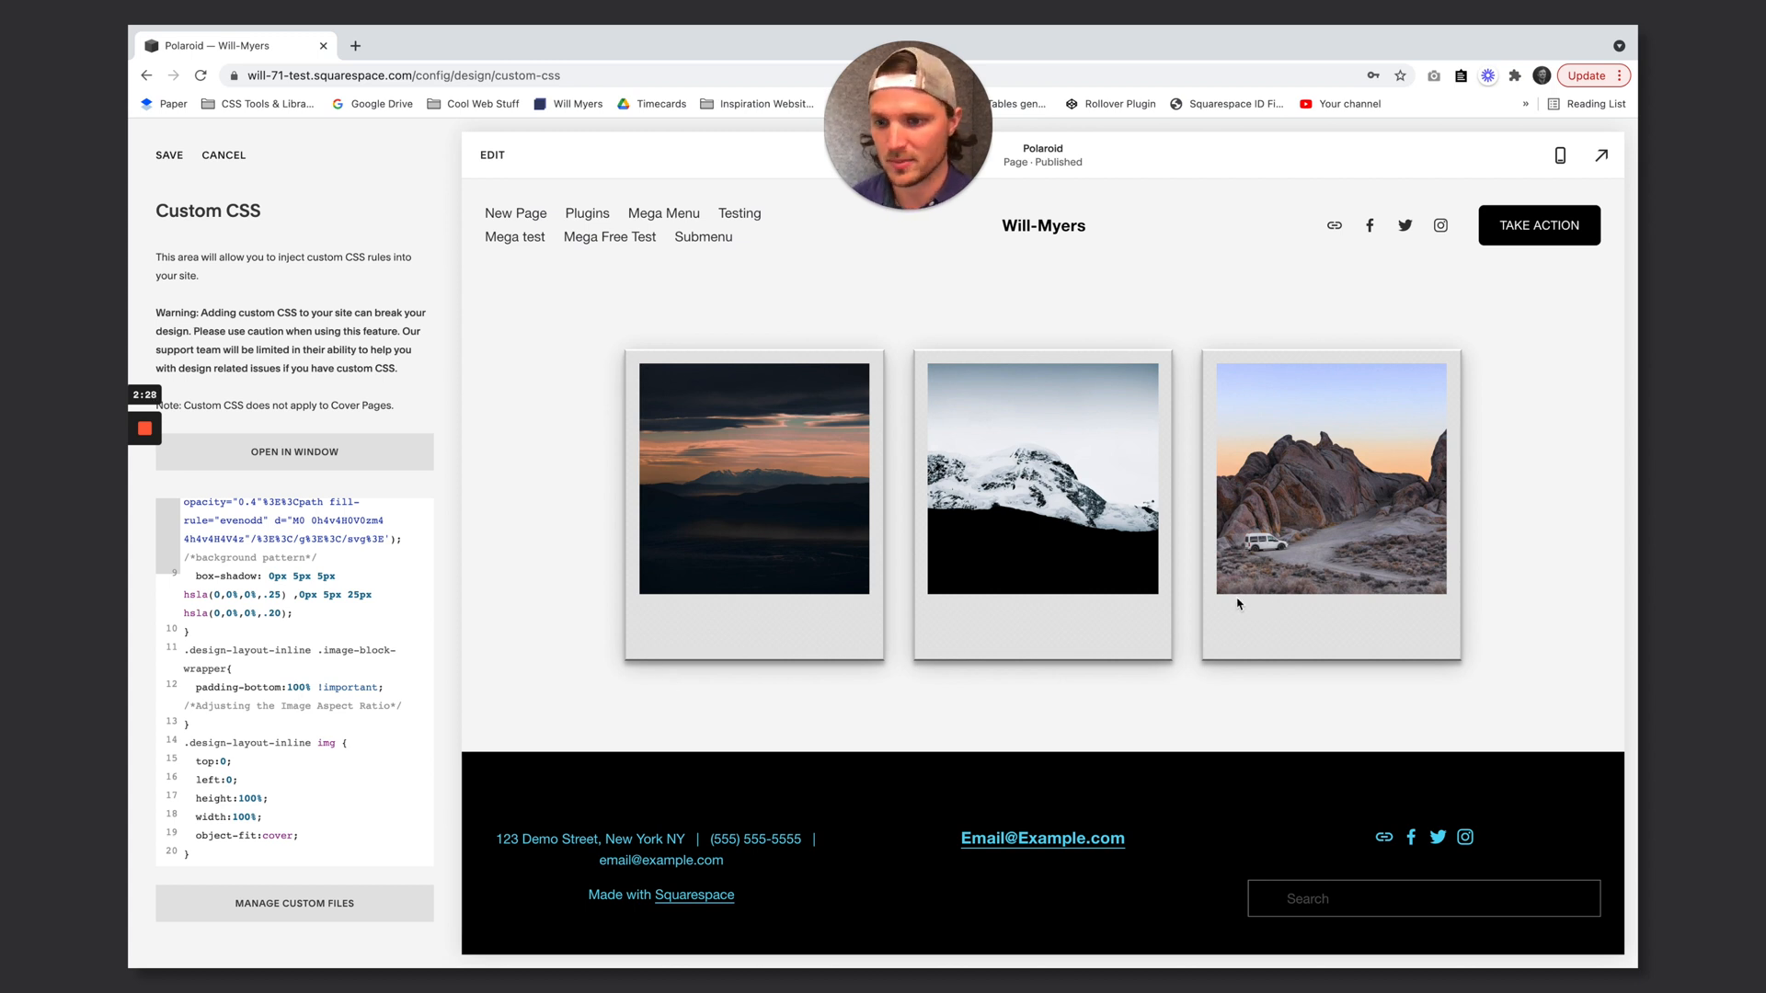
text(90)
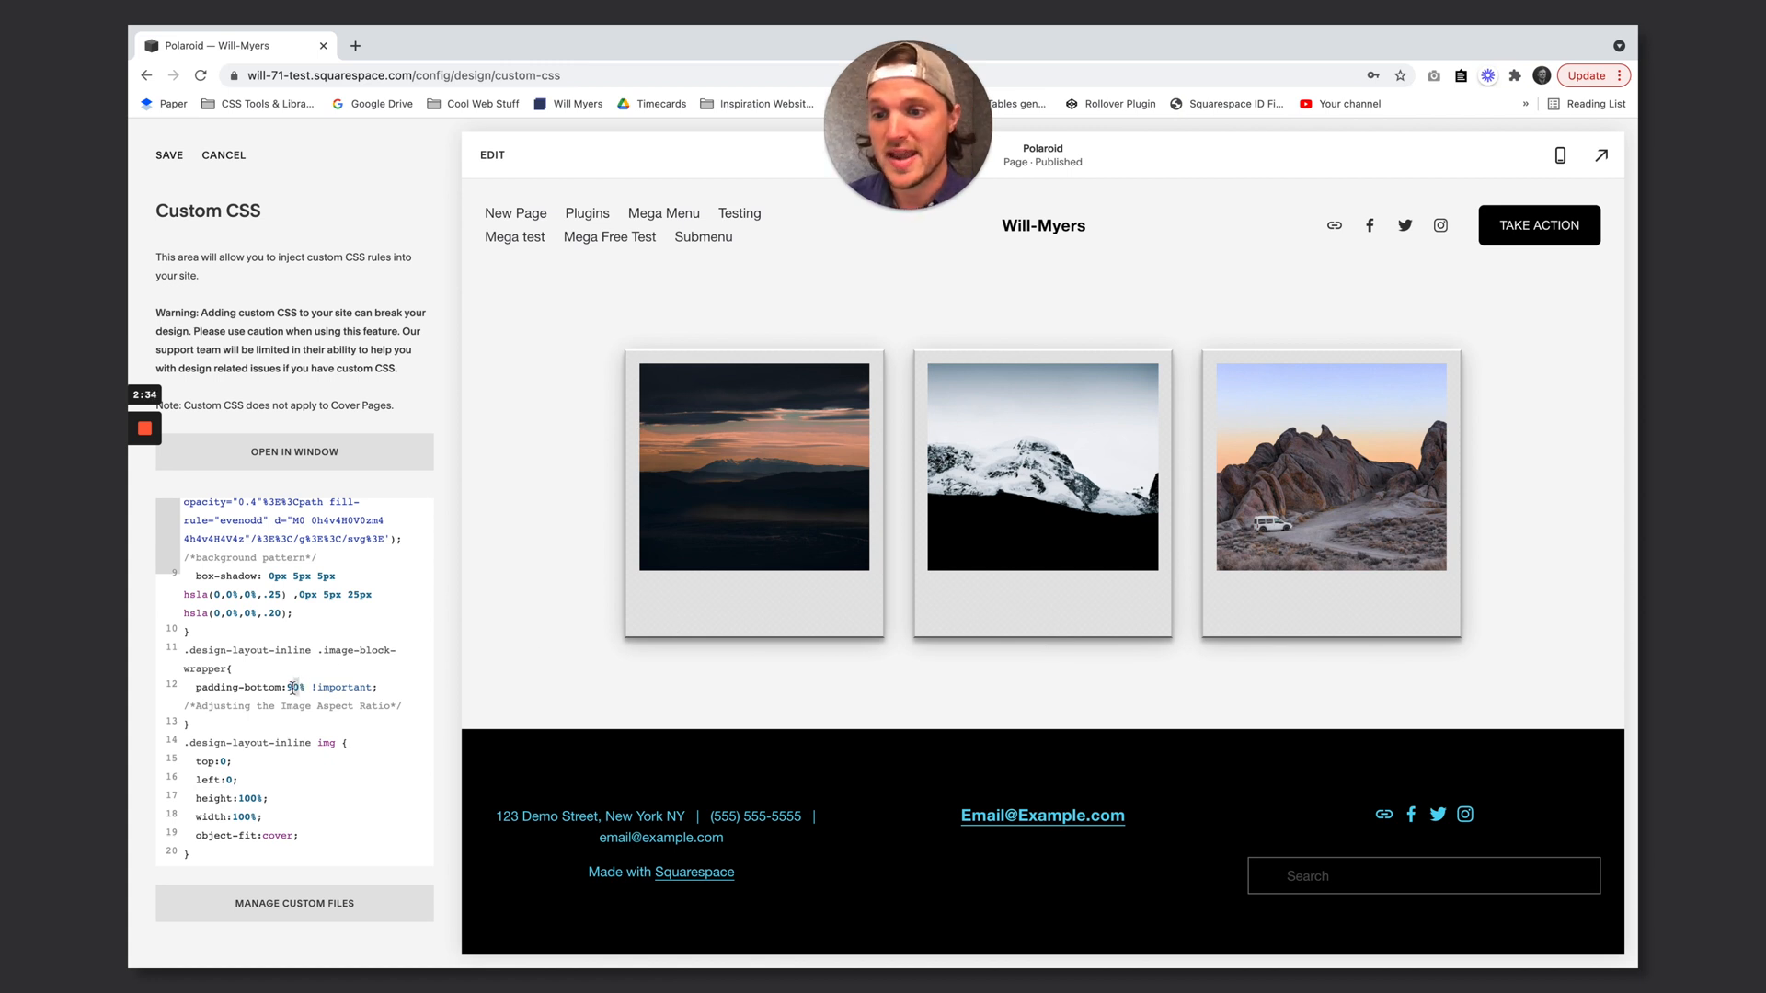
text(5)
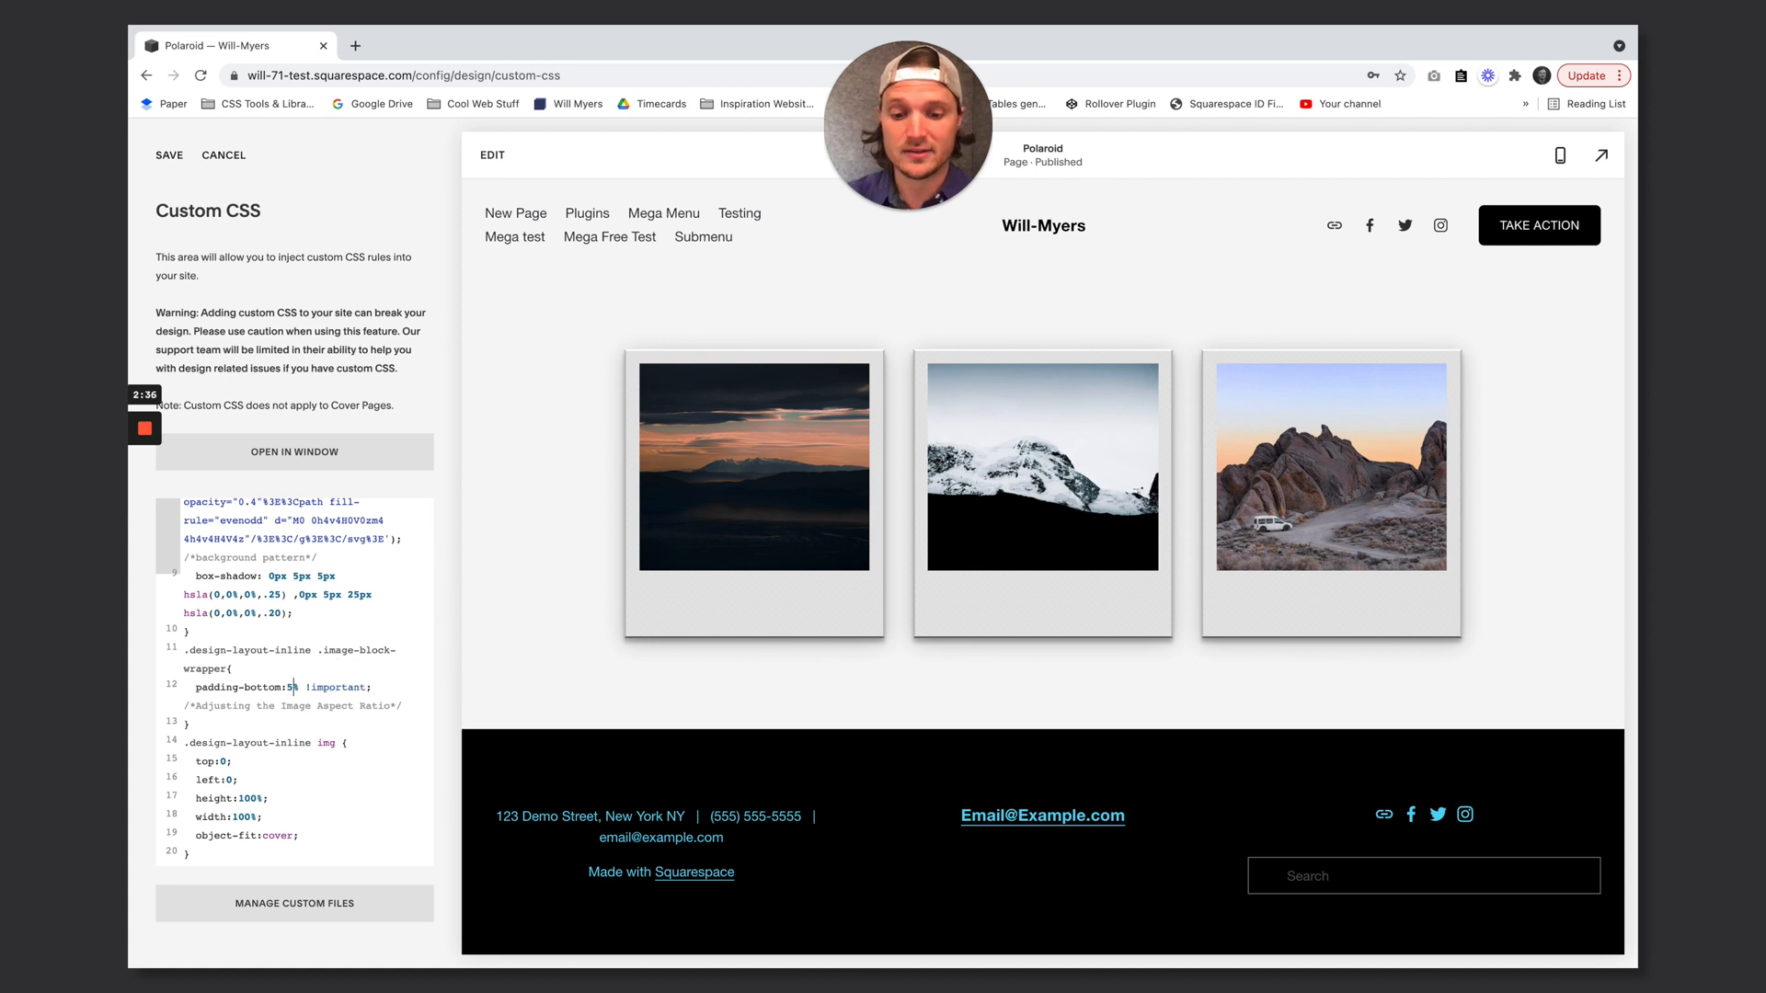
text(6.25)
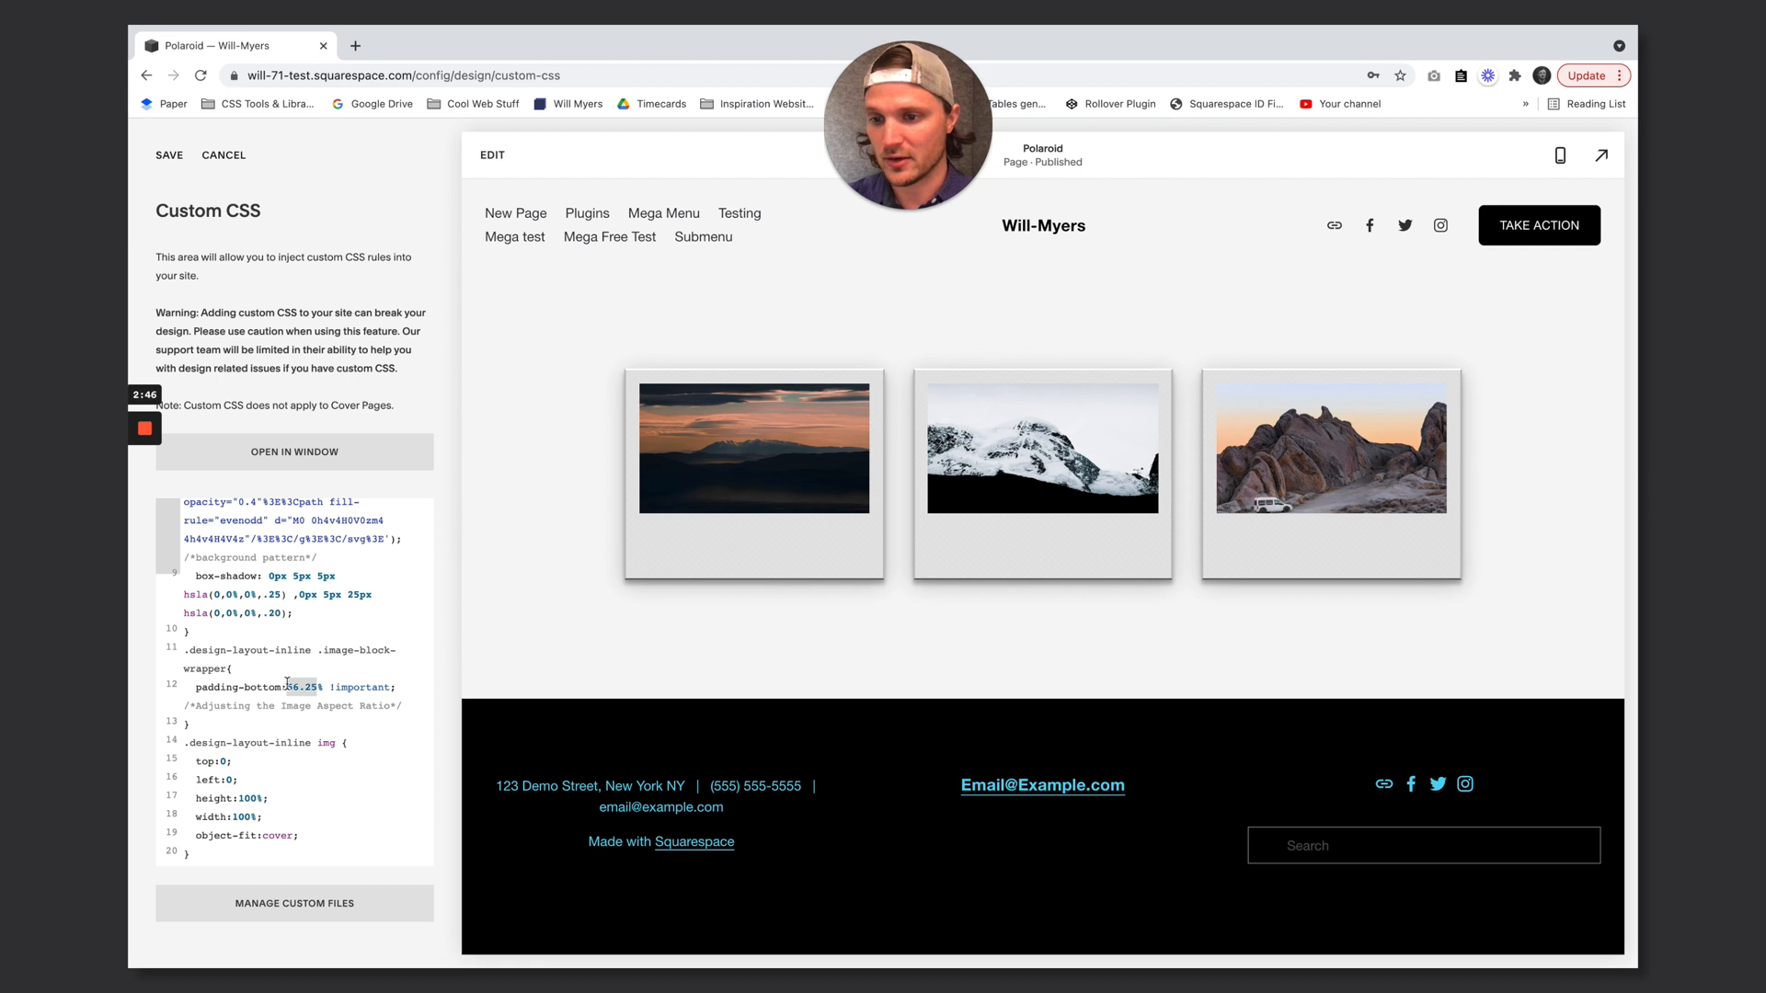
text(133)
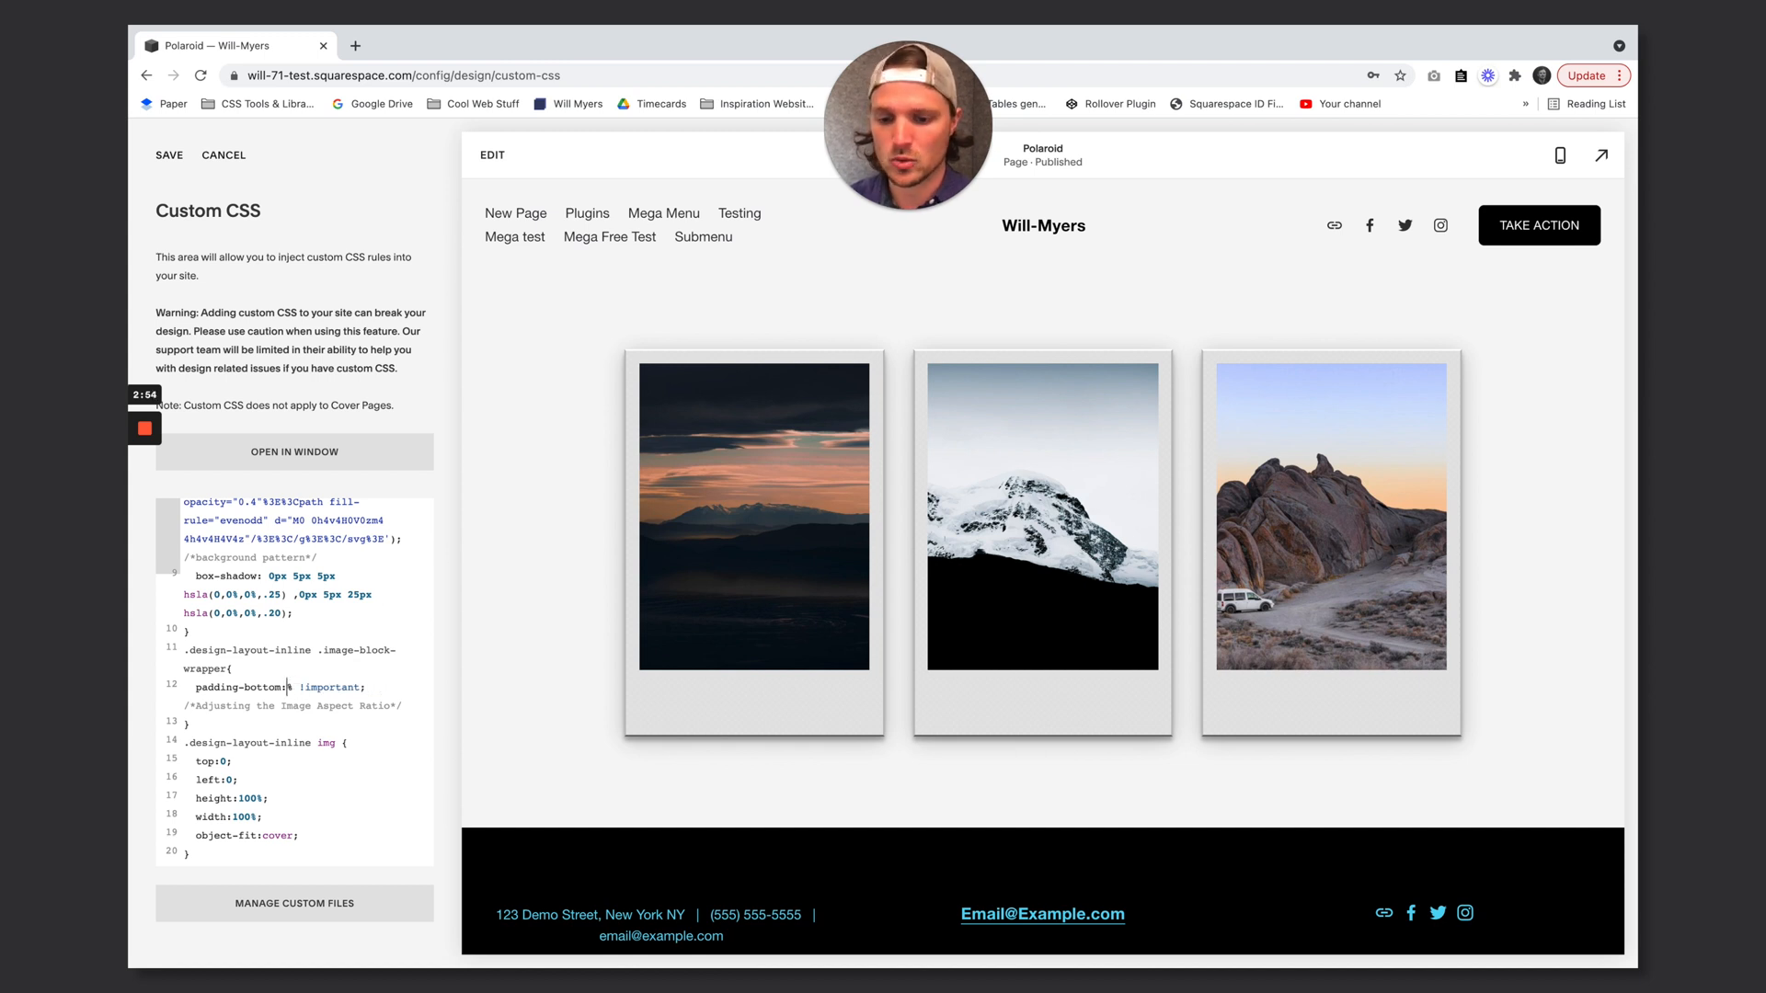
text(56.25%)
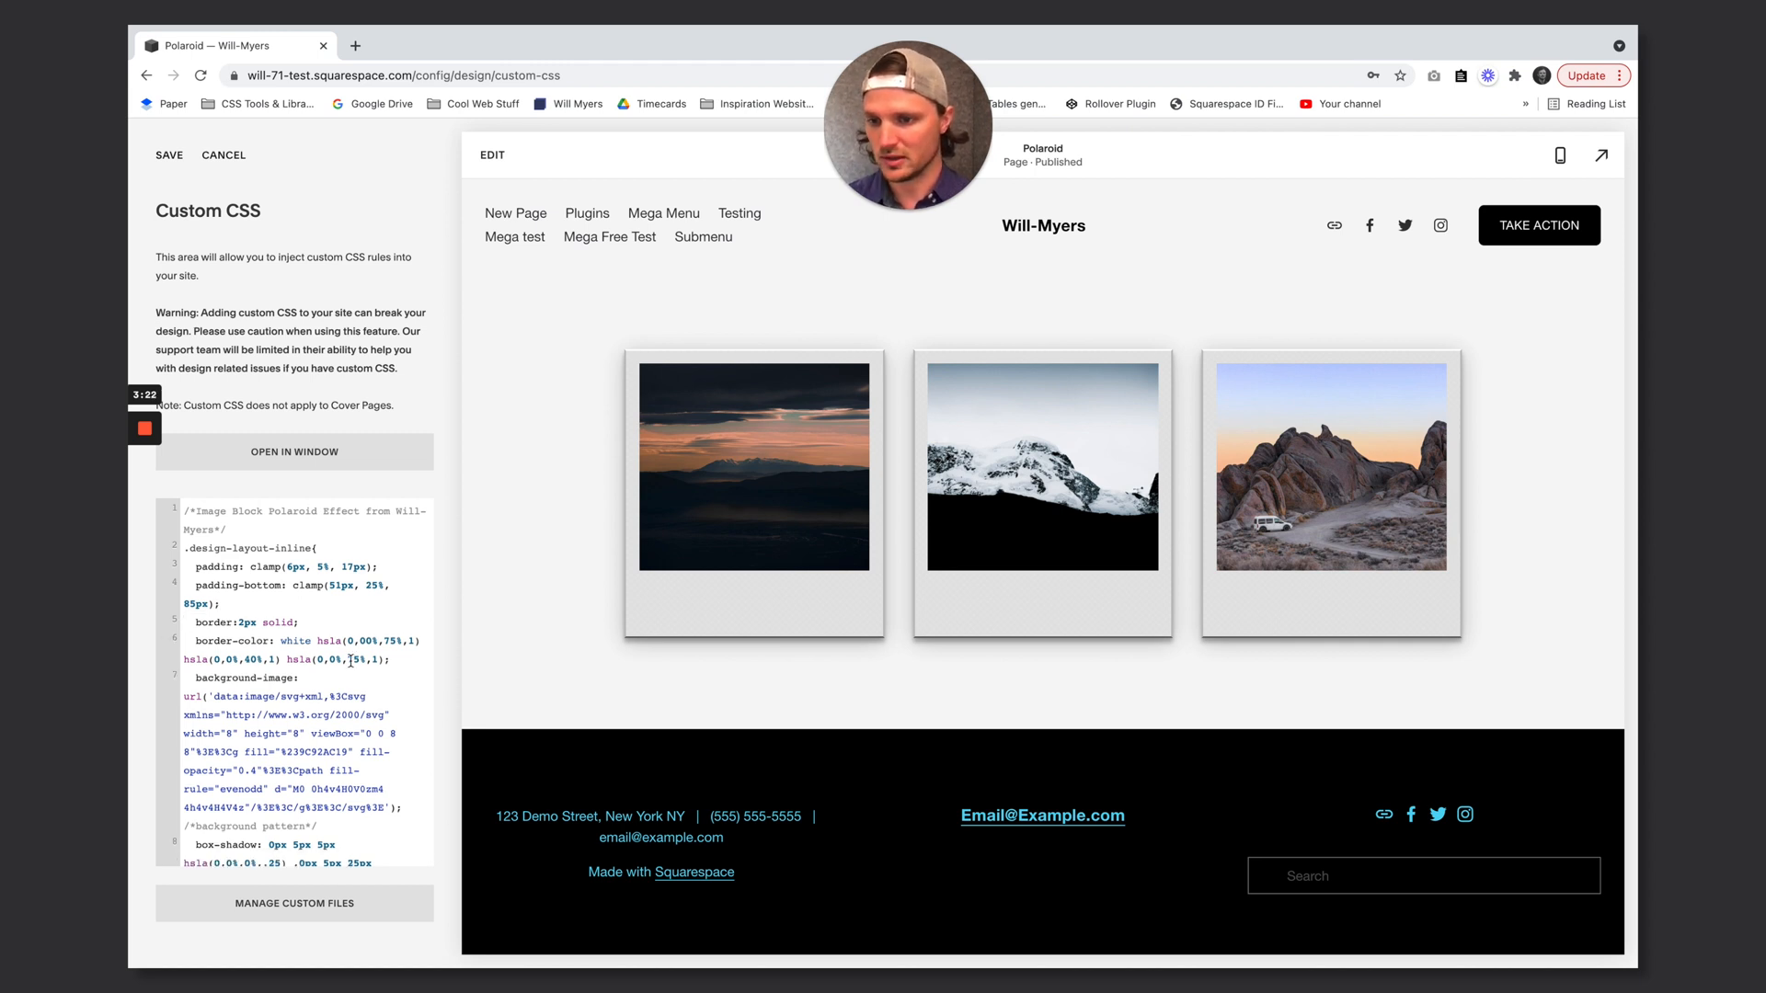
text(background-color:hsla(0,0%,90%,1);)
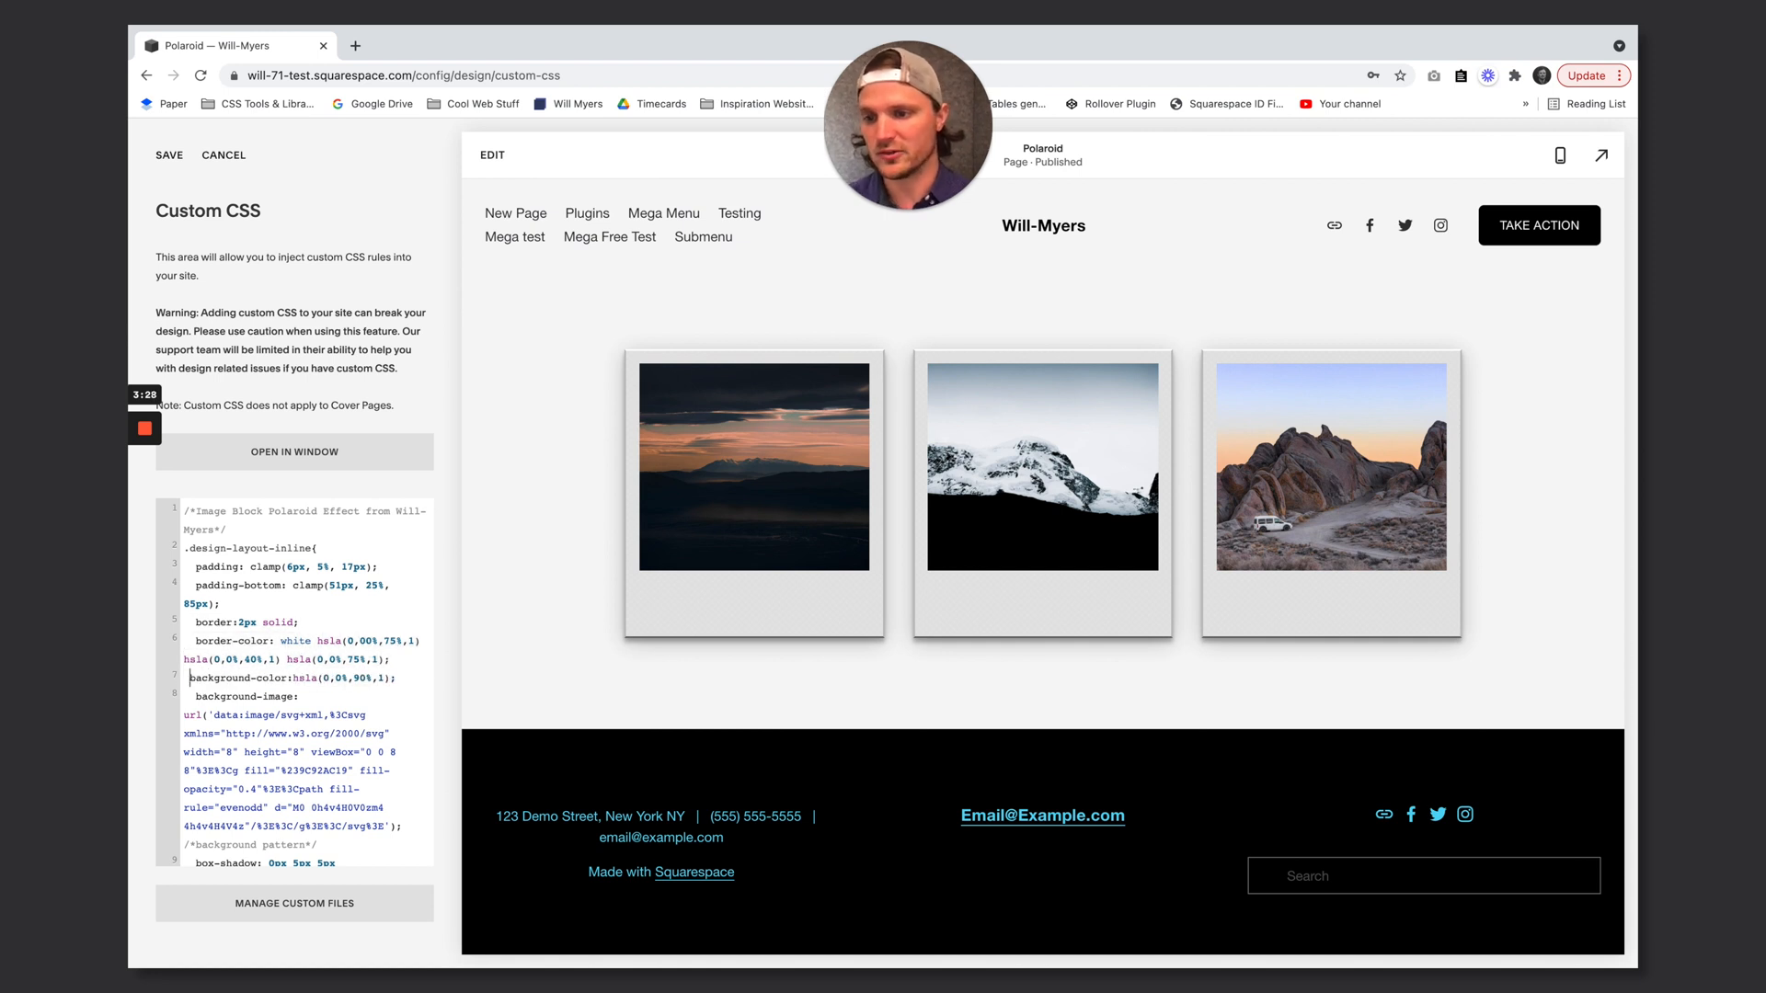
double_click(277, 622)
text(a)
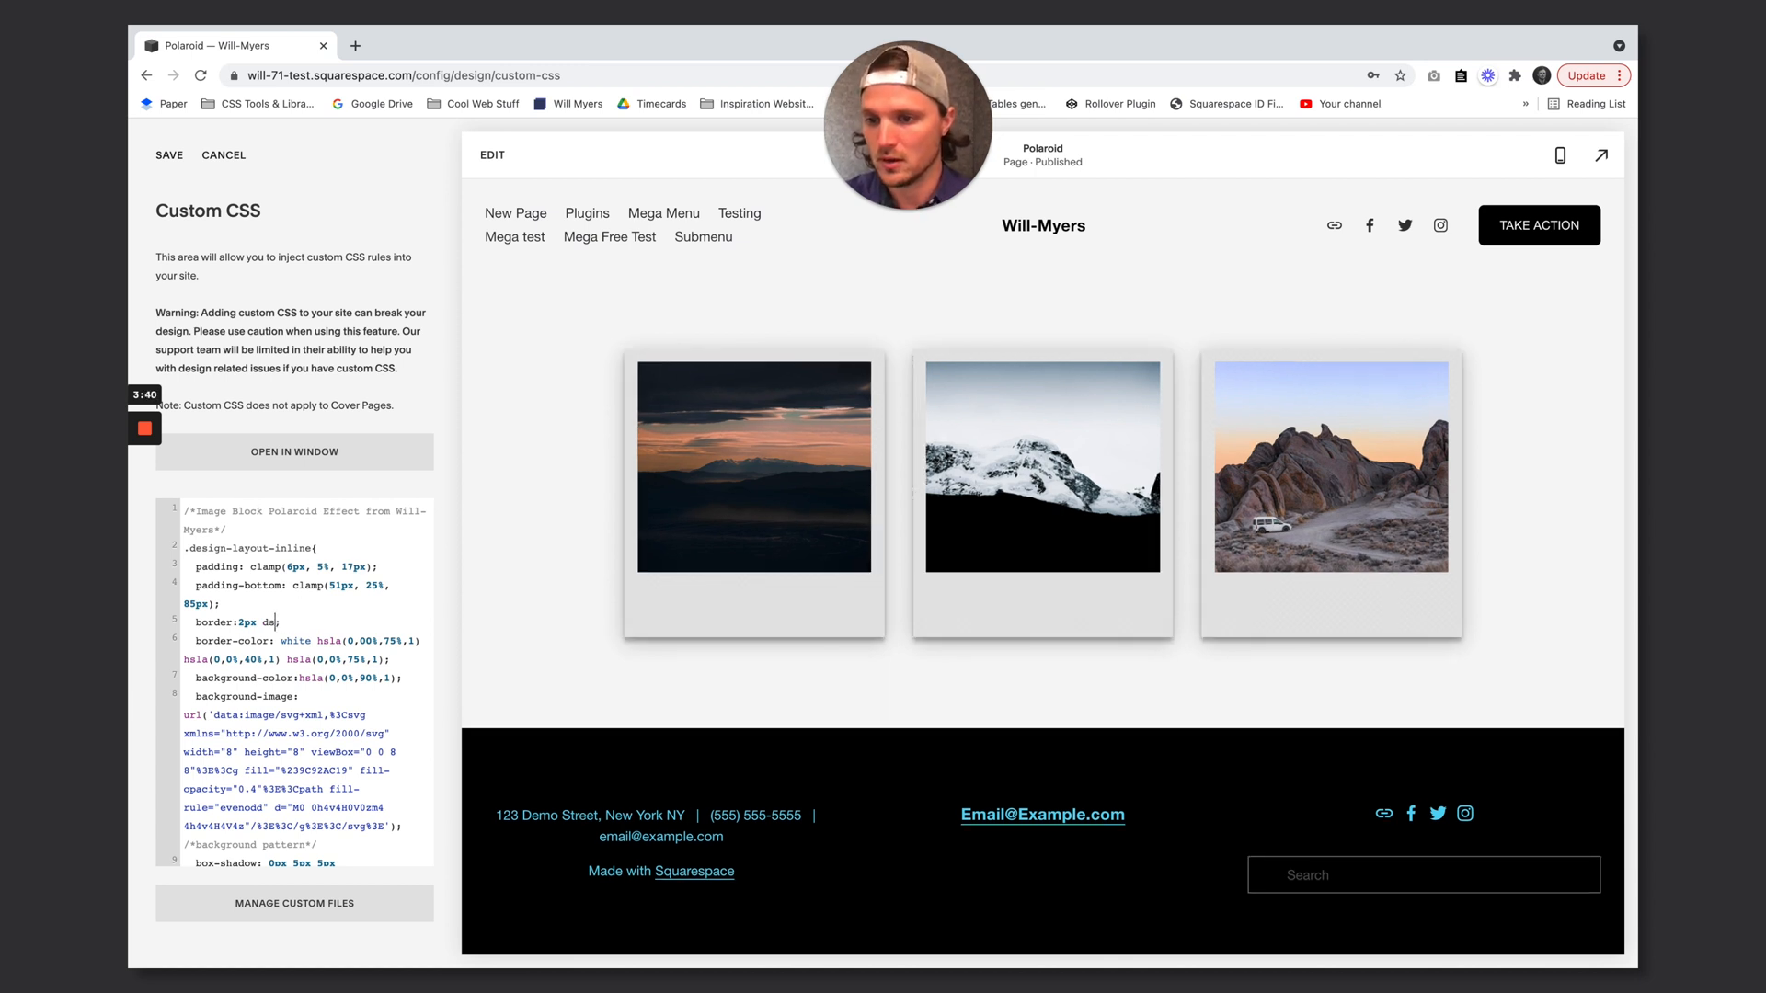
text(solid)
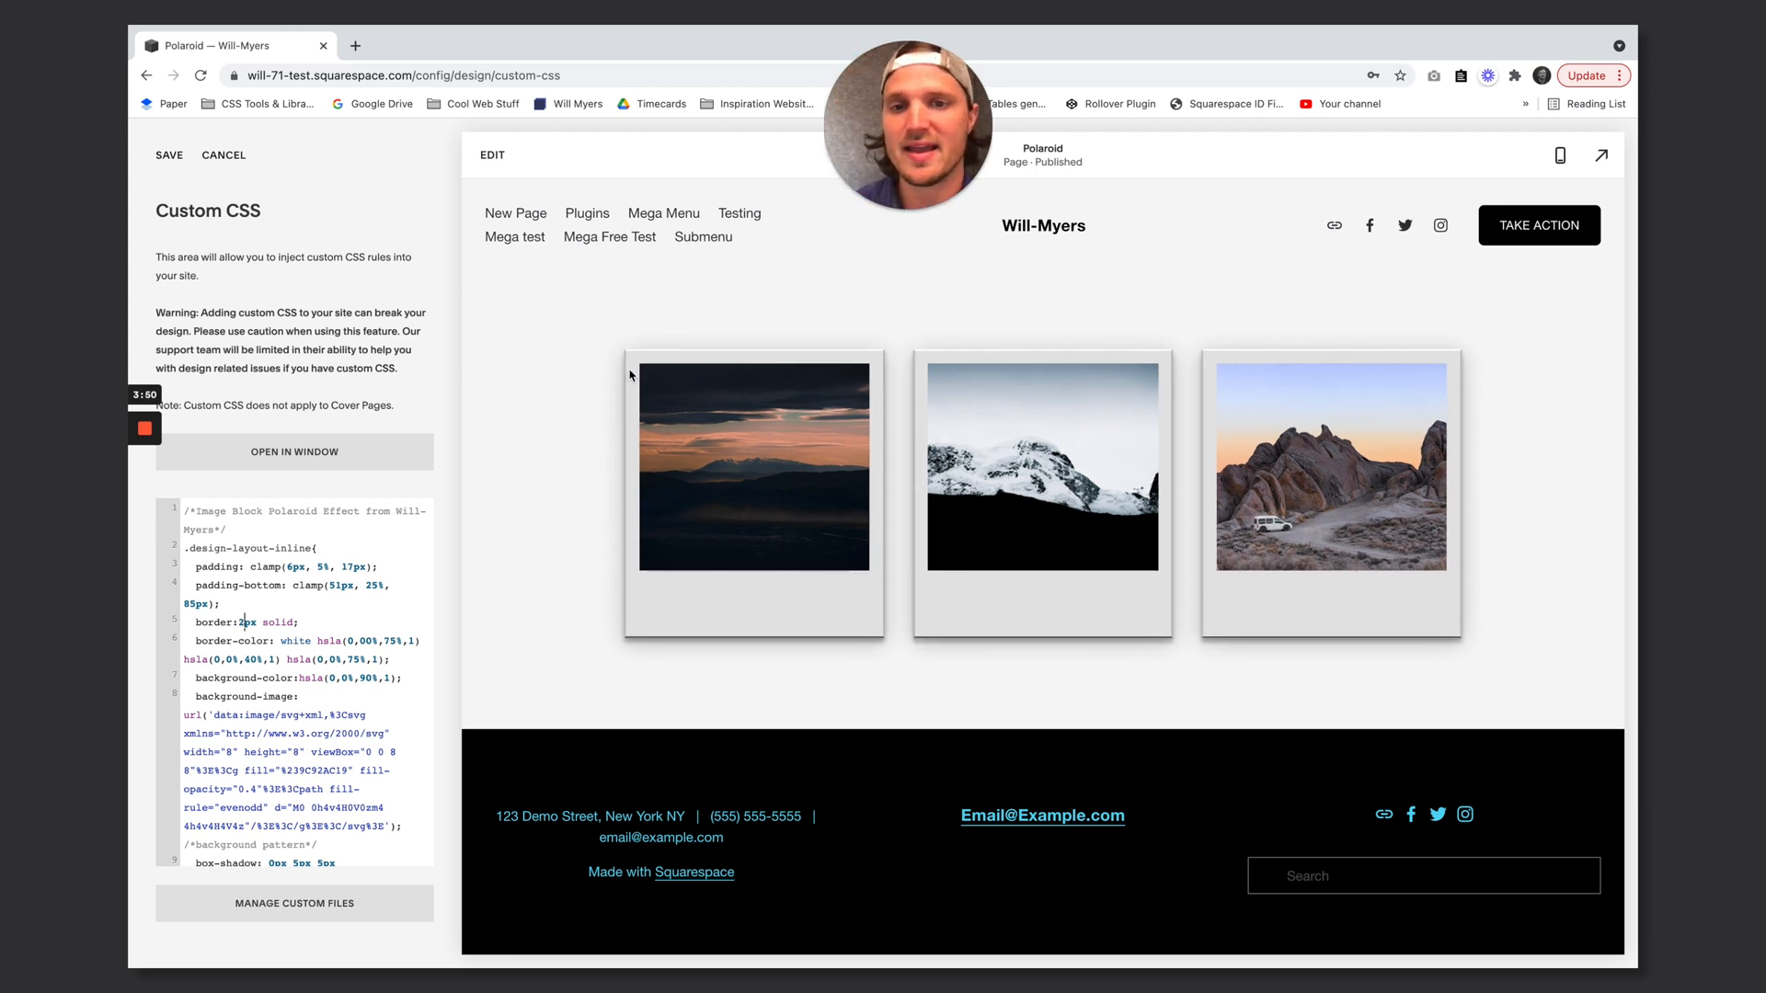
mouse_move(953, 629)
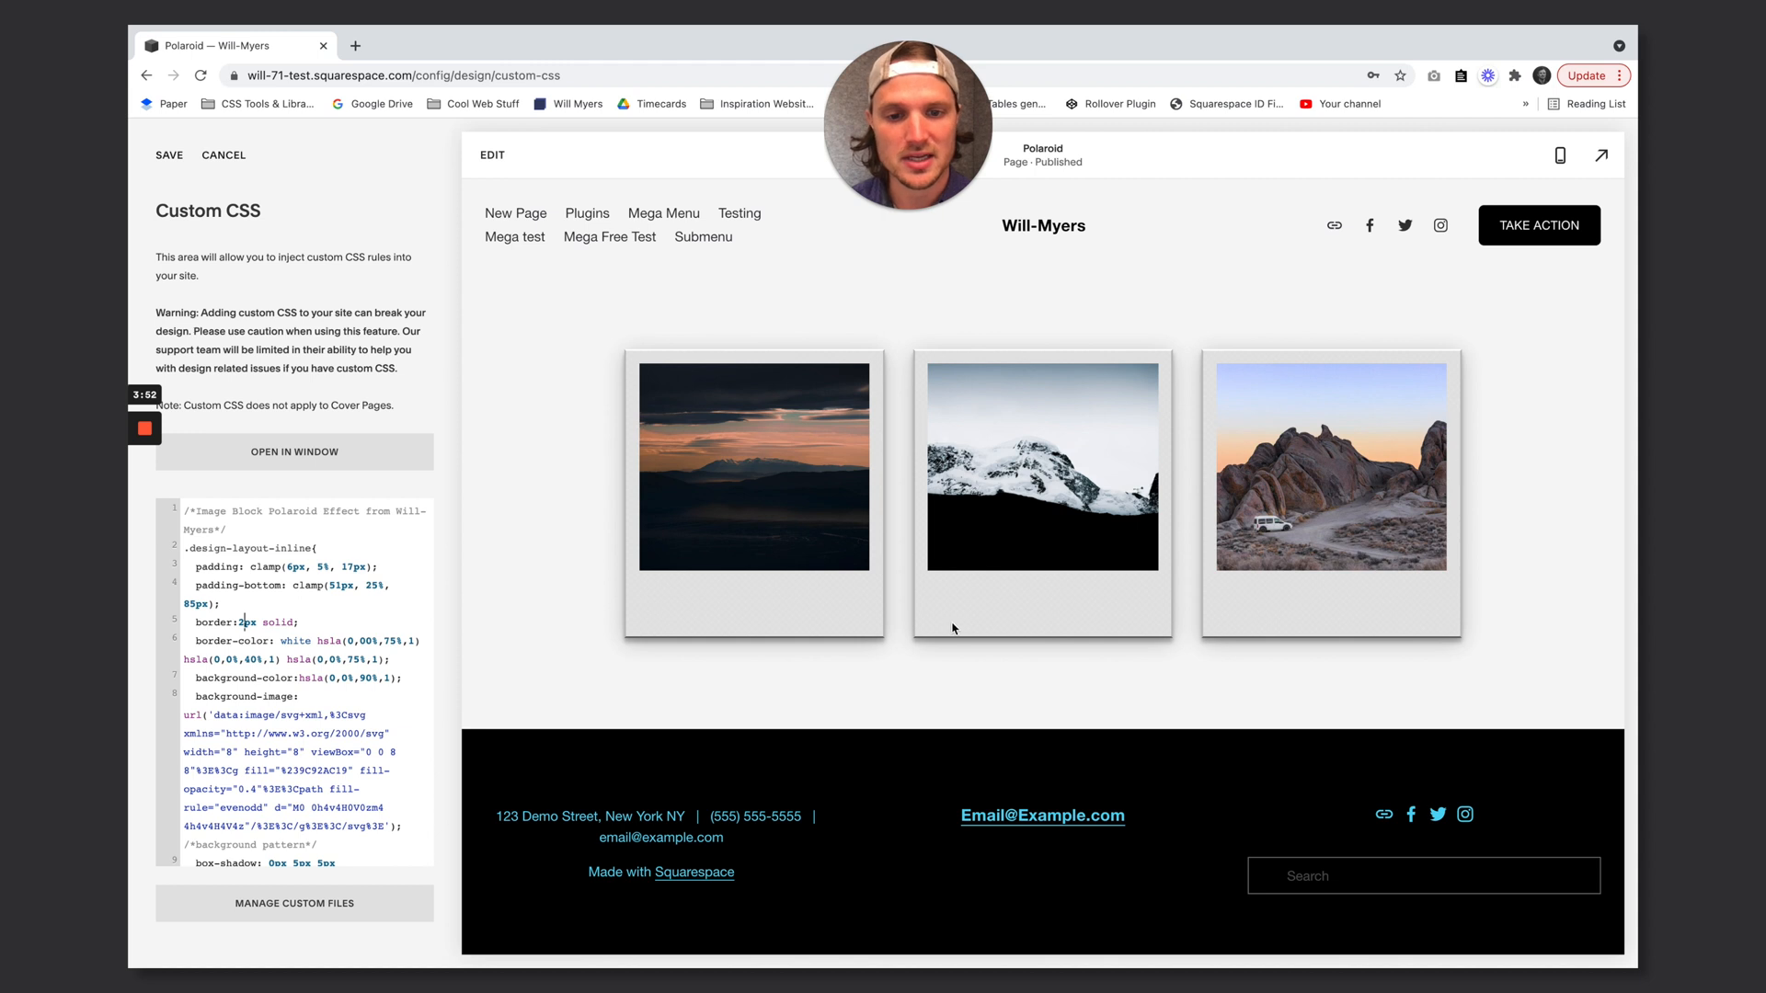
mouse_move(978, 346)
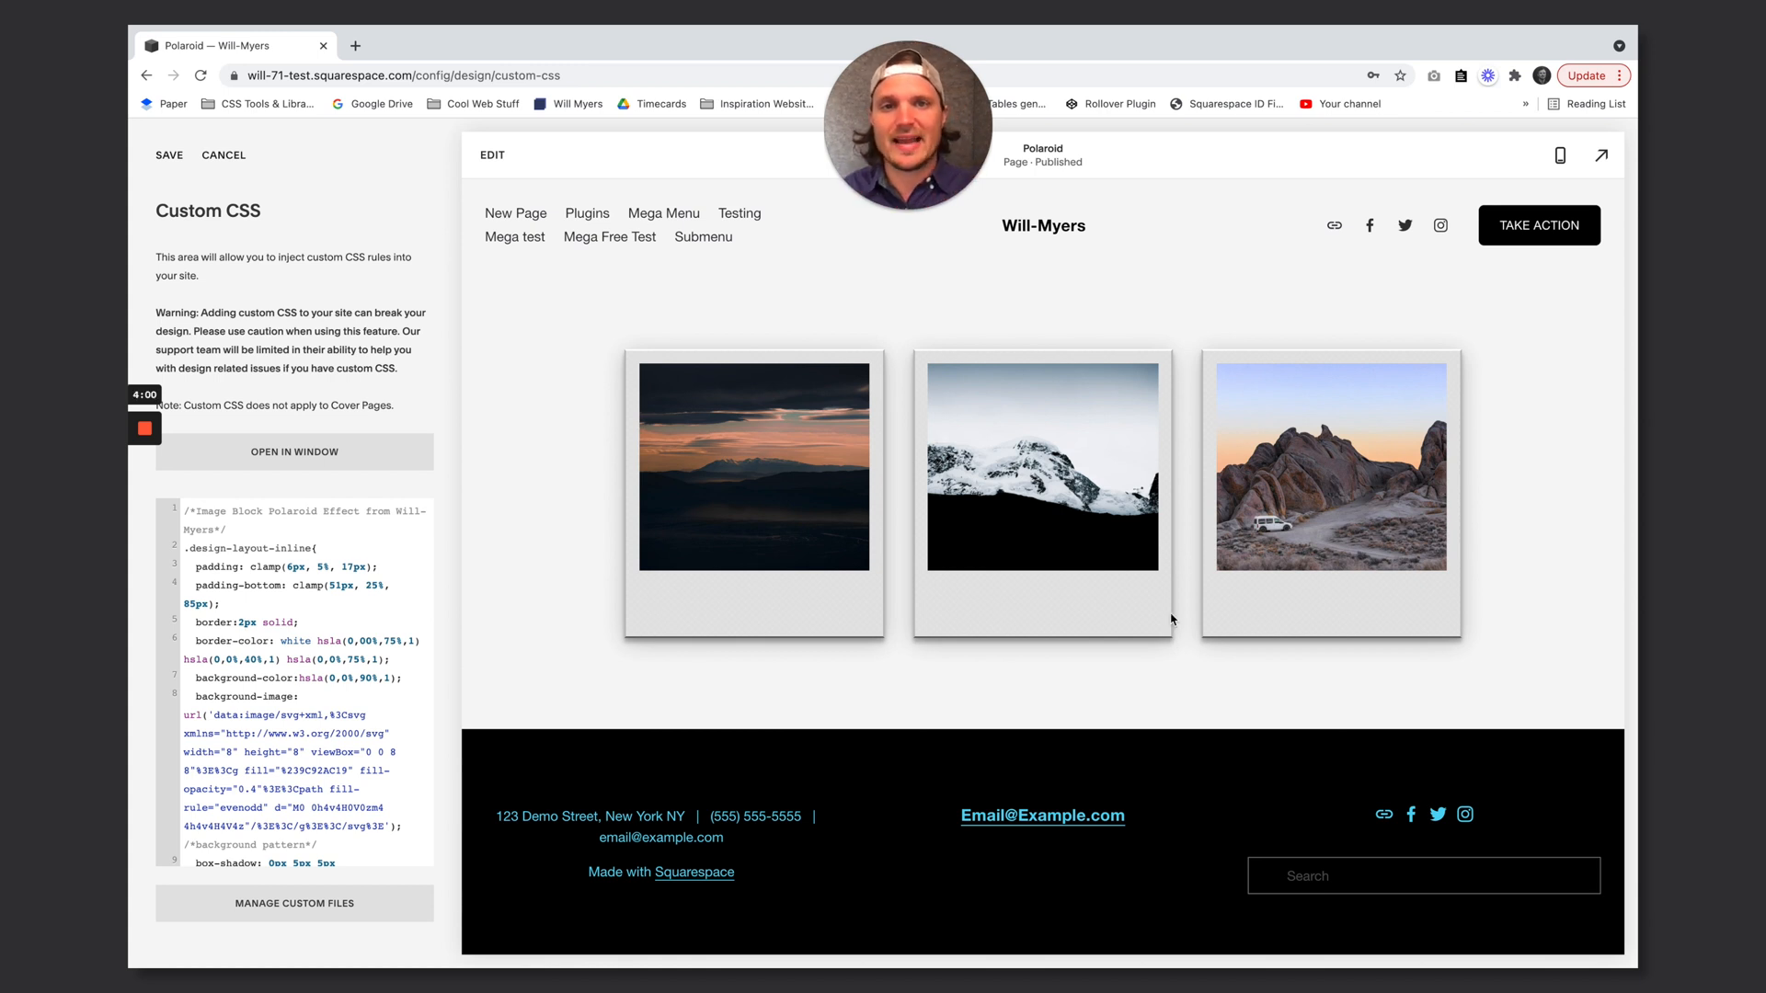
click(739, 214)
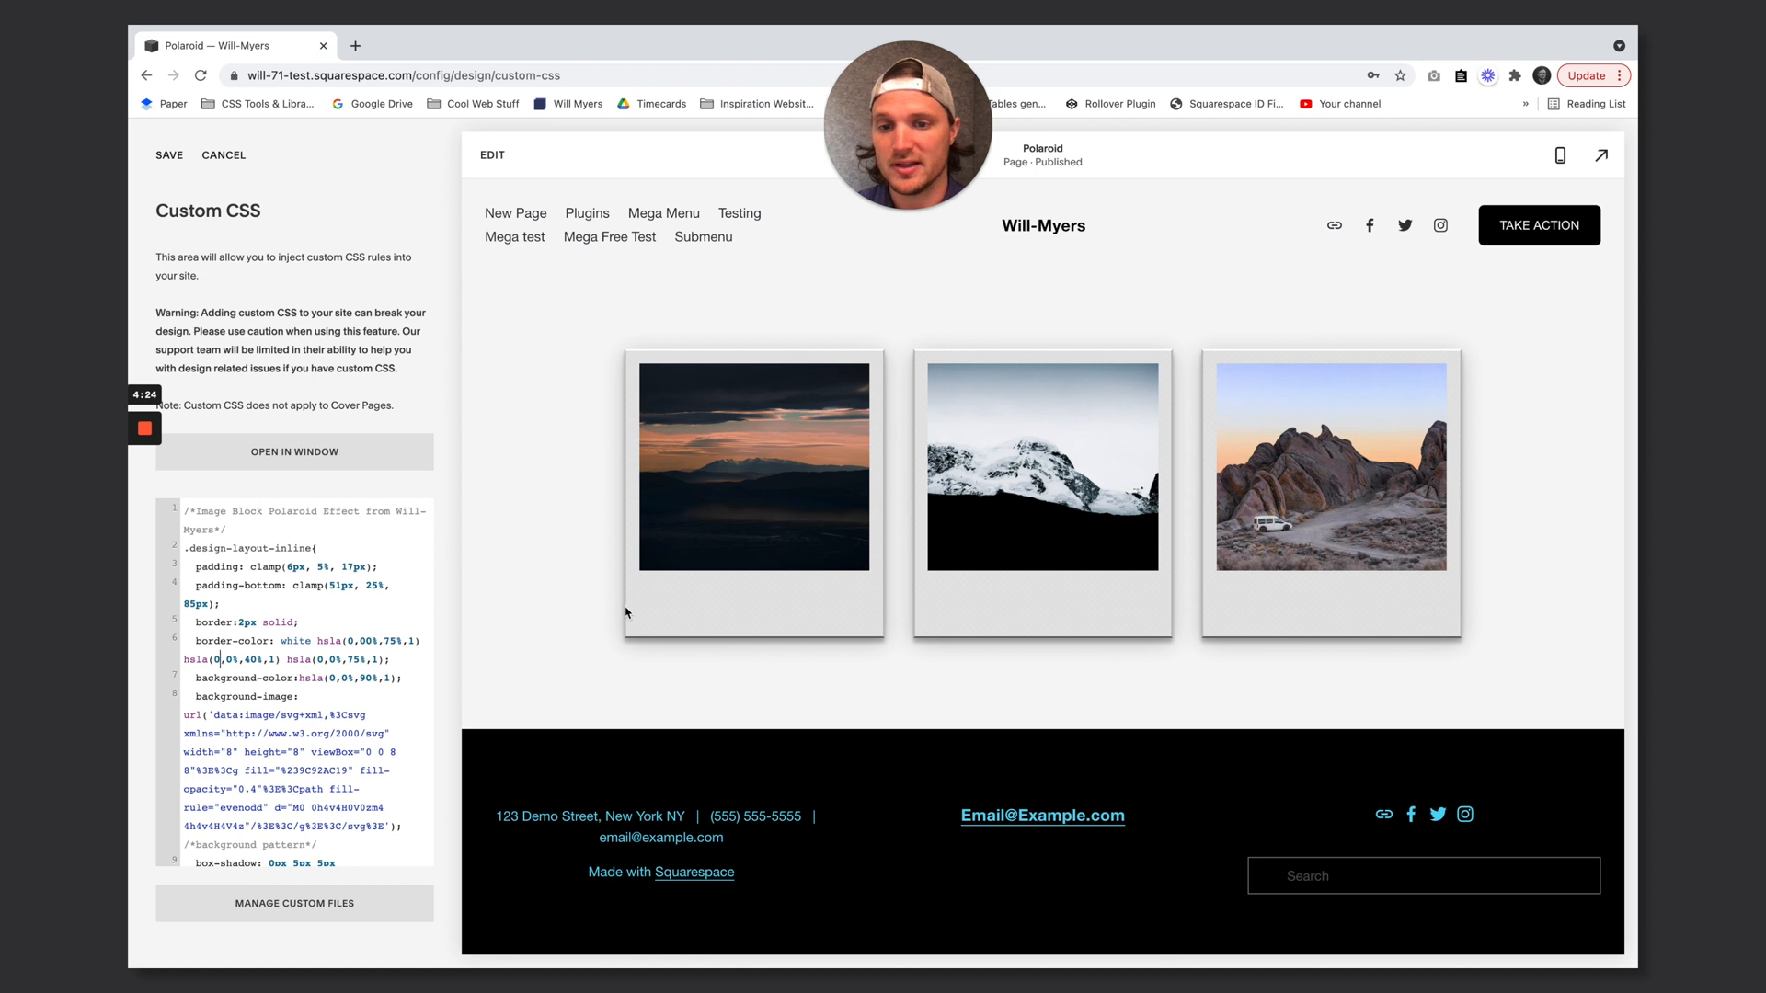
mouse_move(637, 376)
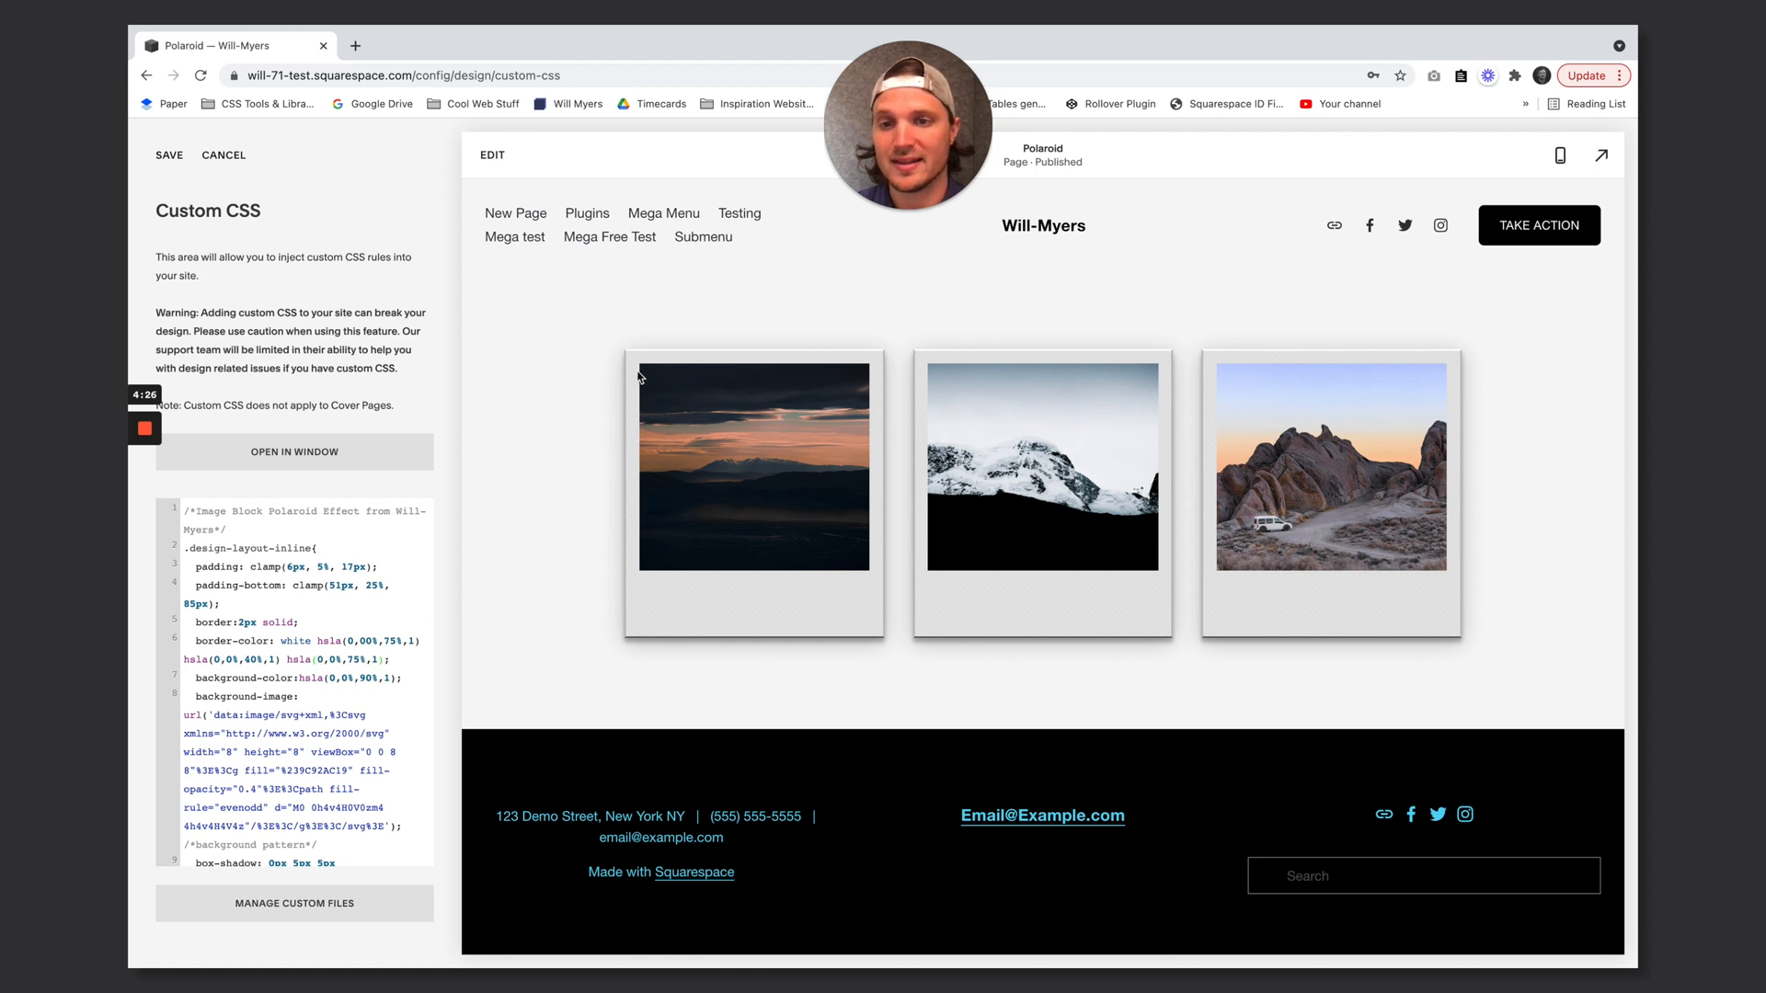
mouse_move(812, 402)
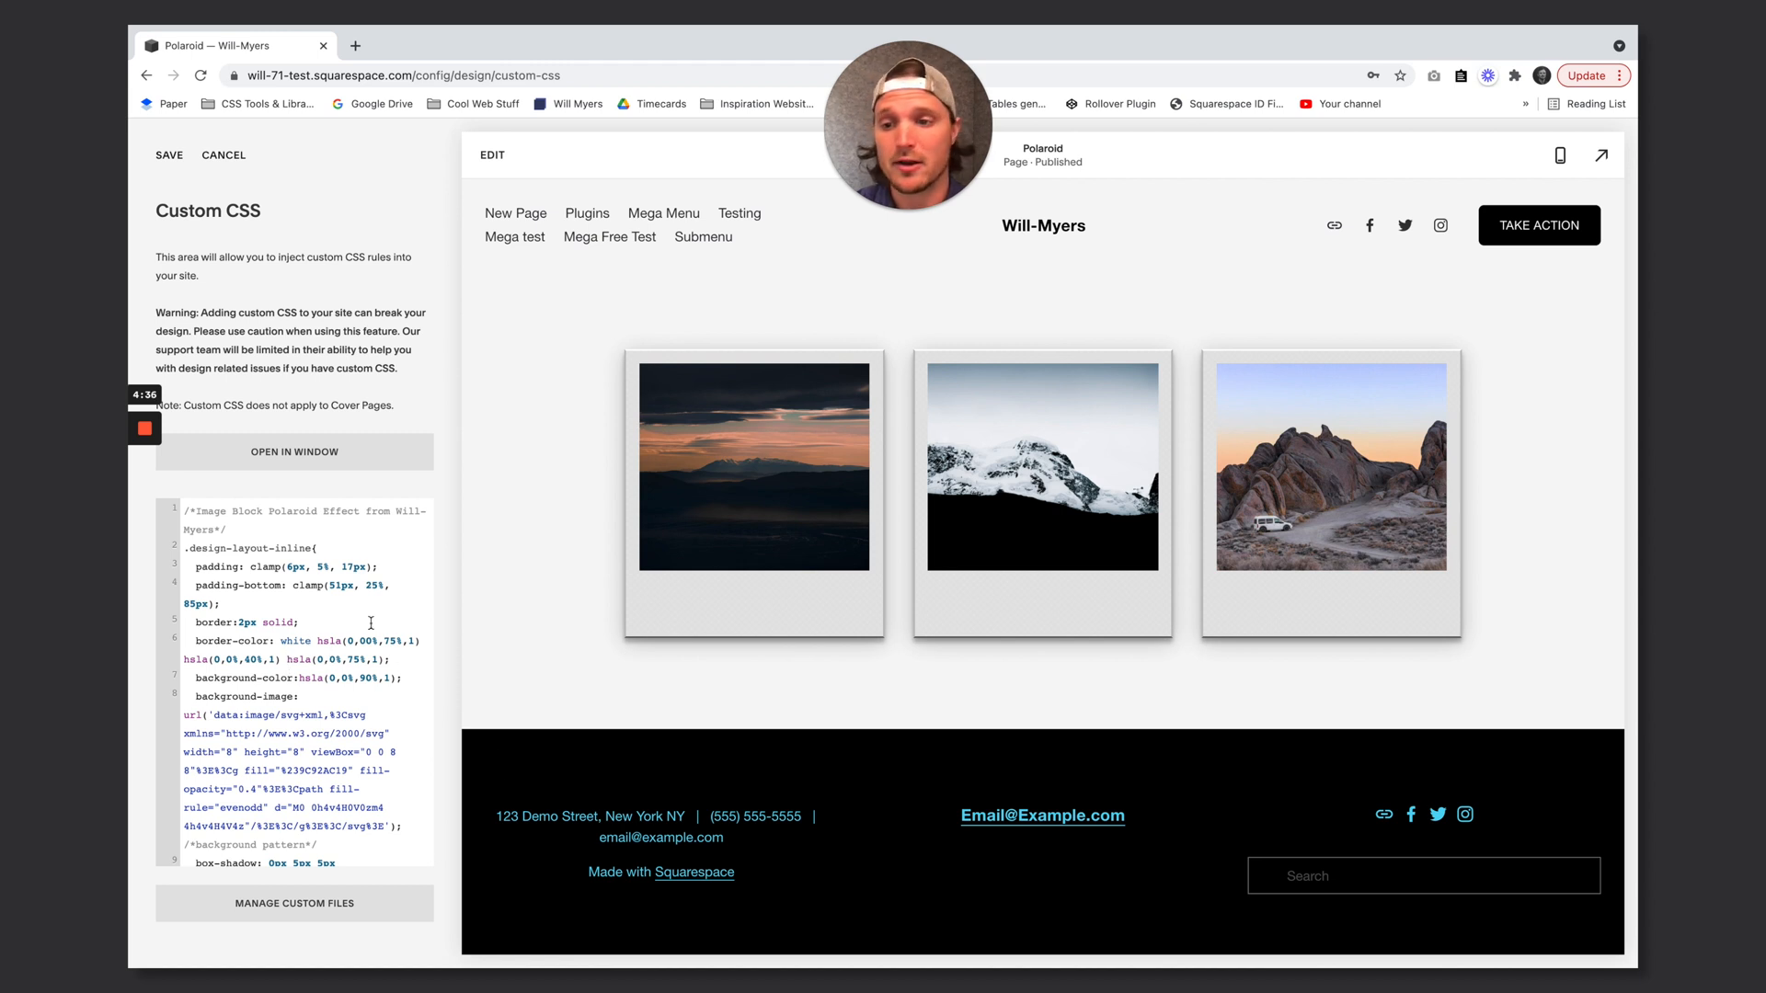
double_click(295, 641)
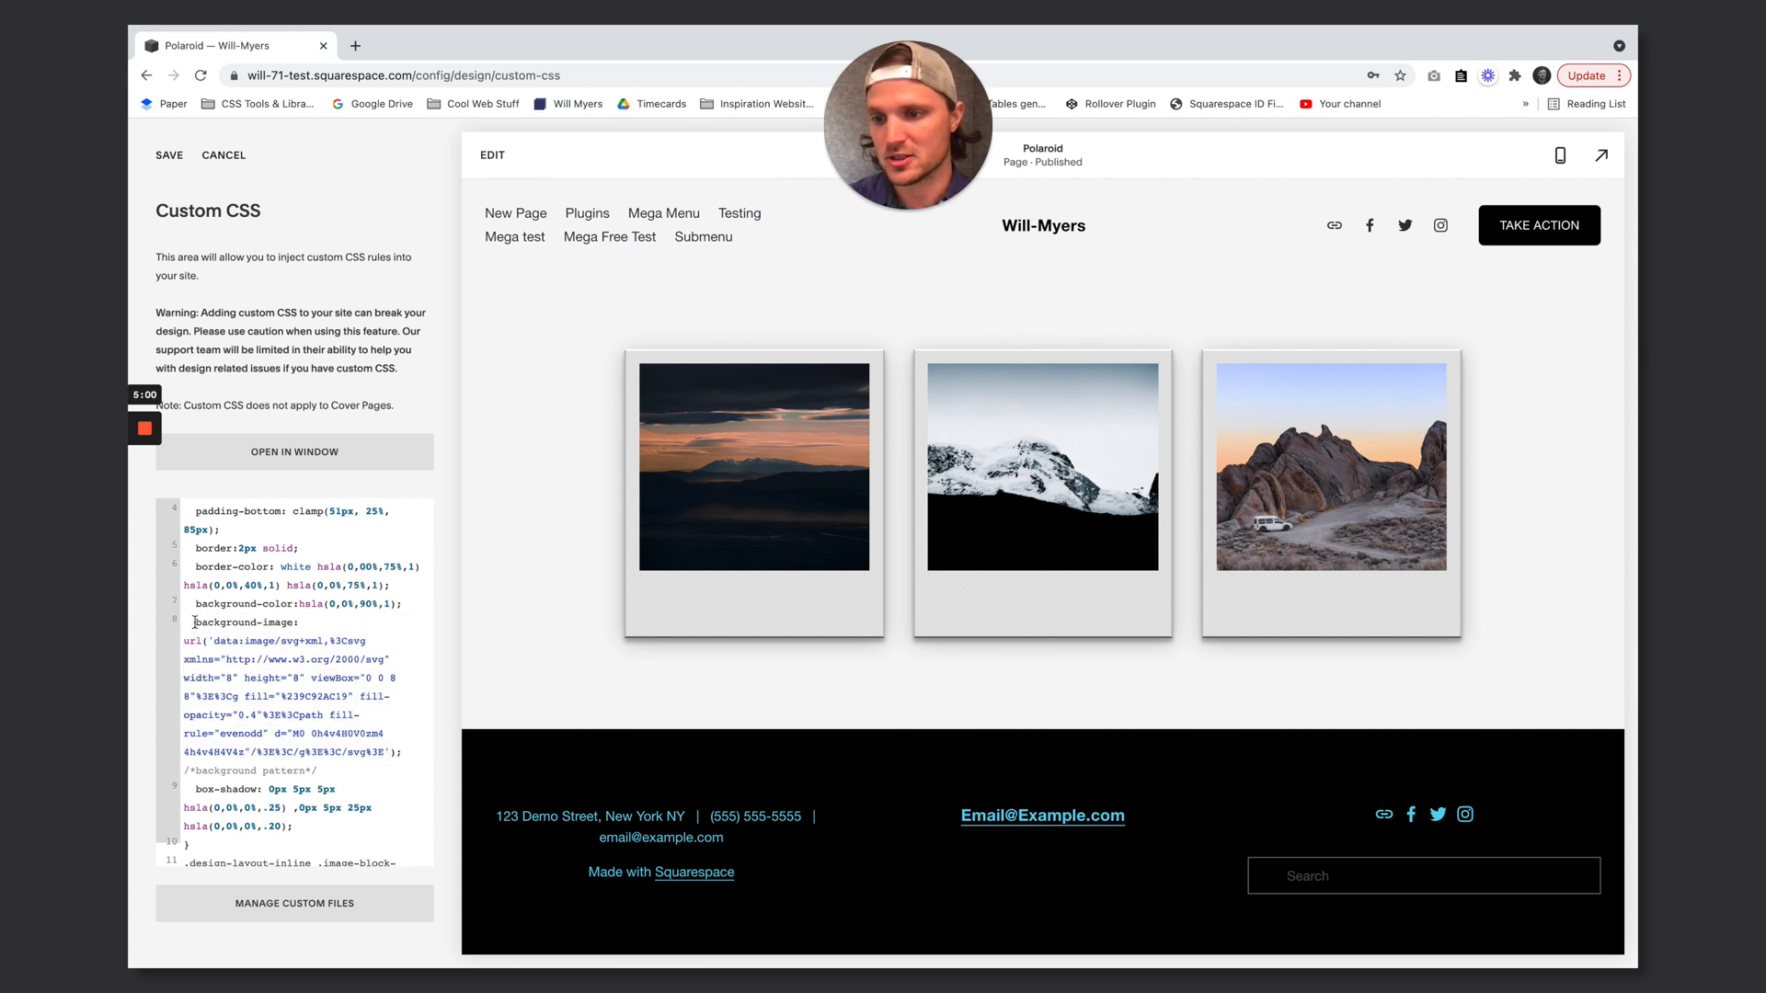
double_click(196, 641)
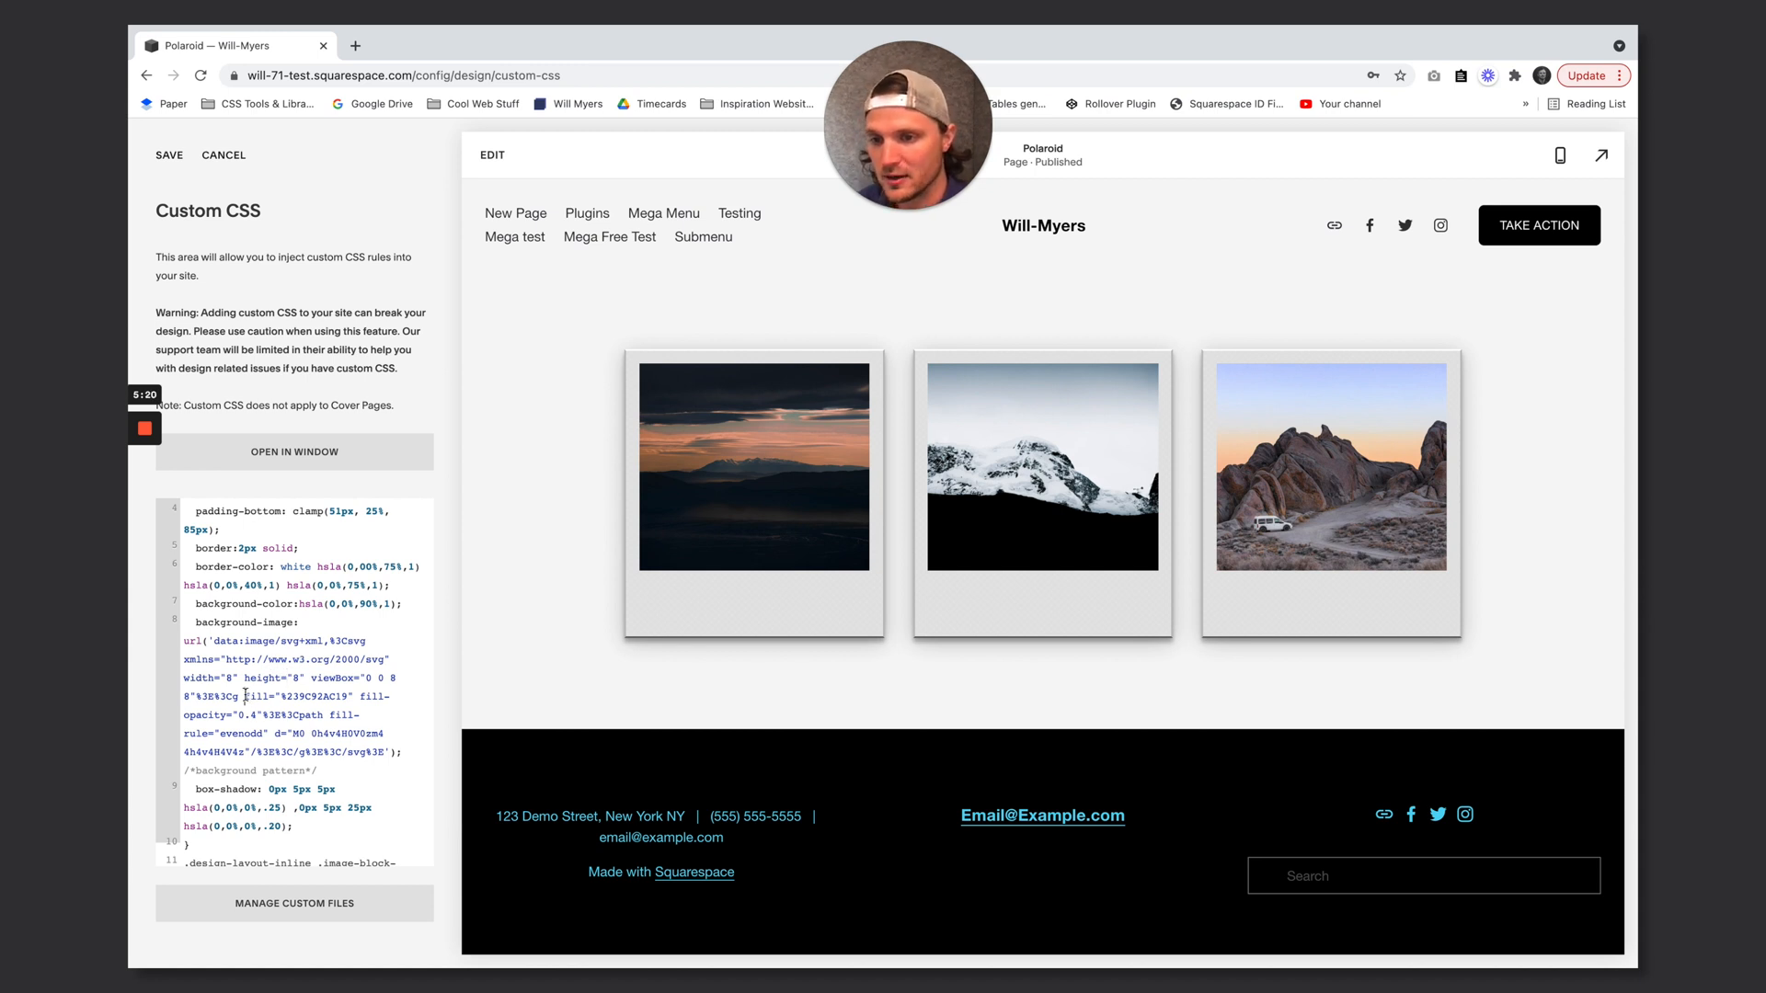
drag(229, 697, 347, 697)
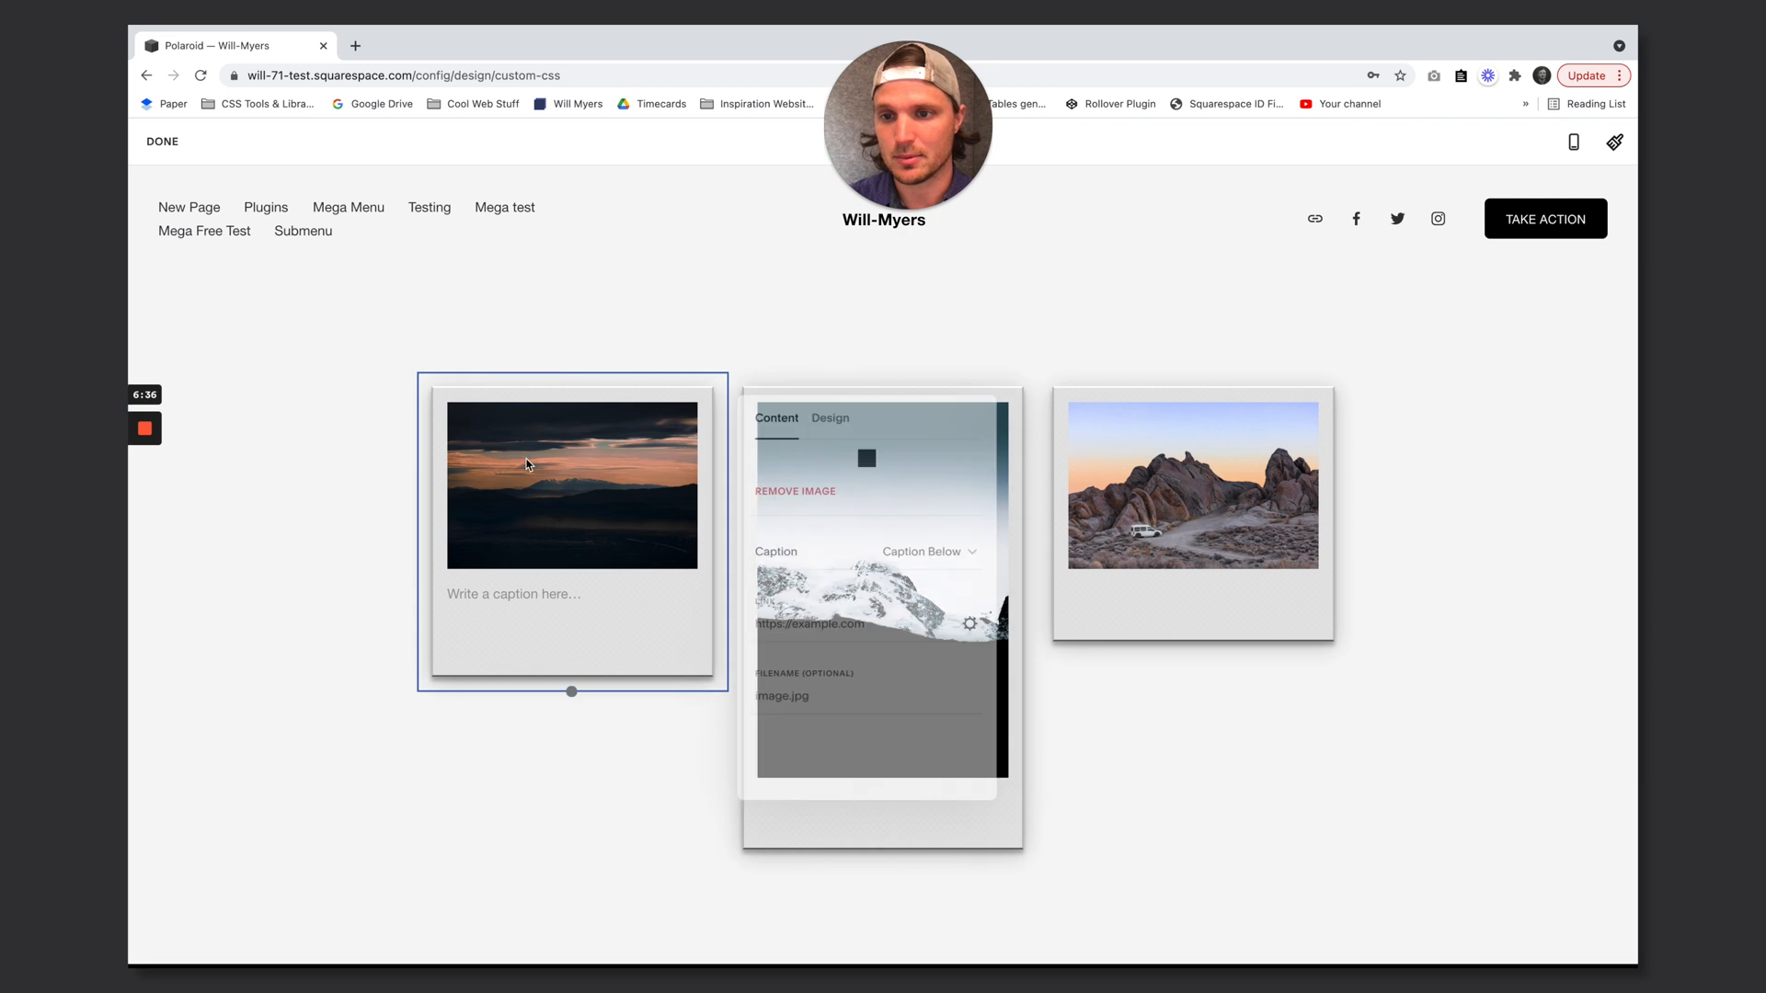
Change the polaroid CSS selector from .design-layout-inline to .design-layout-poster
click(829, 411)
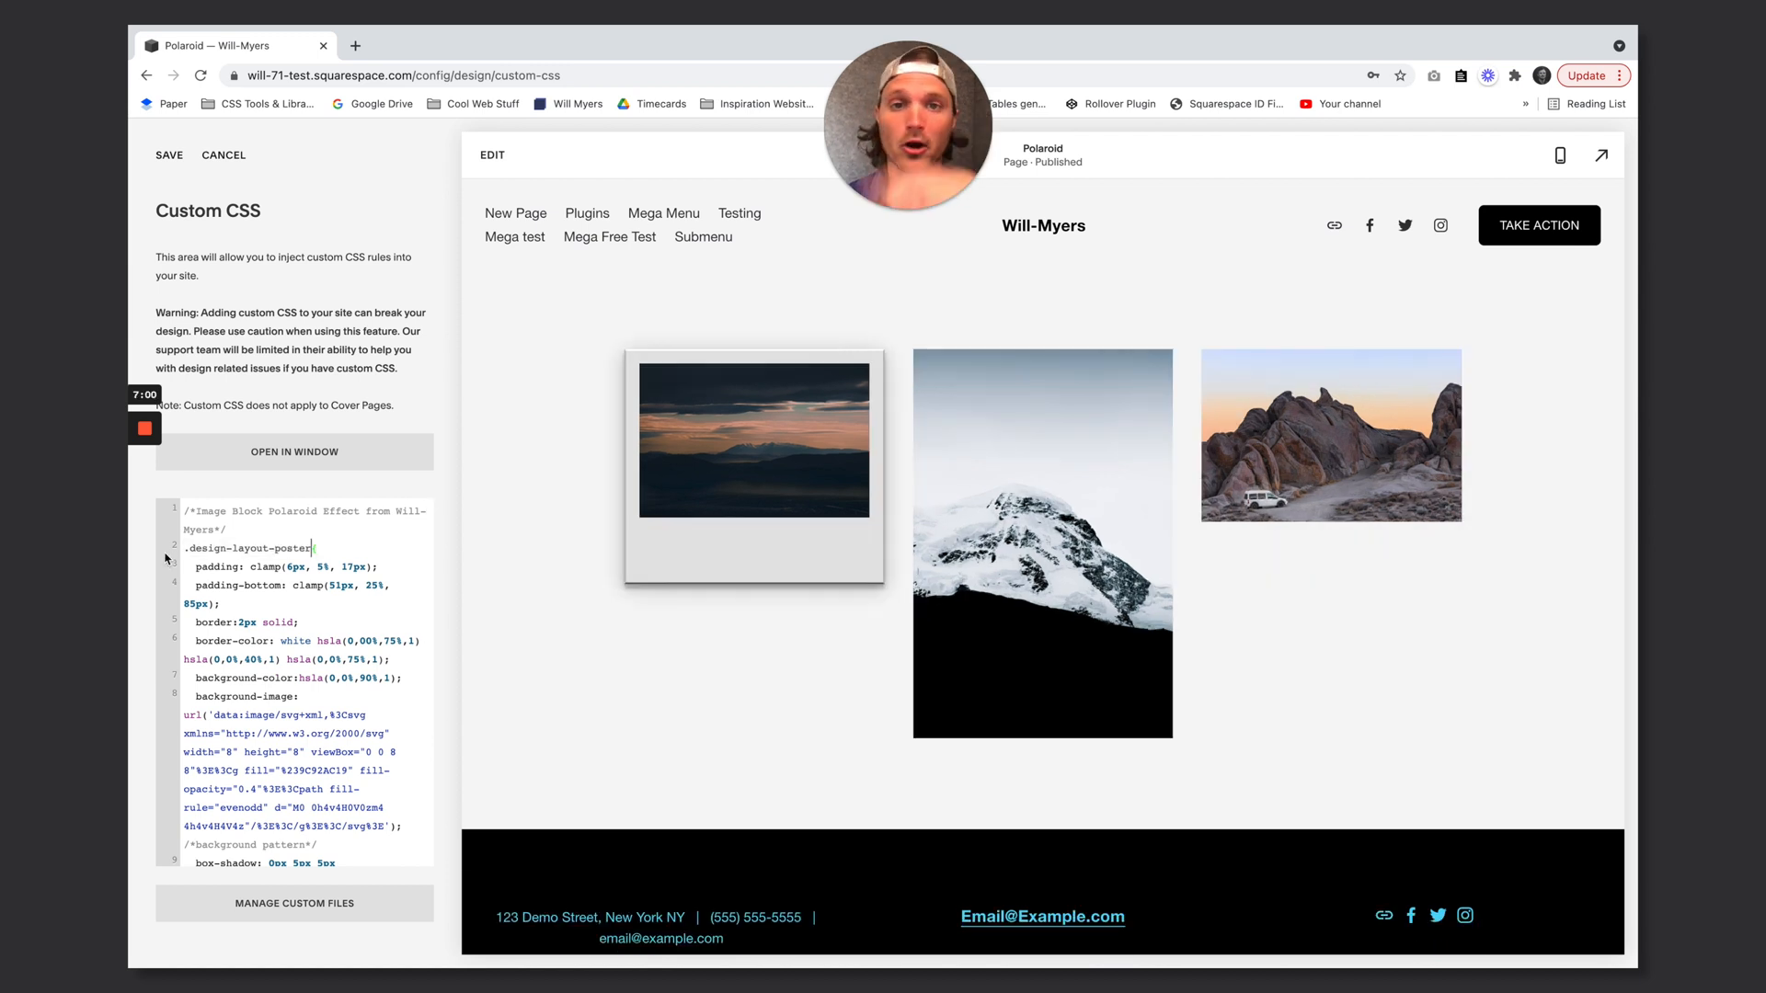
Switch the selector back to .design-layout-inline and save the Custom CSS
scroll(down, 3)
text(inlin)
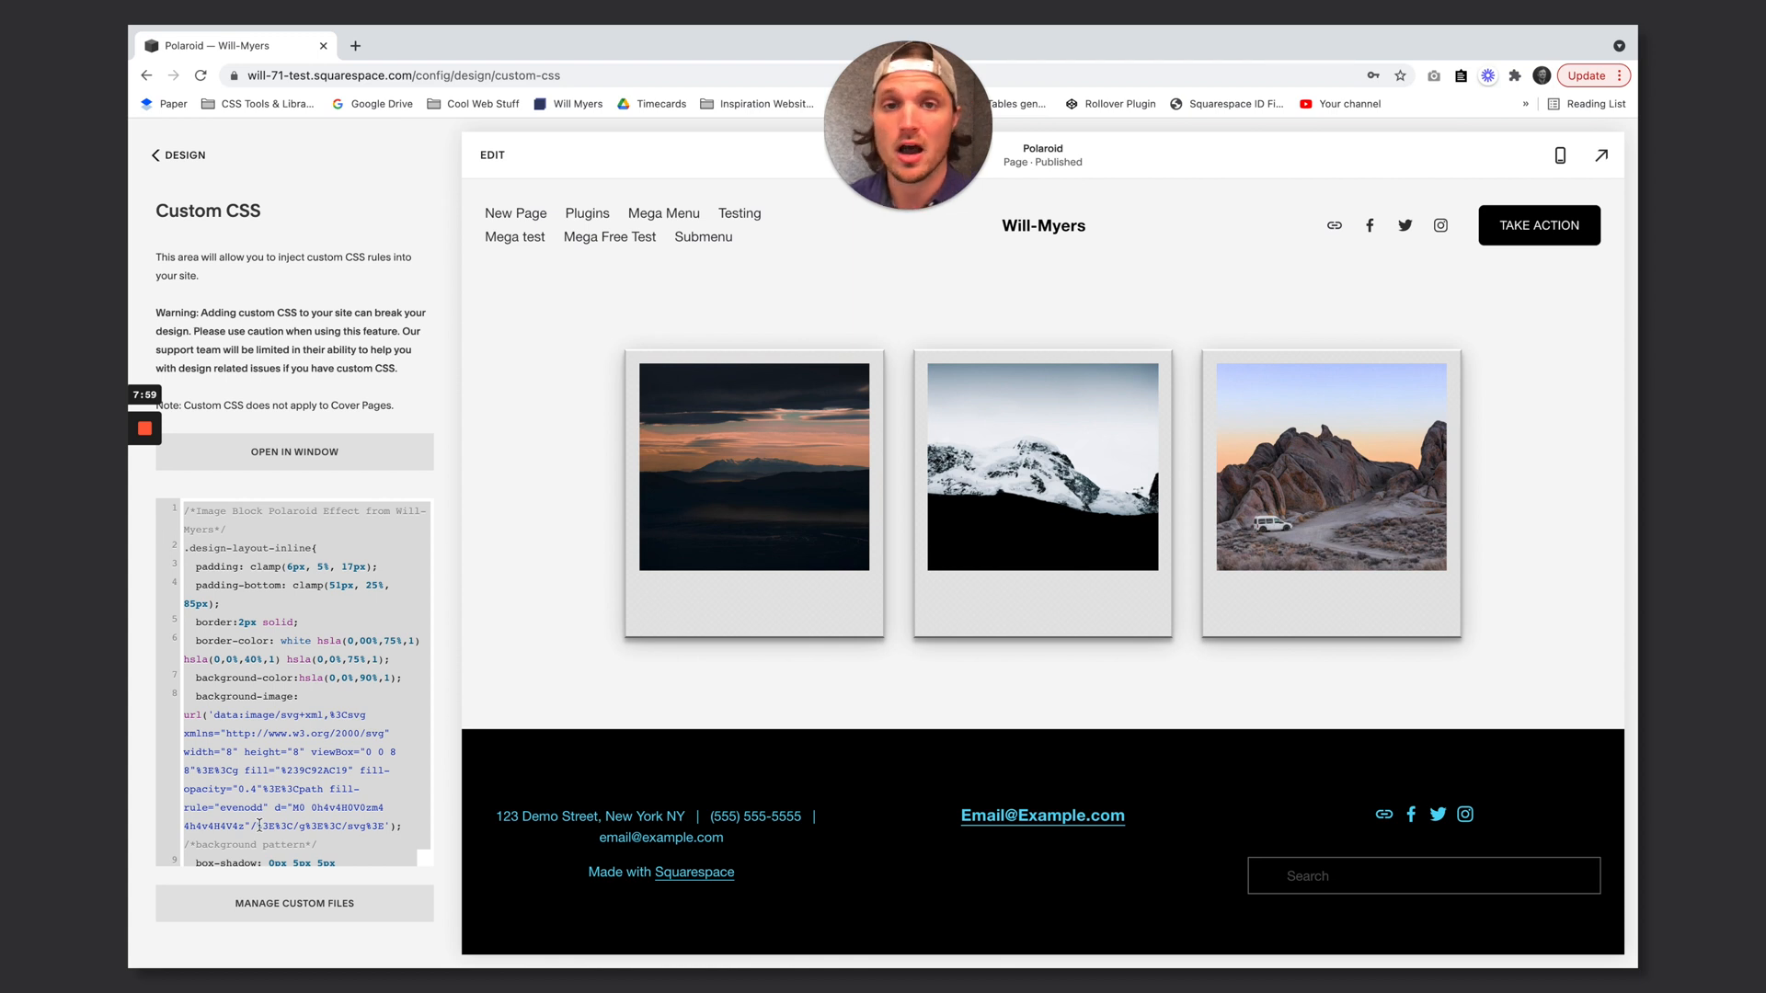
Remove the Polaroid code from site-wide Custom CSS, save, and open the Polaroid page's settings
scroll(down, 3)
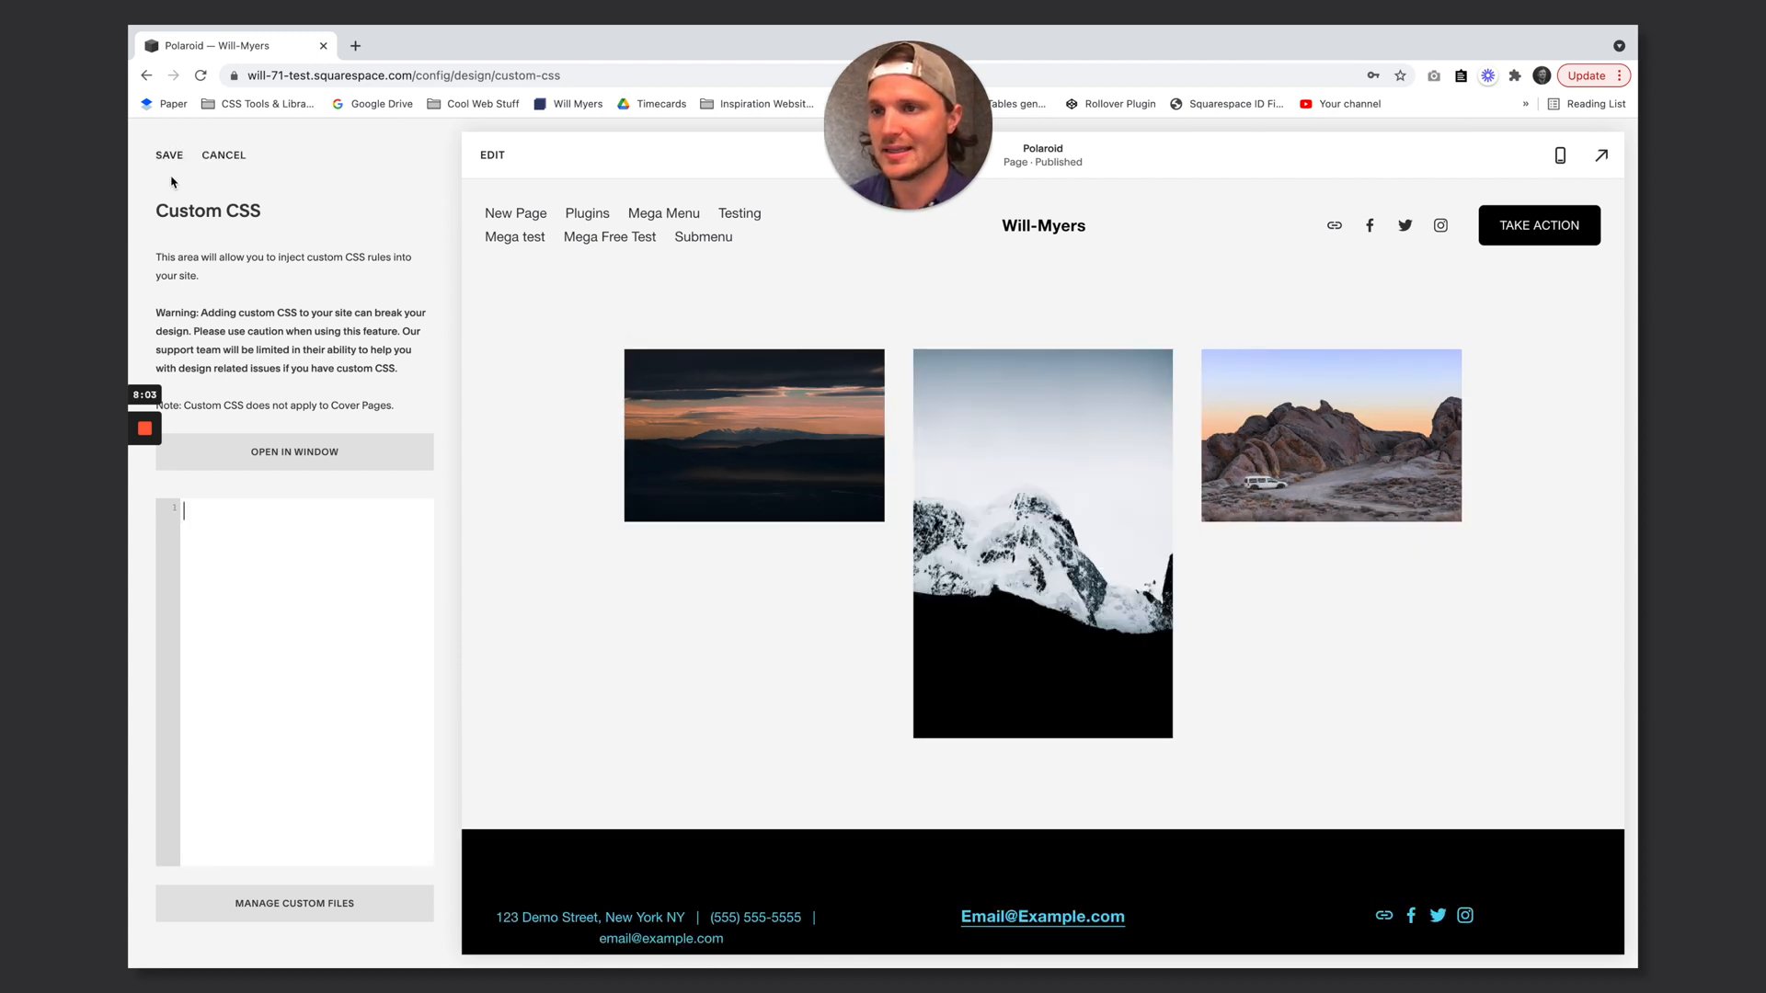
click(171, 155)
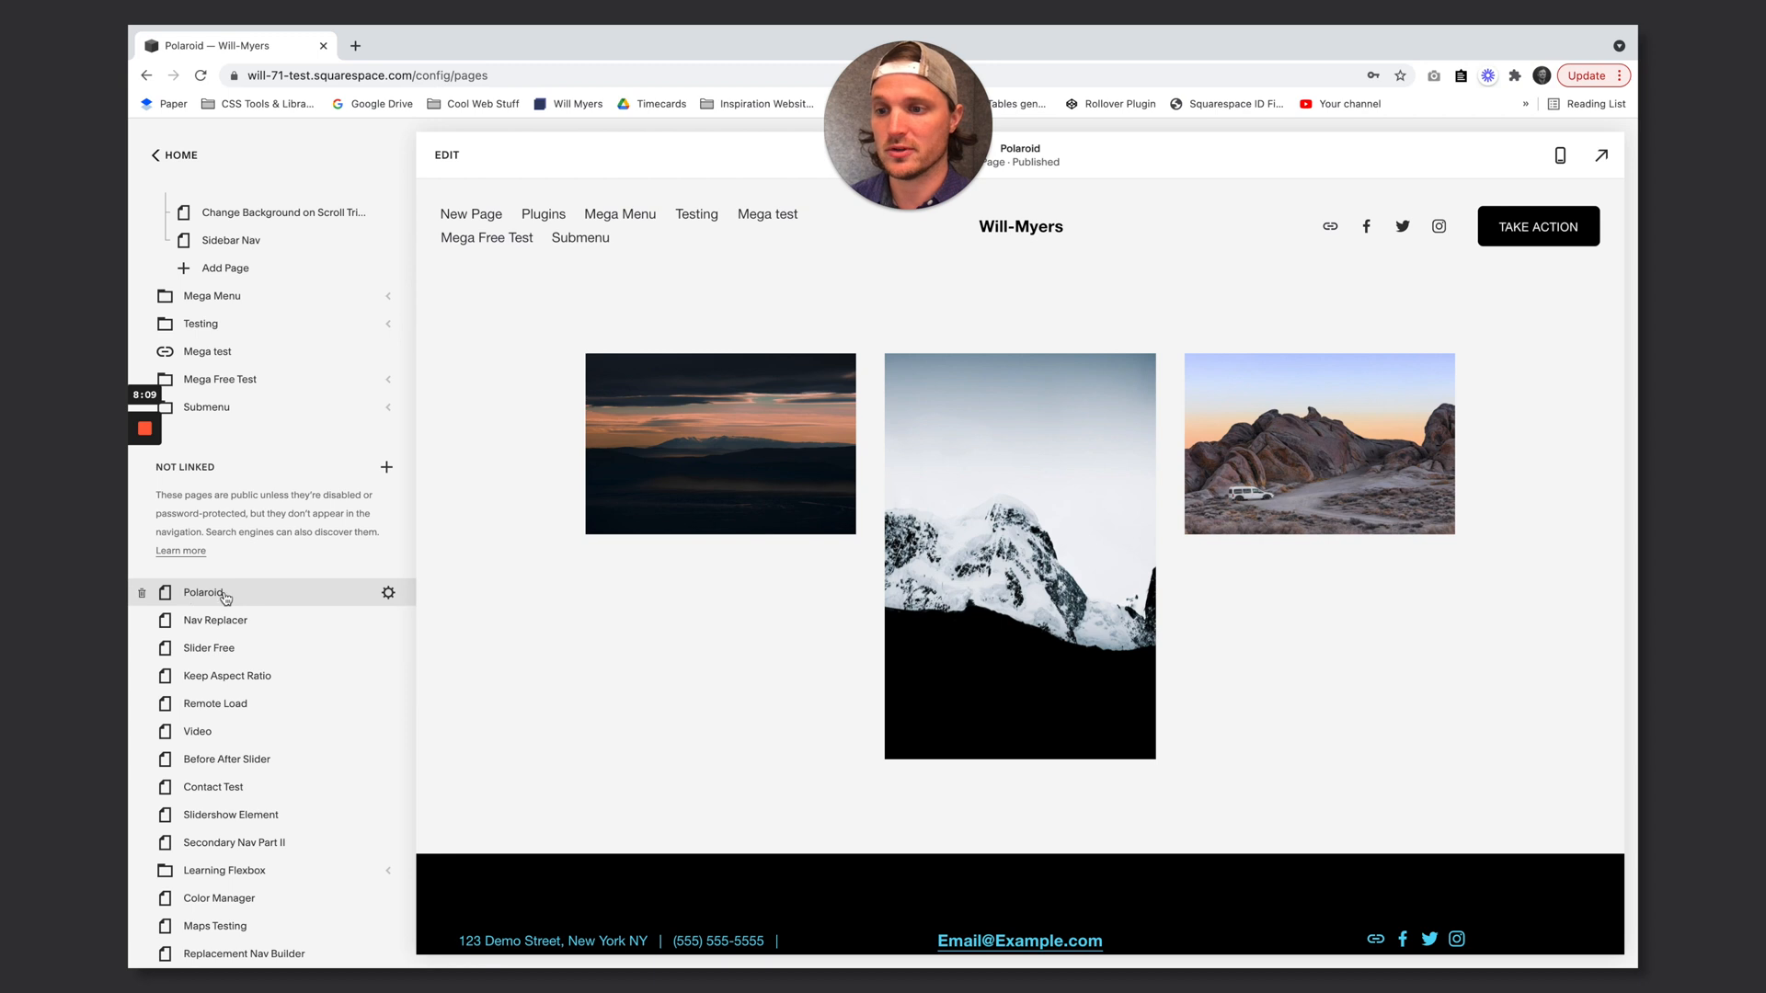
mouse_move(389, 592)
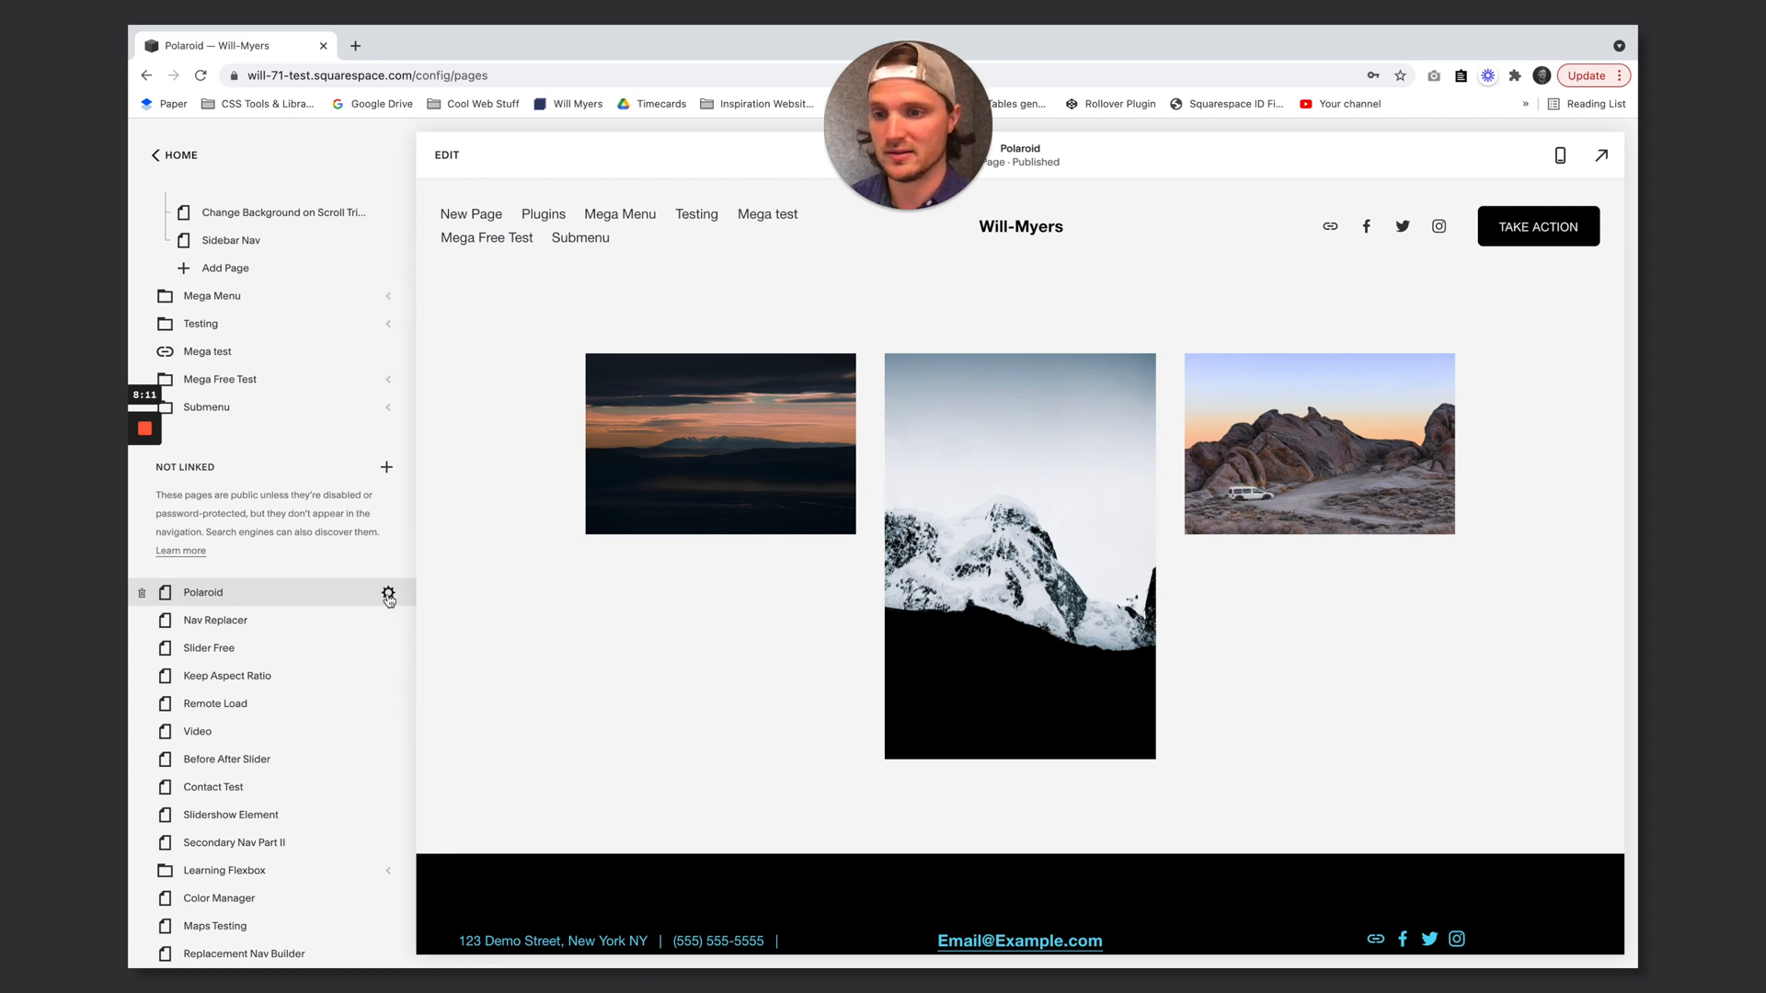
click(388, 592)
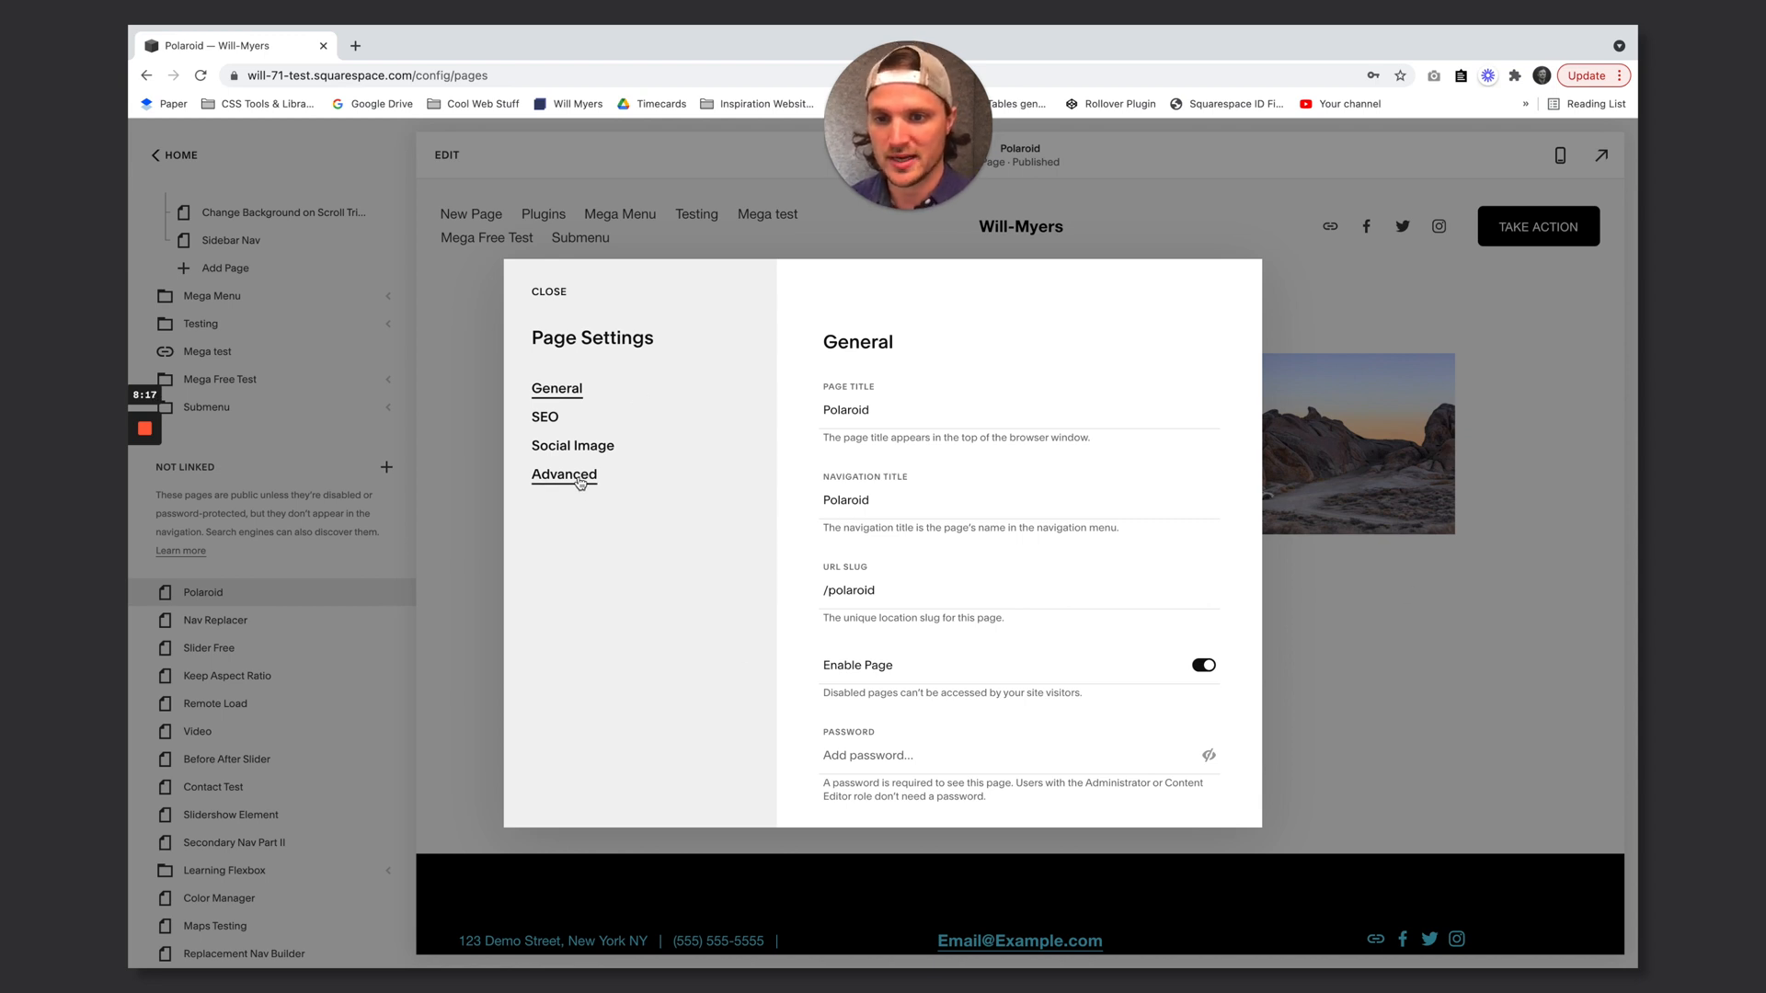
Paste the polaroid CSS inside <style> tags into the page's Header Code Injection and save
click(564, 474)
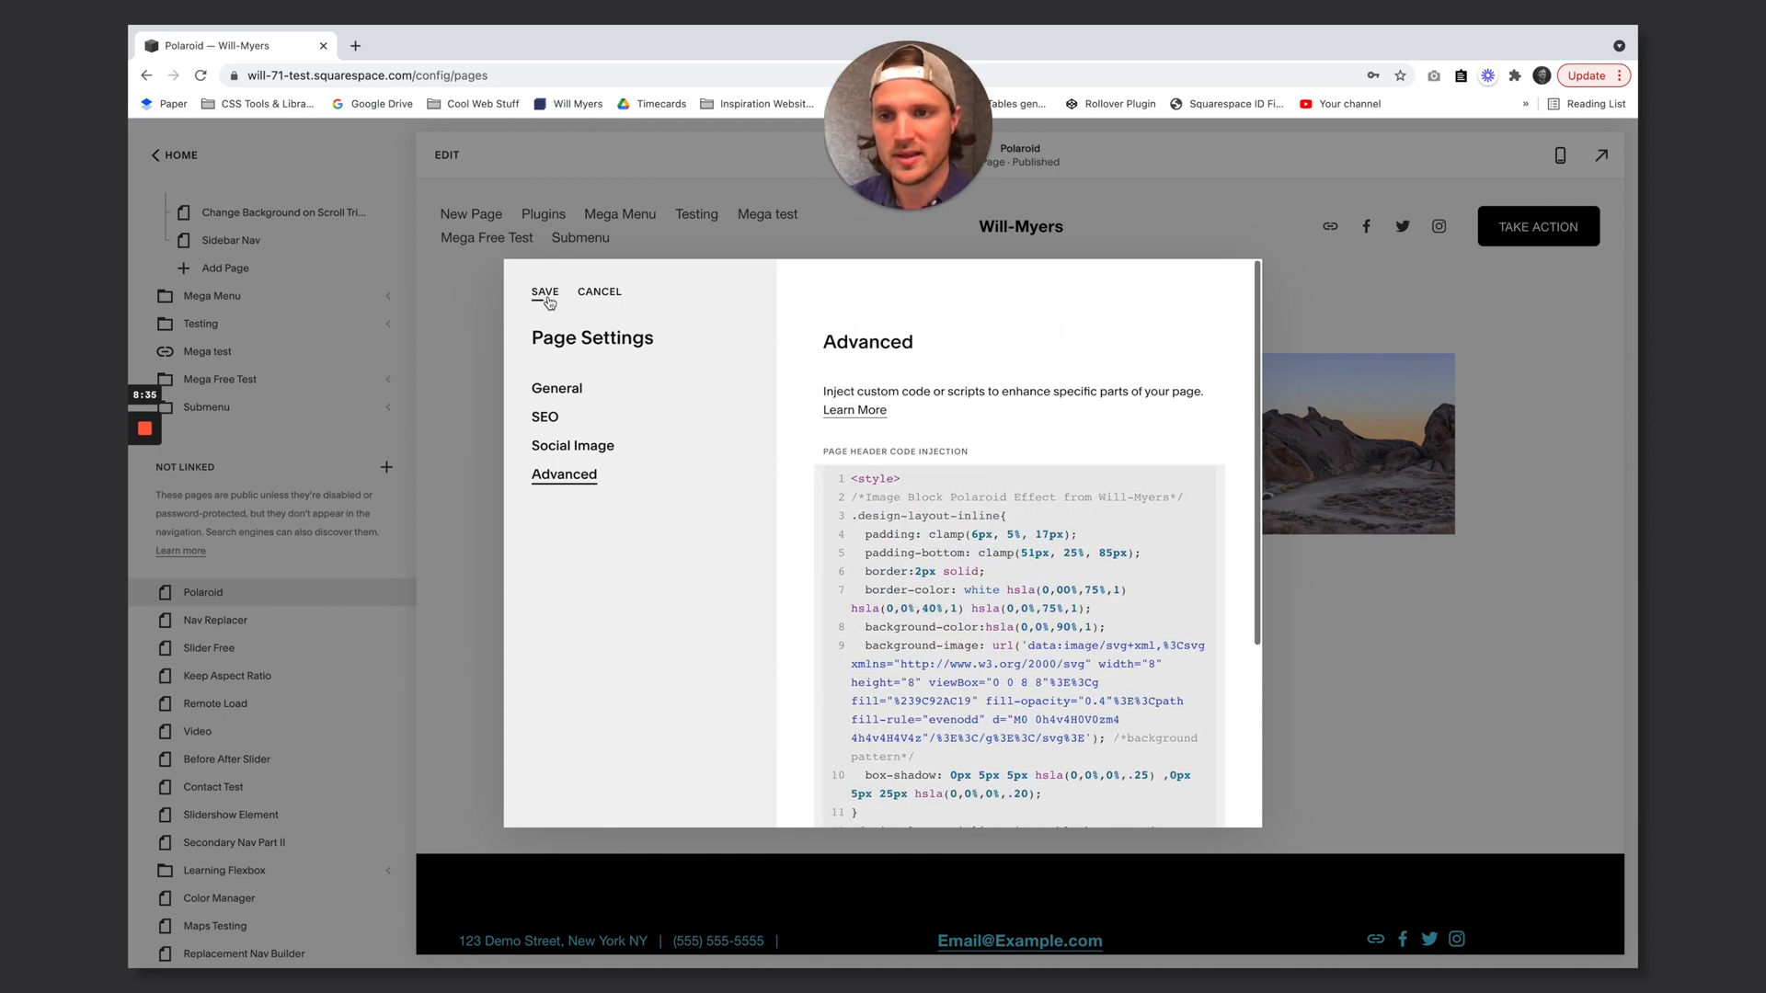
click(545, 292)
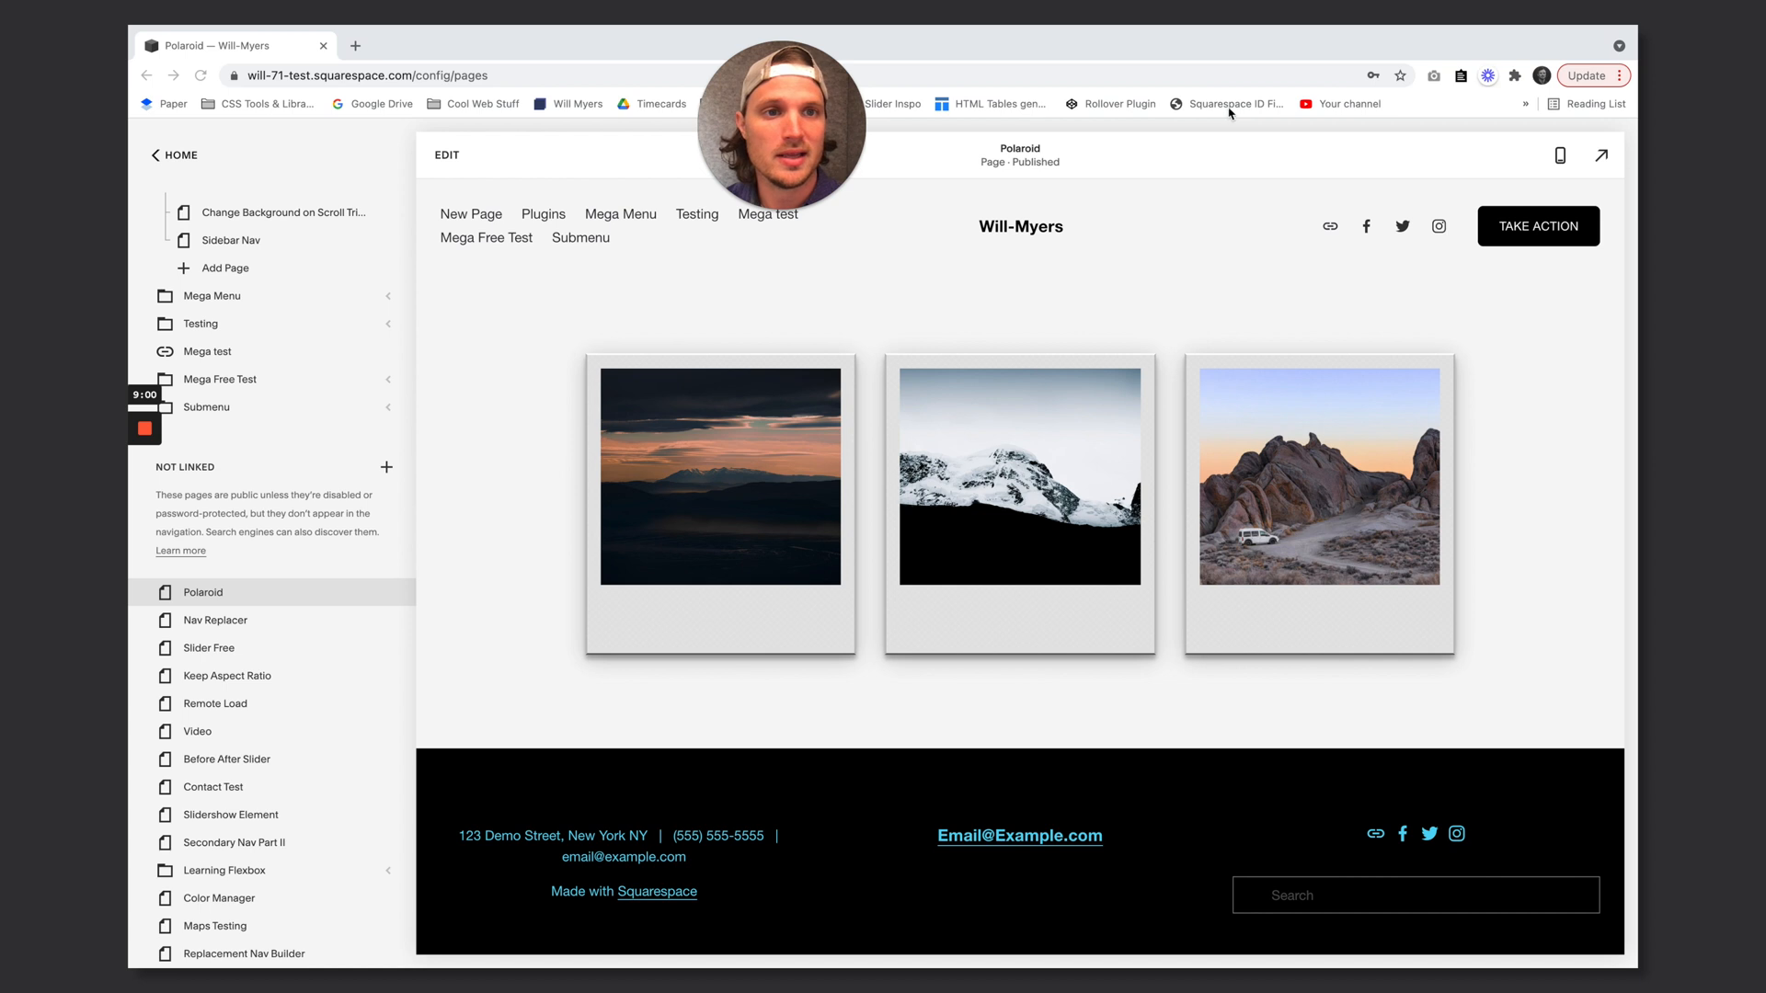
Look up block IDs and add #block-7e3532aea417ff54a4c1 { transform: rotate(3deg) } to Custom CSS
click(1238, 104)
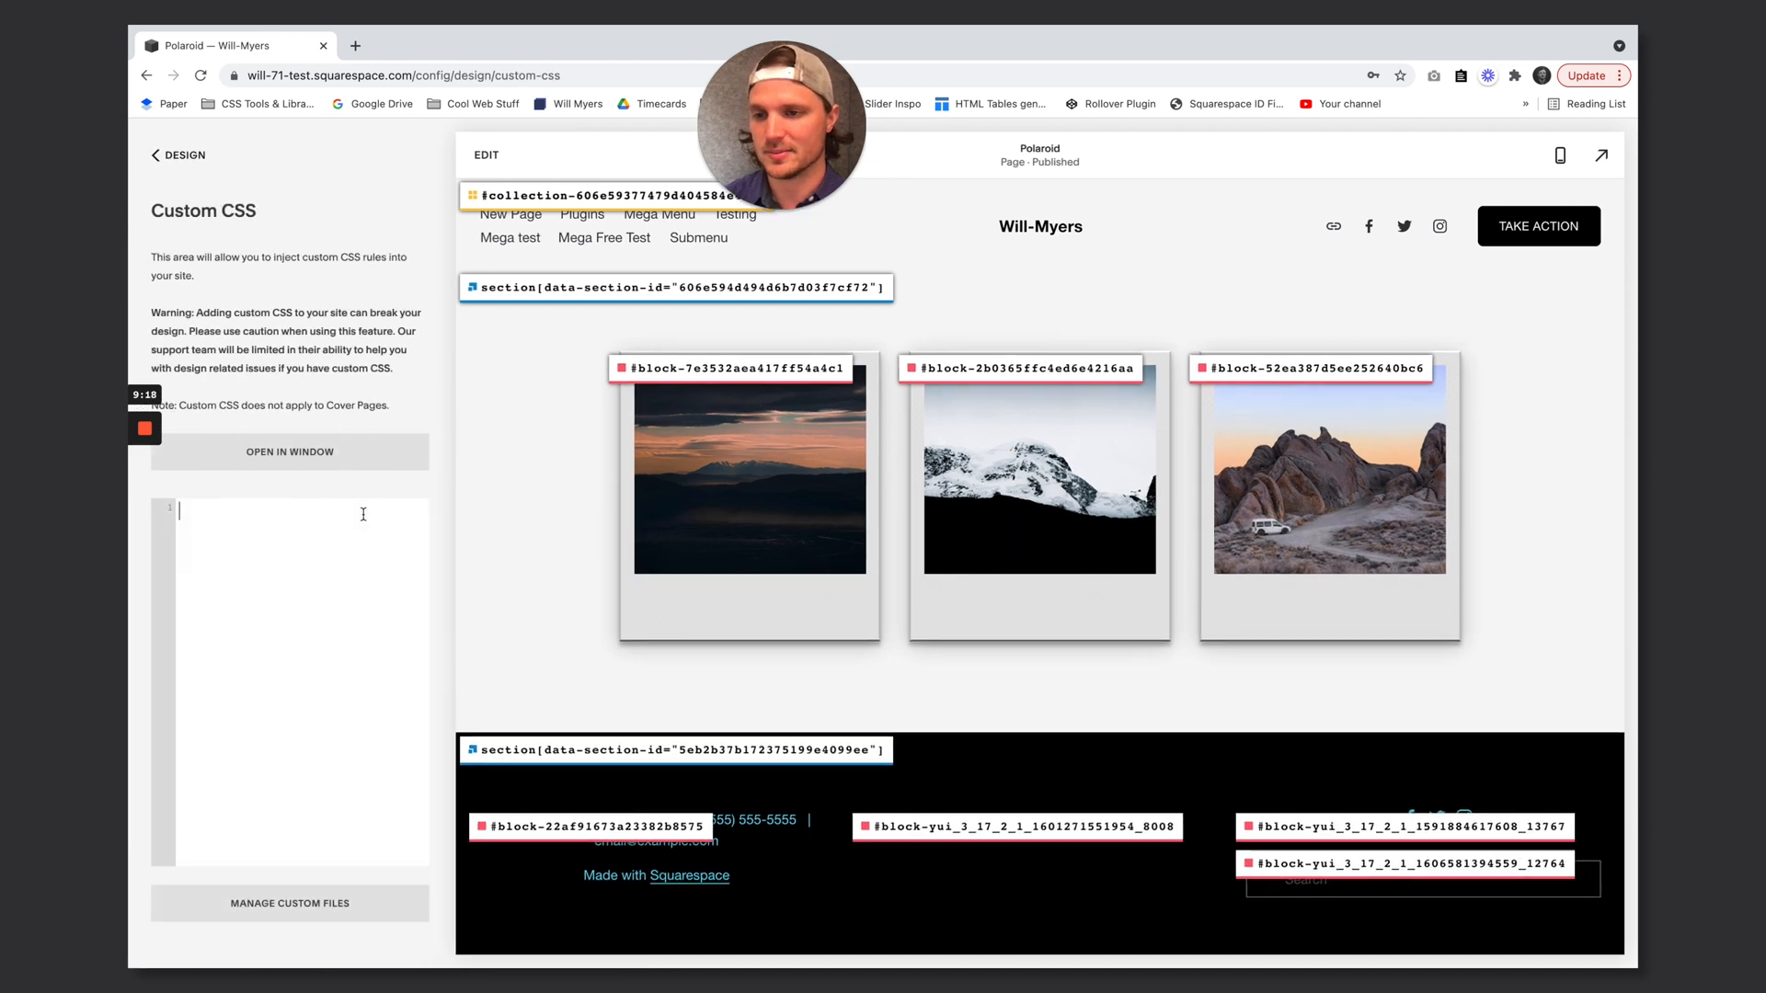
text(#block-7e3532aea417ff54a4c1 {)
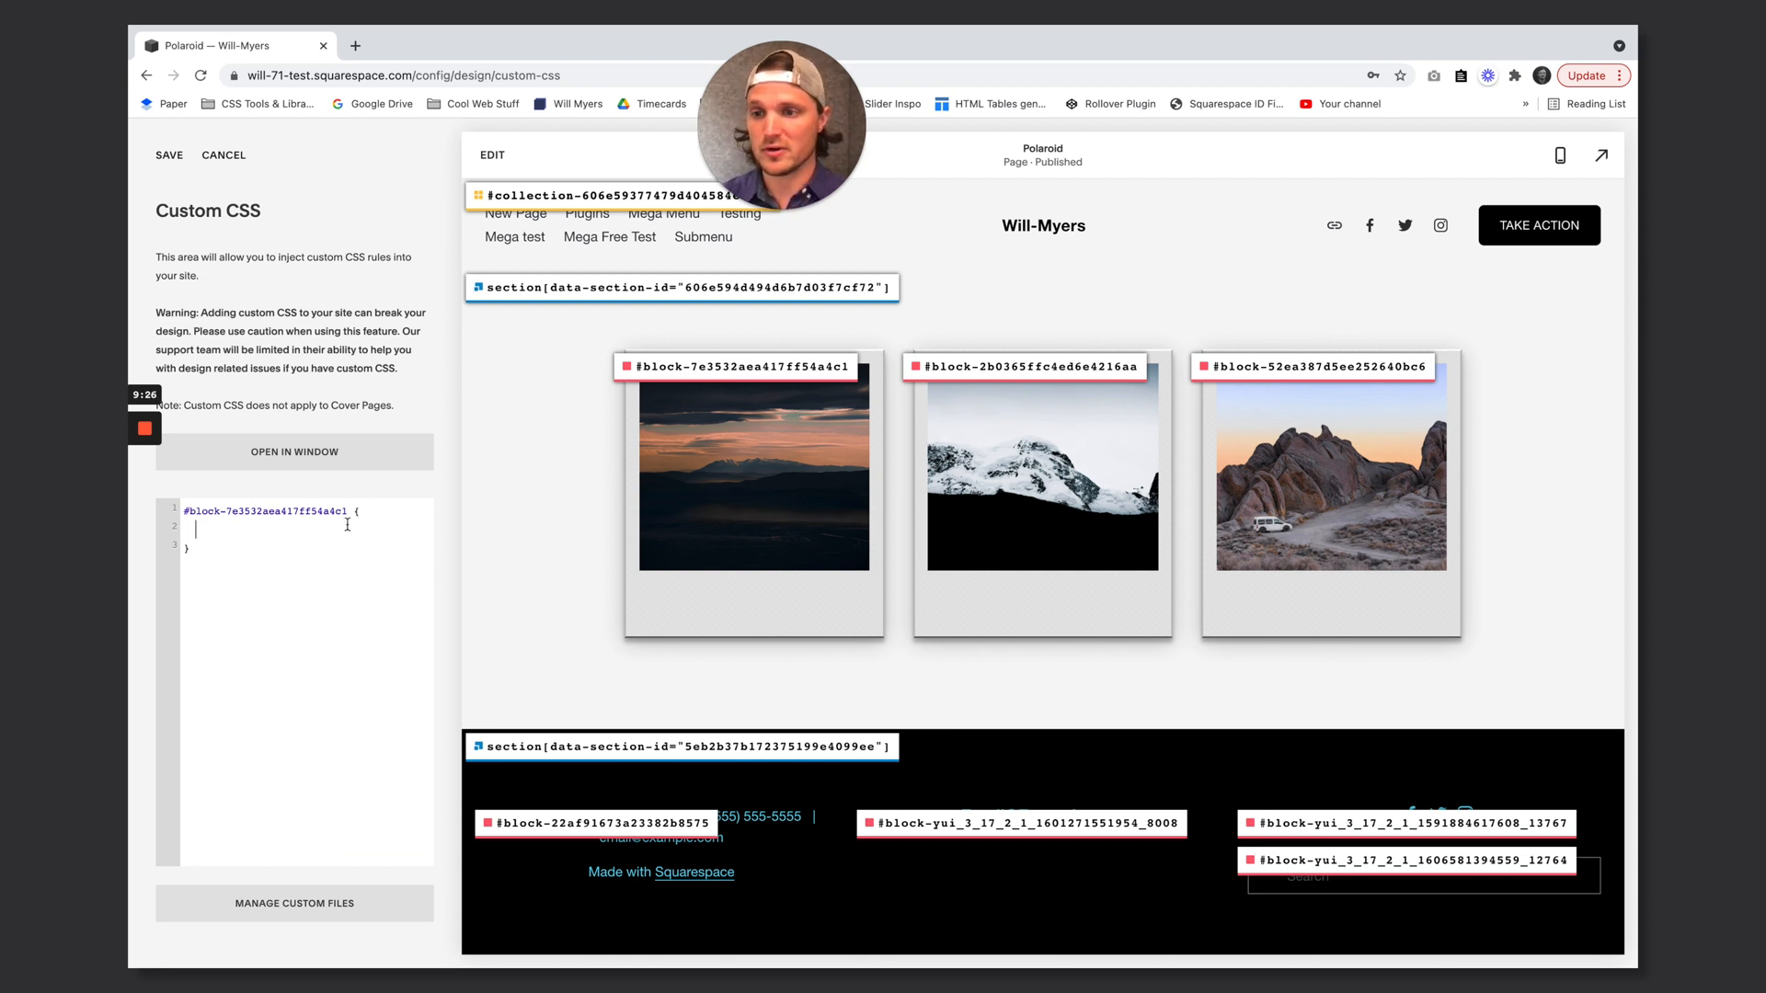
text(transo)
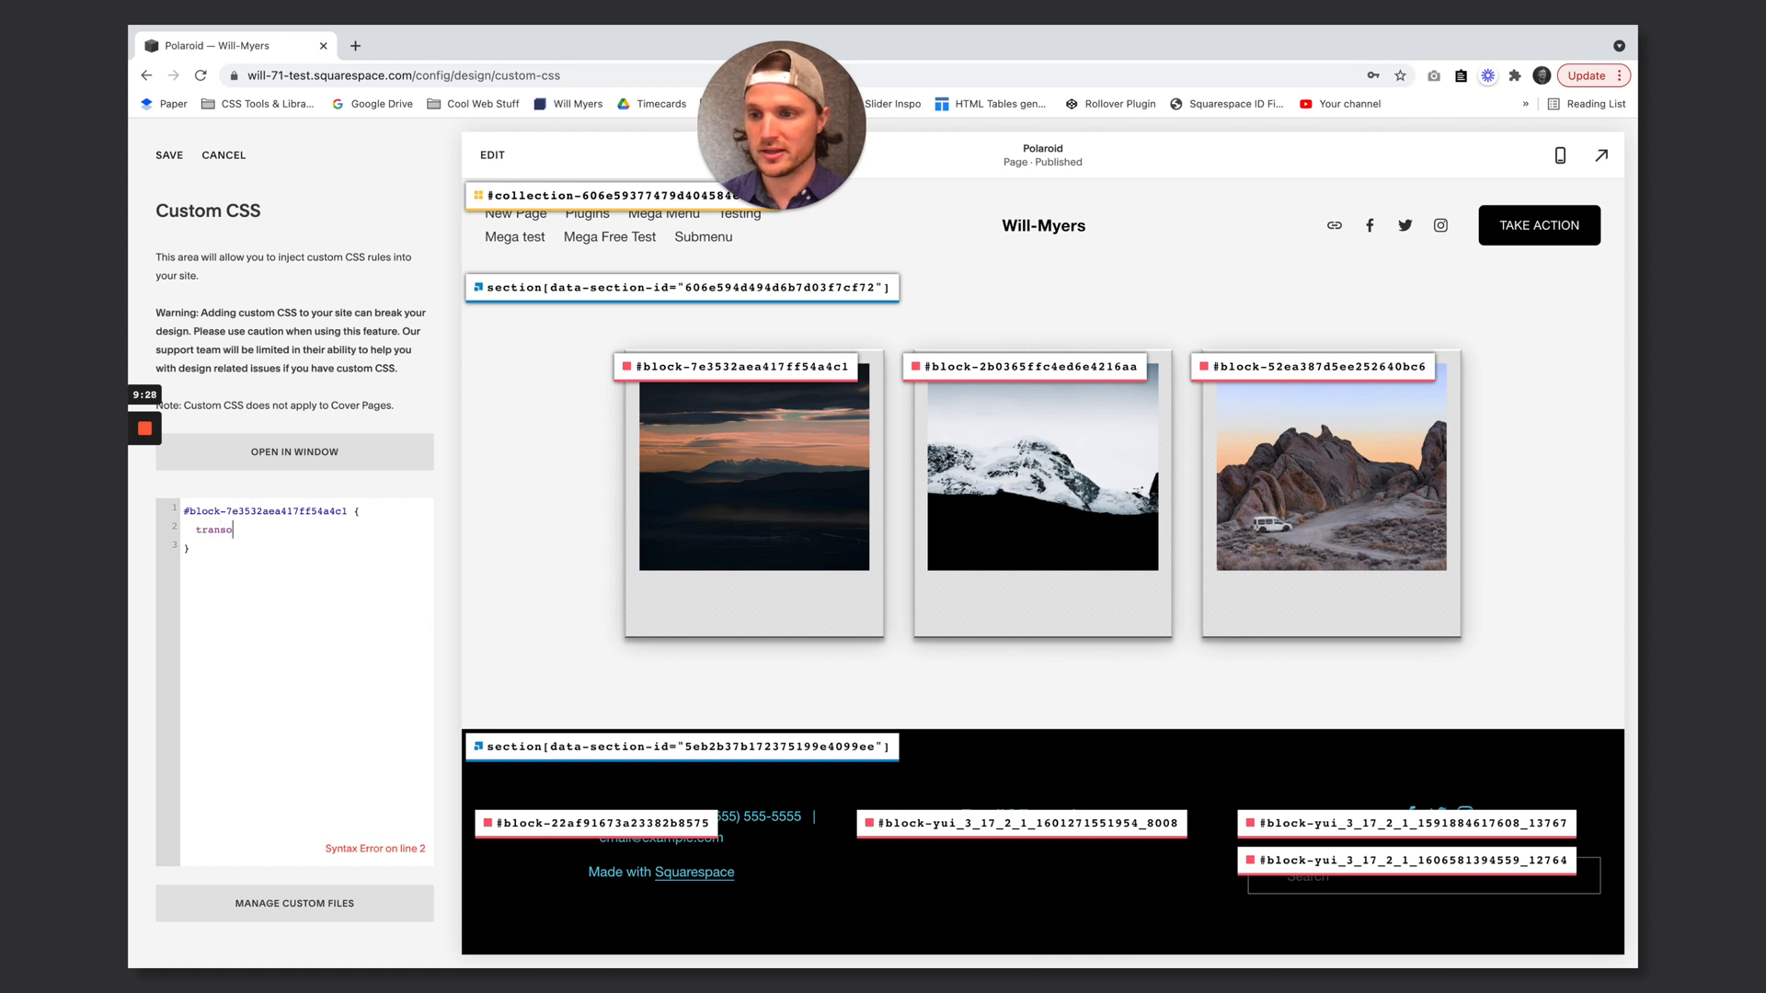
key(Backspace)
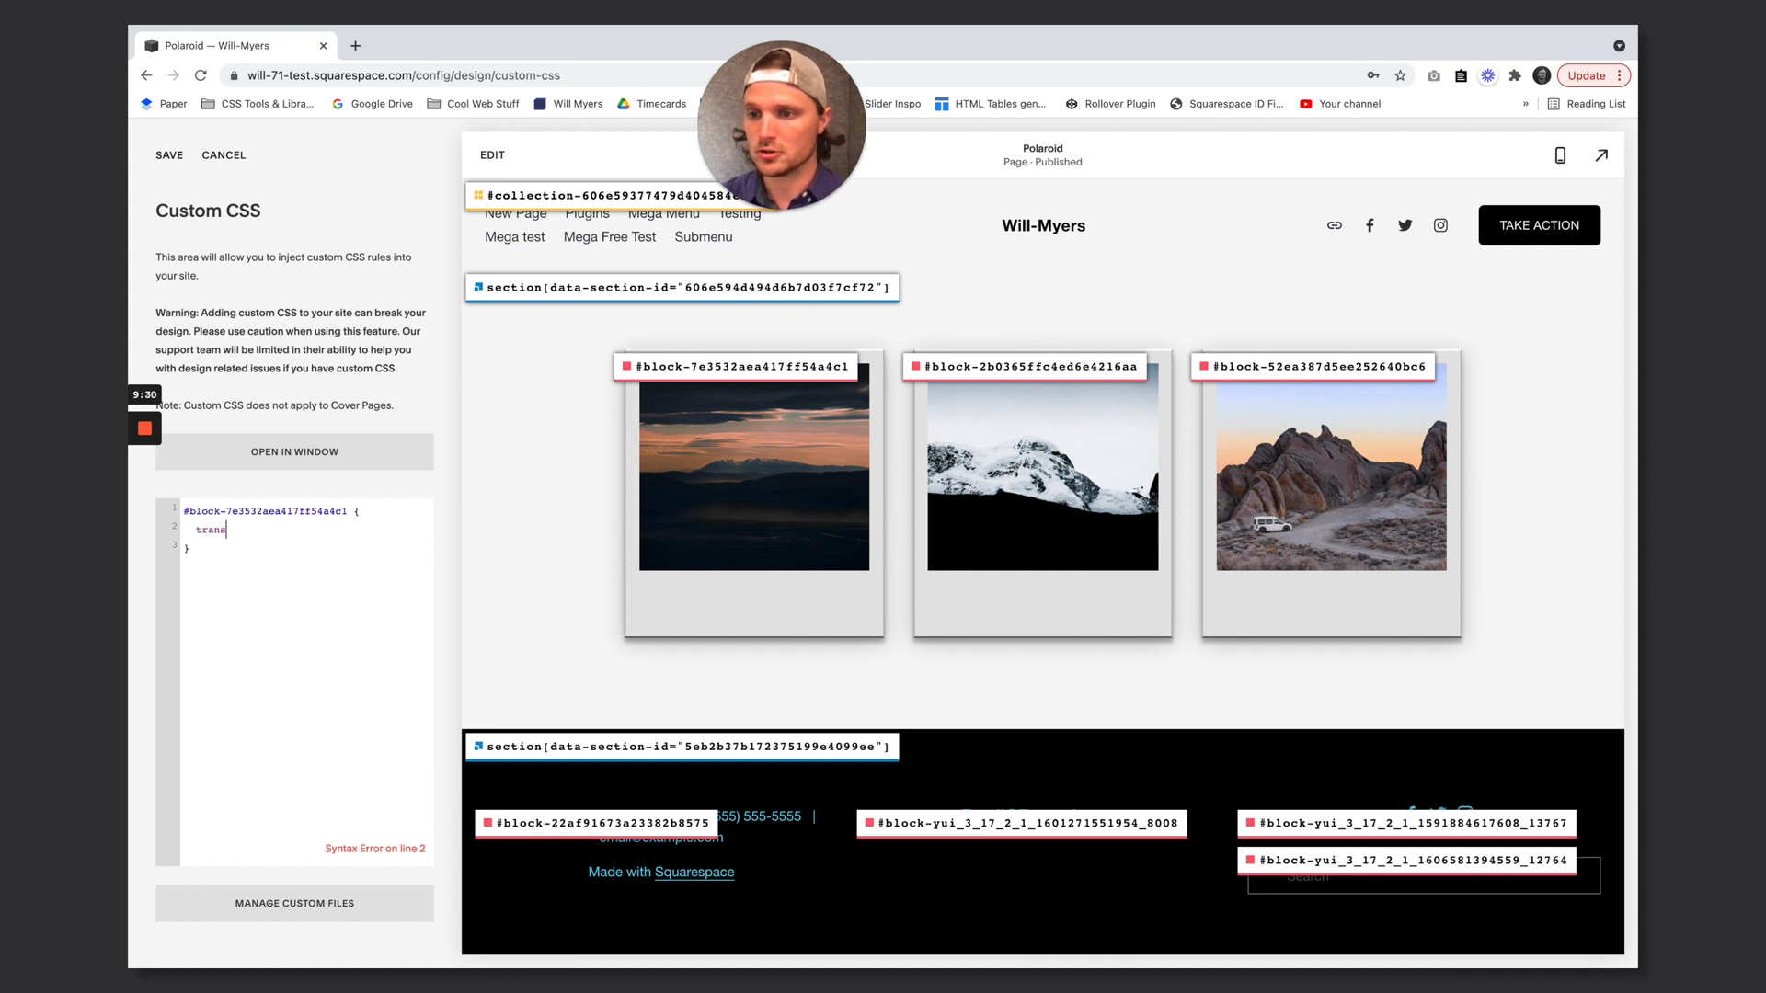
text(form: rotat)
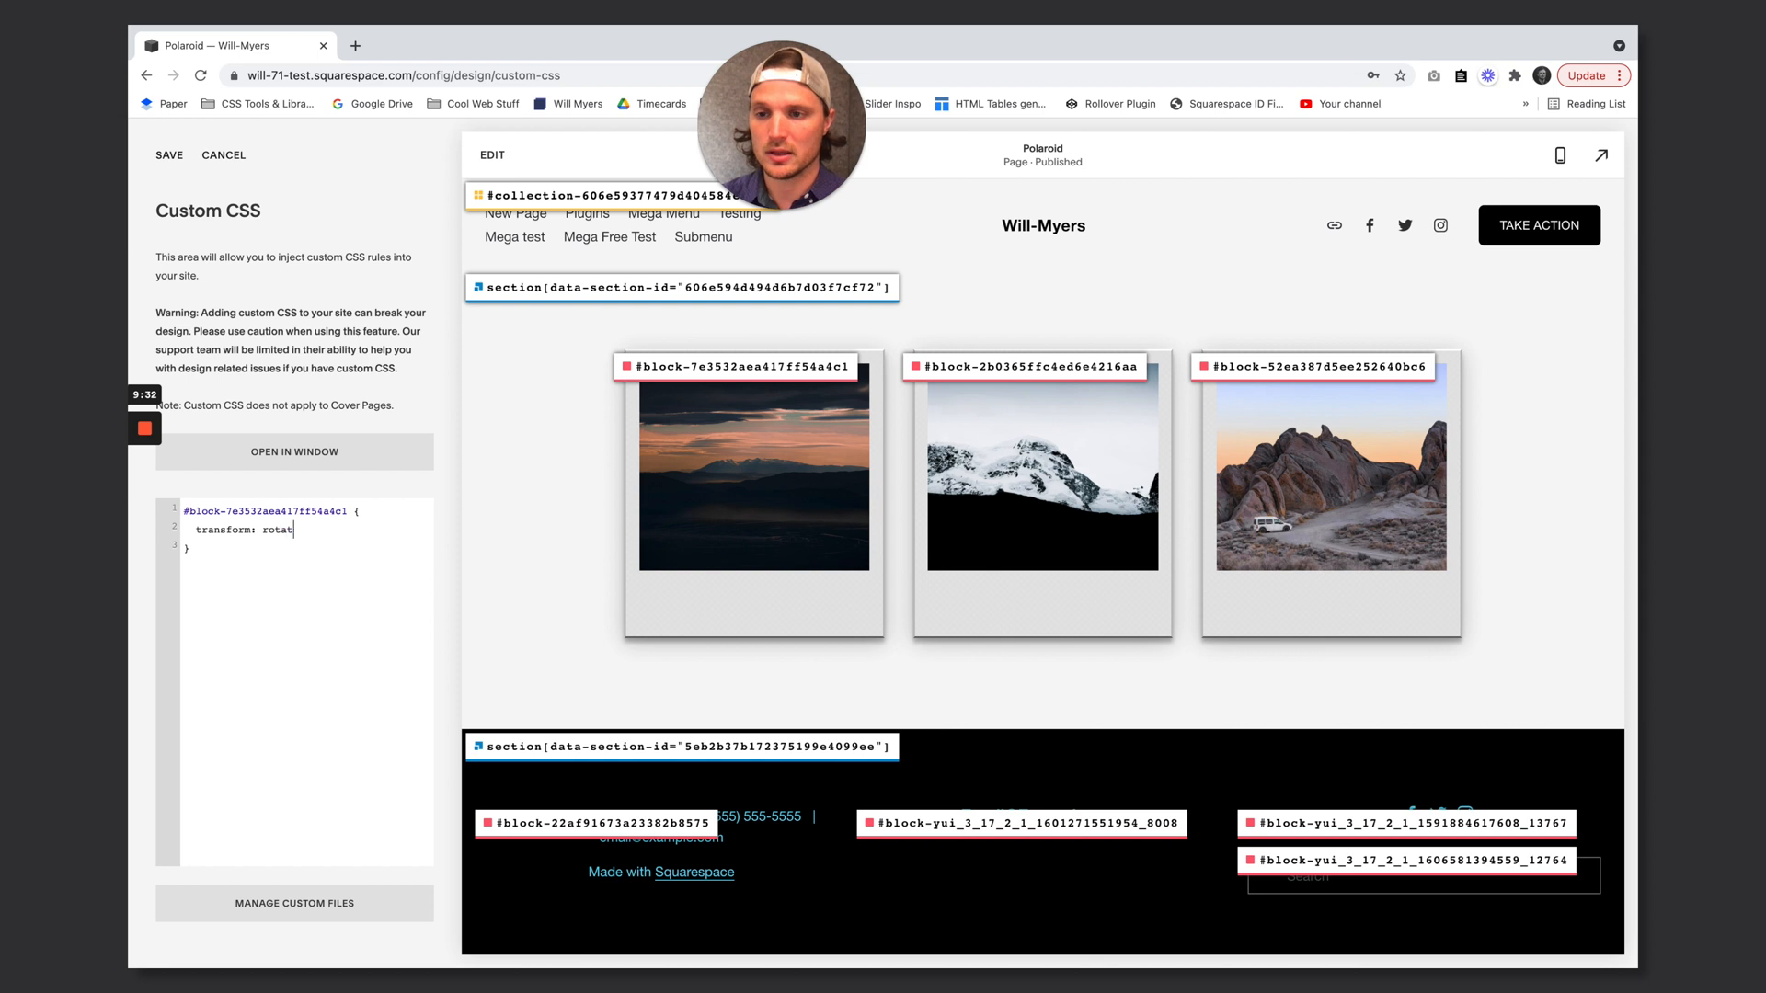
text(e())
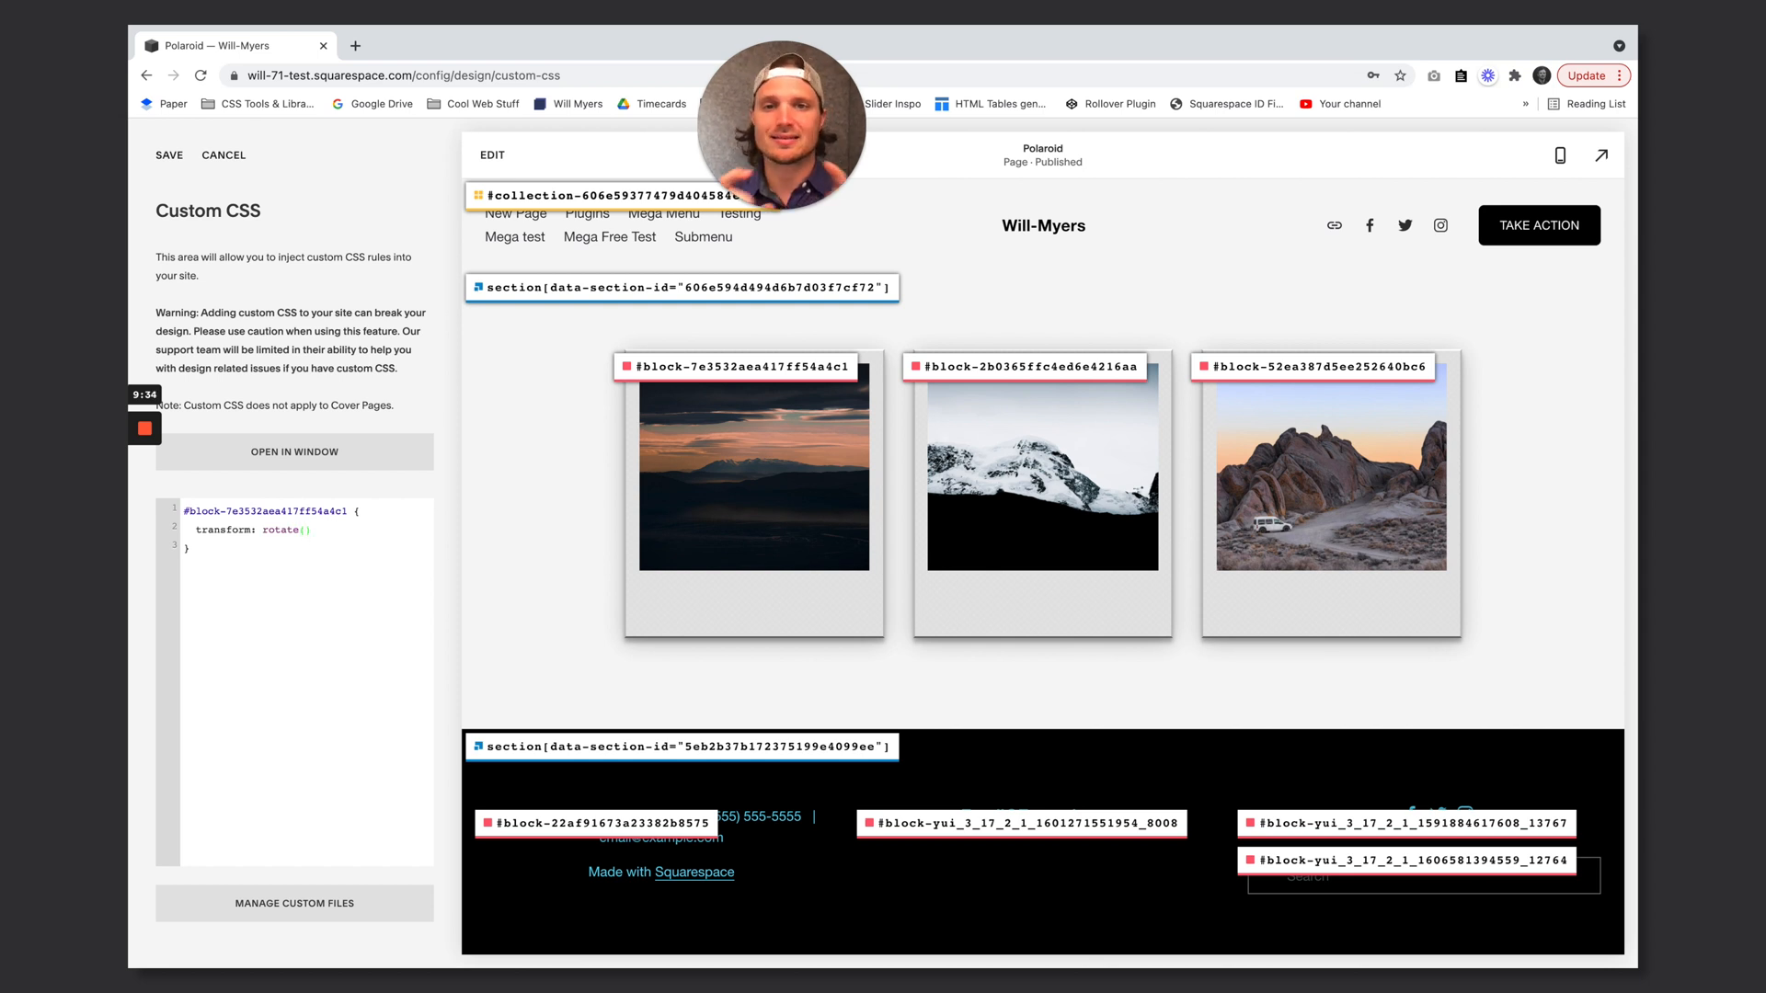
text(33)
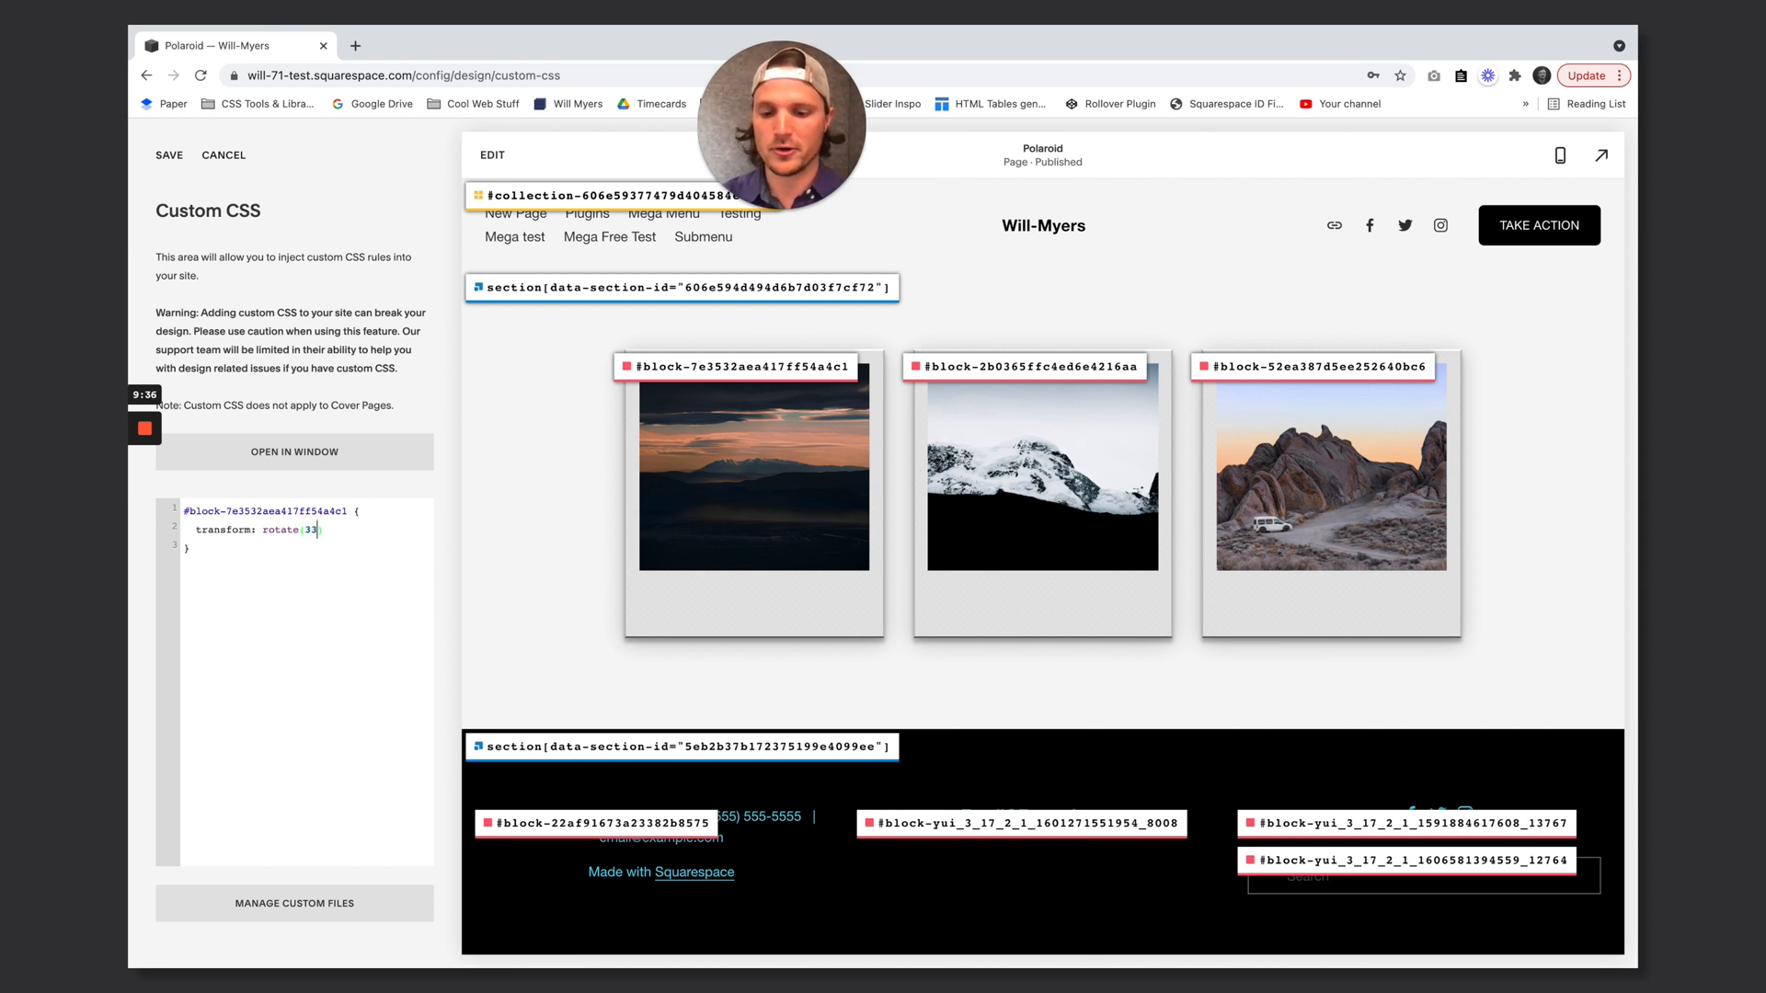
text(deg)
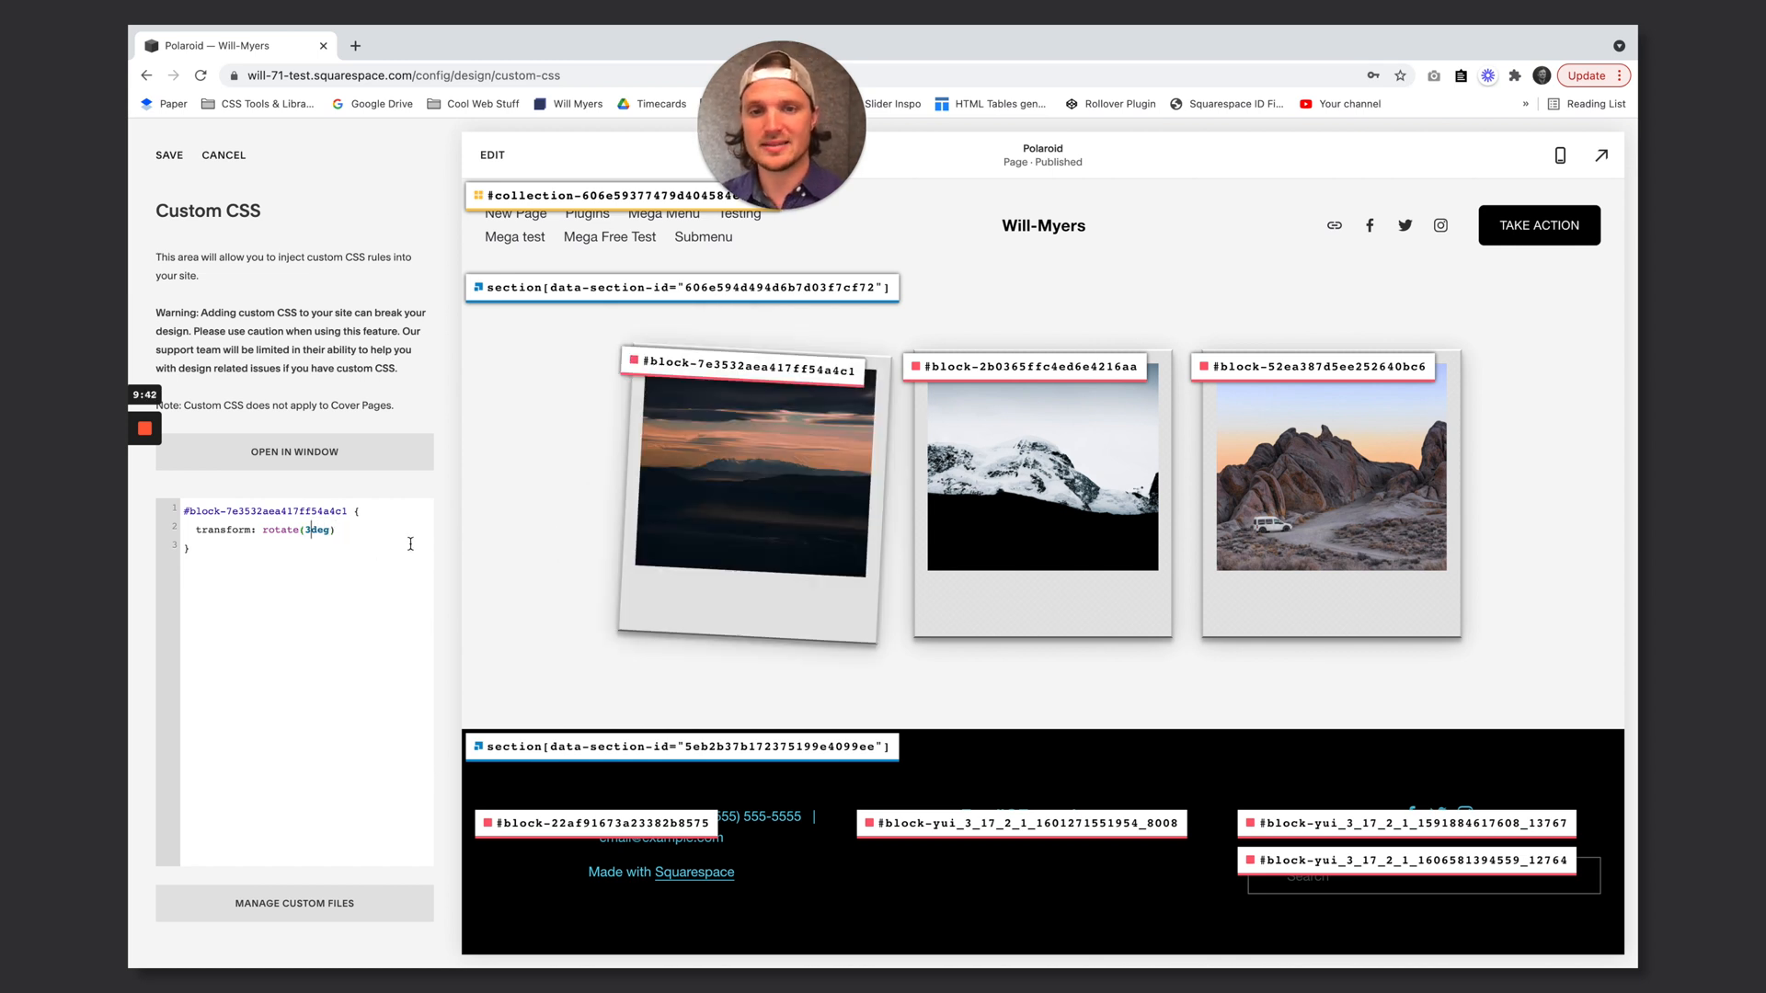
mouse_move(671, 436)
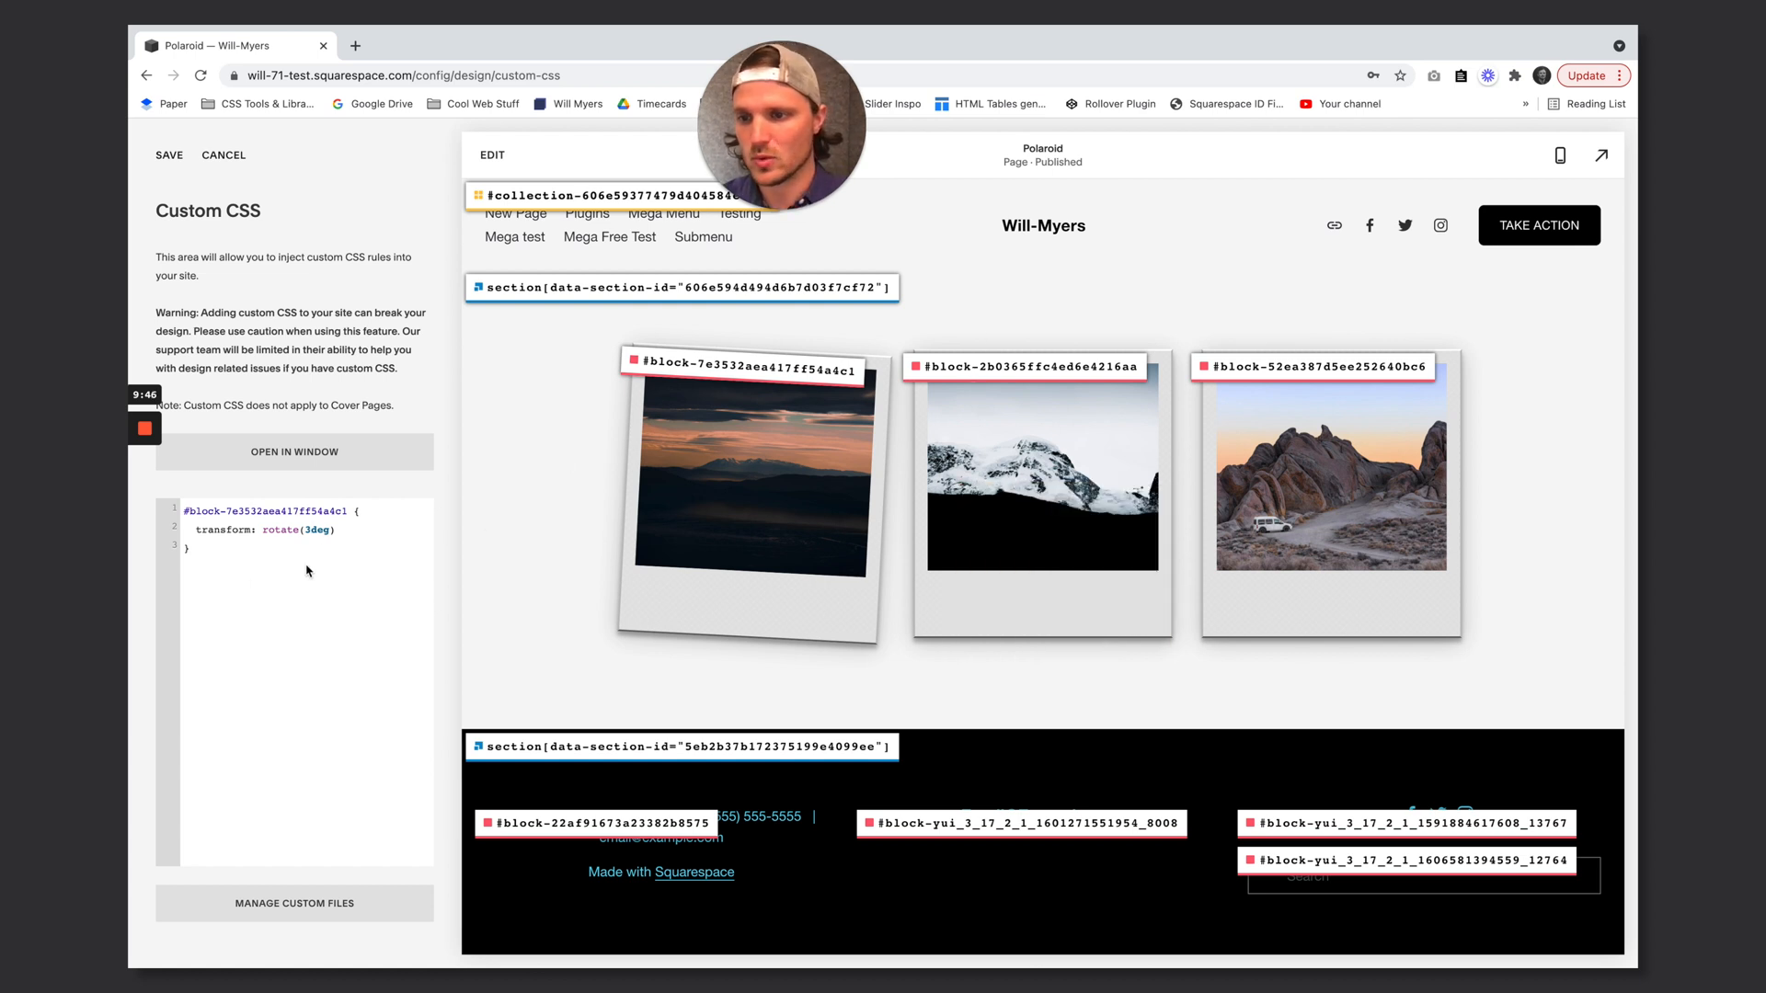
Add transform rules rotating #block-2b0365ffc4ed6e4216aa by -1deg and the third block by 2deg
text(#block-2b0365ffc4ed6e4216aa {)
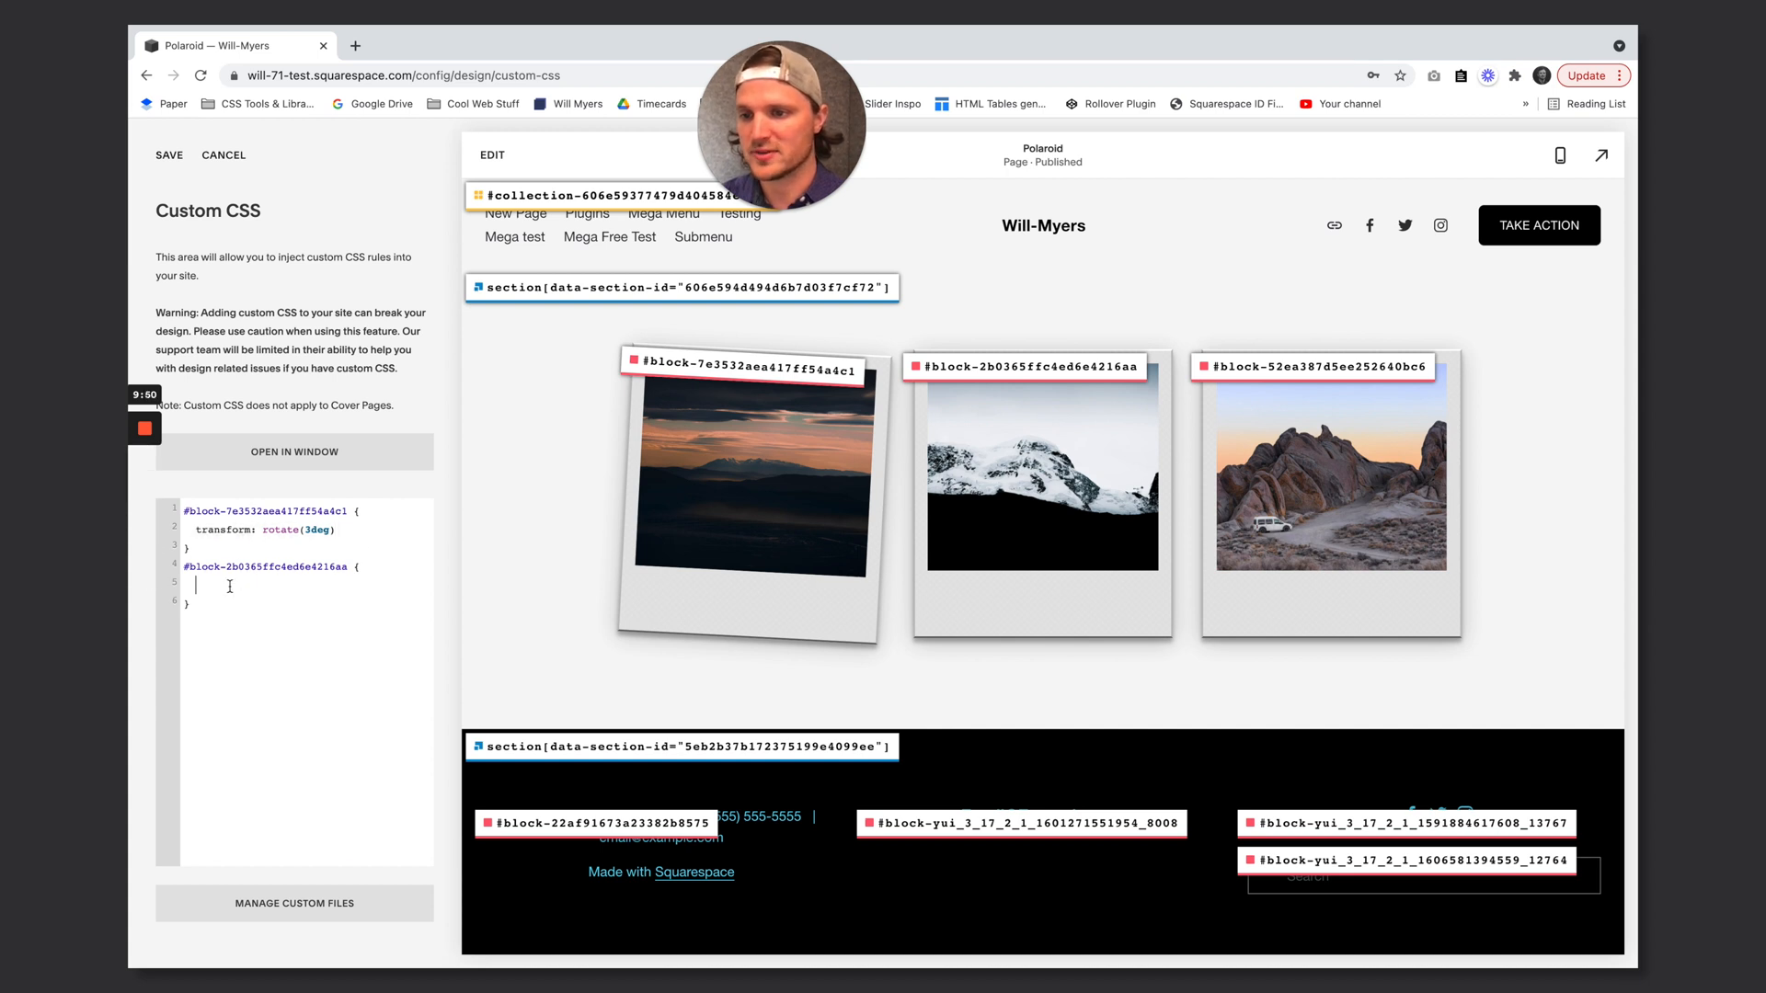
text(transform: rotate(deg))
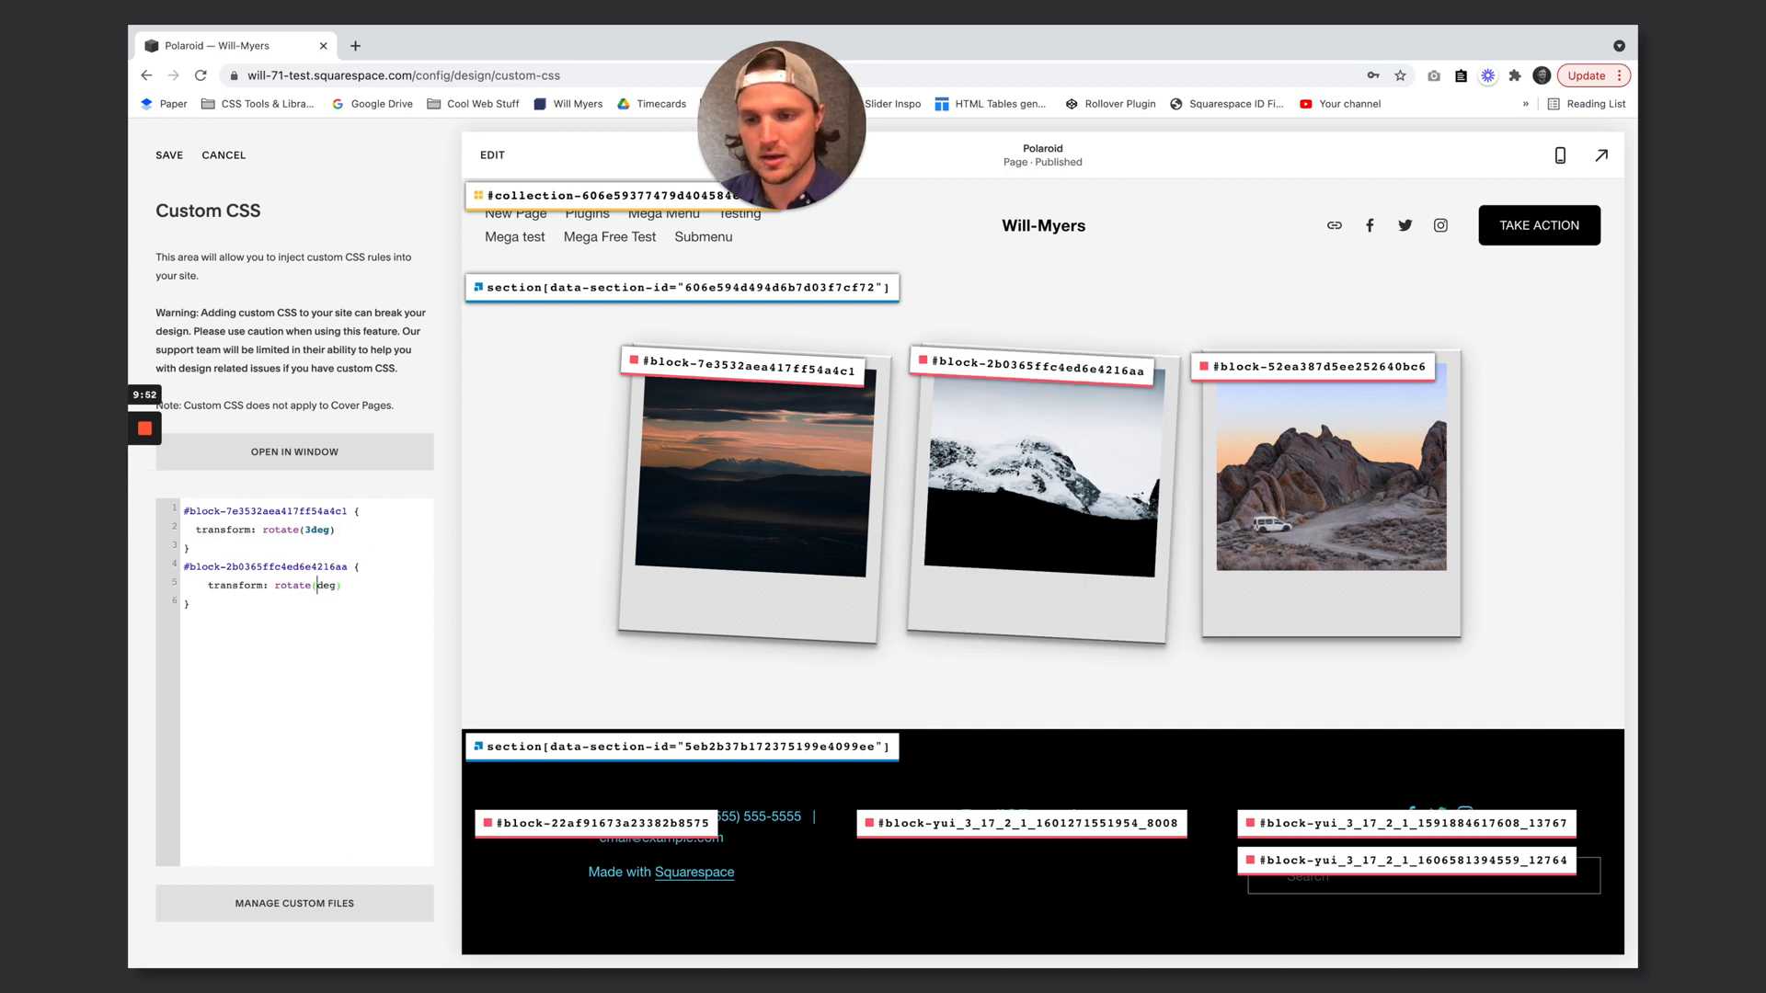
text(-1)
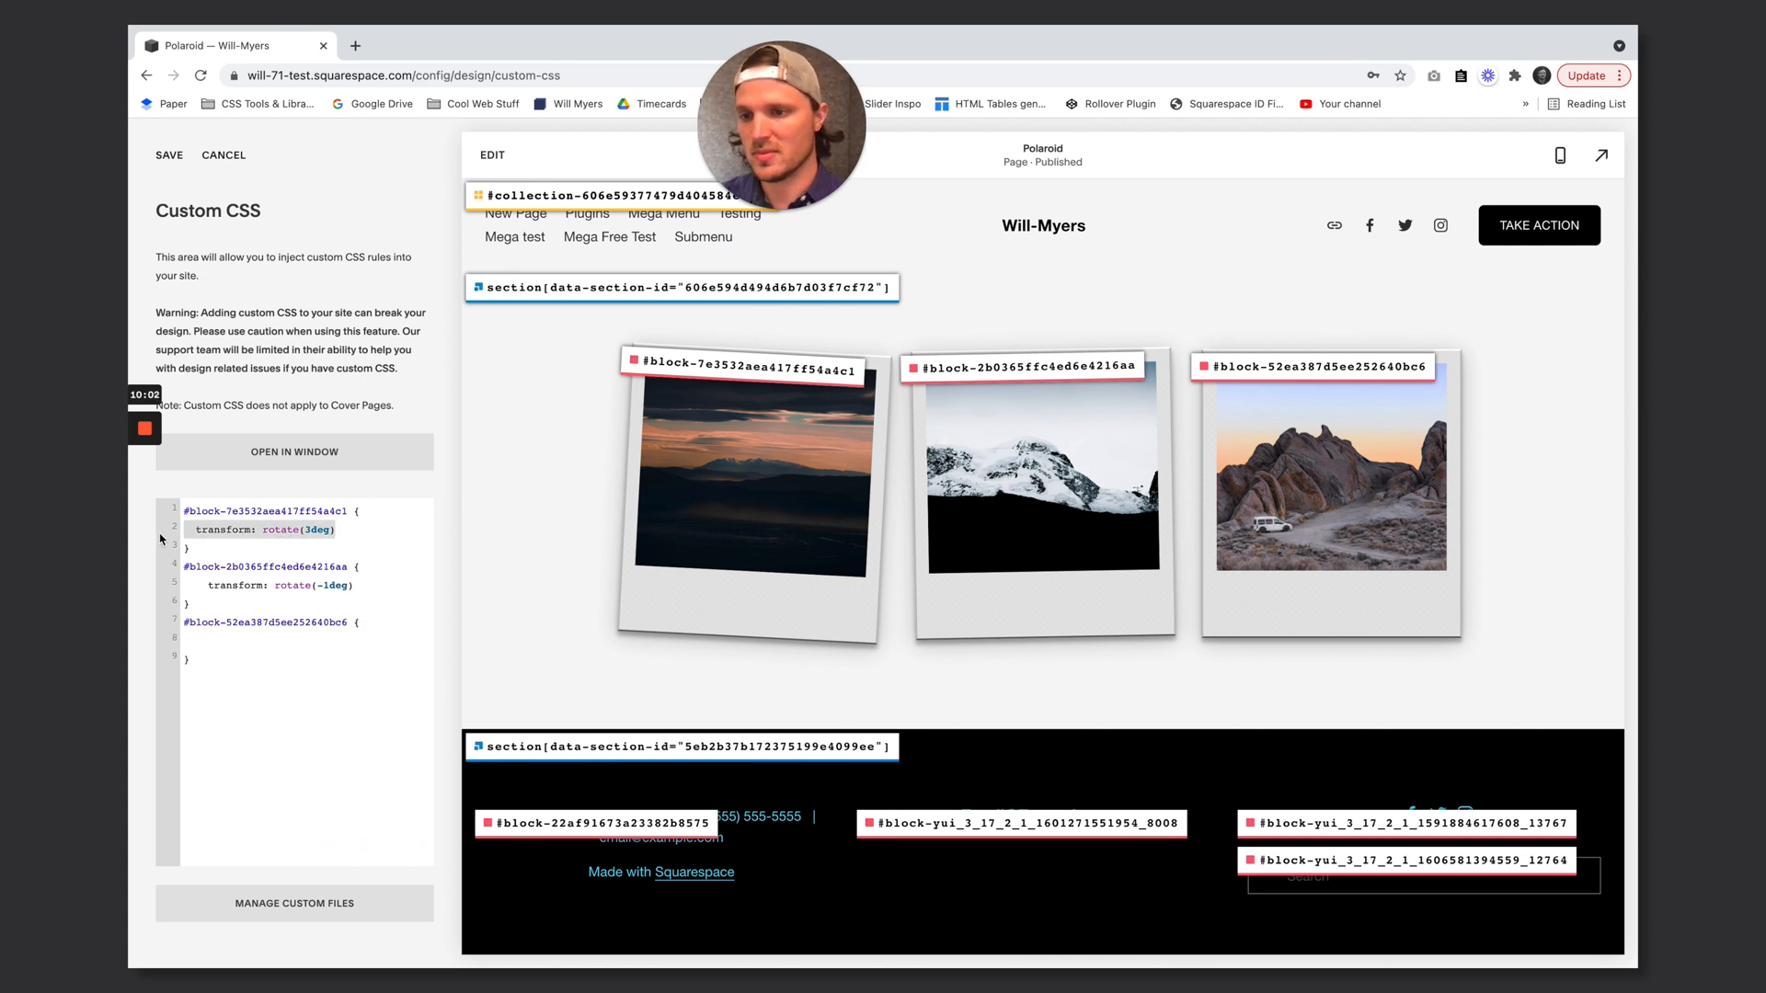
text(transform: rotate(3deg))
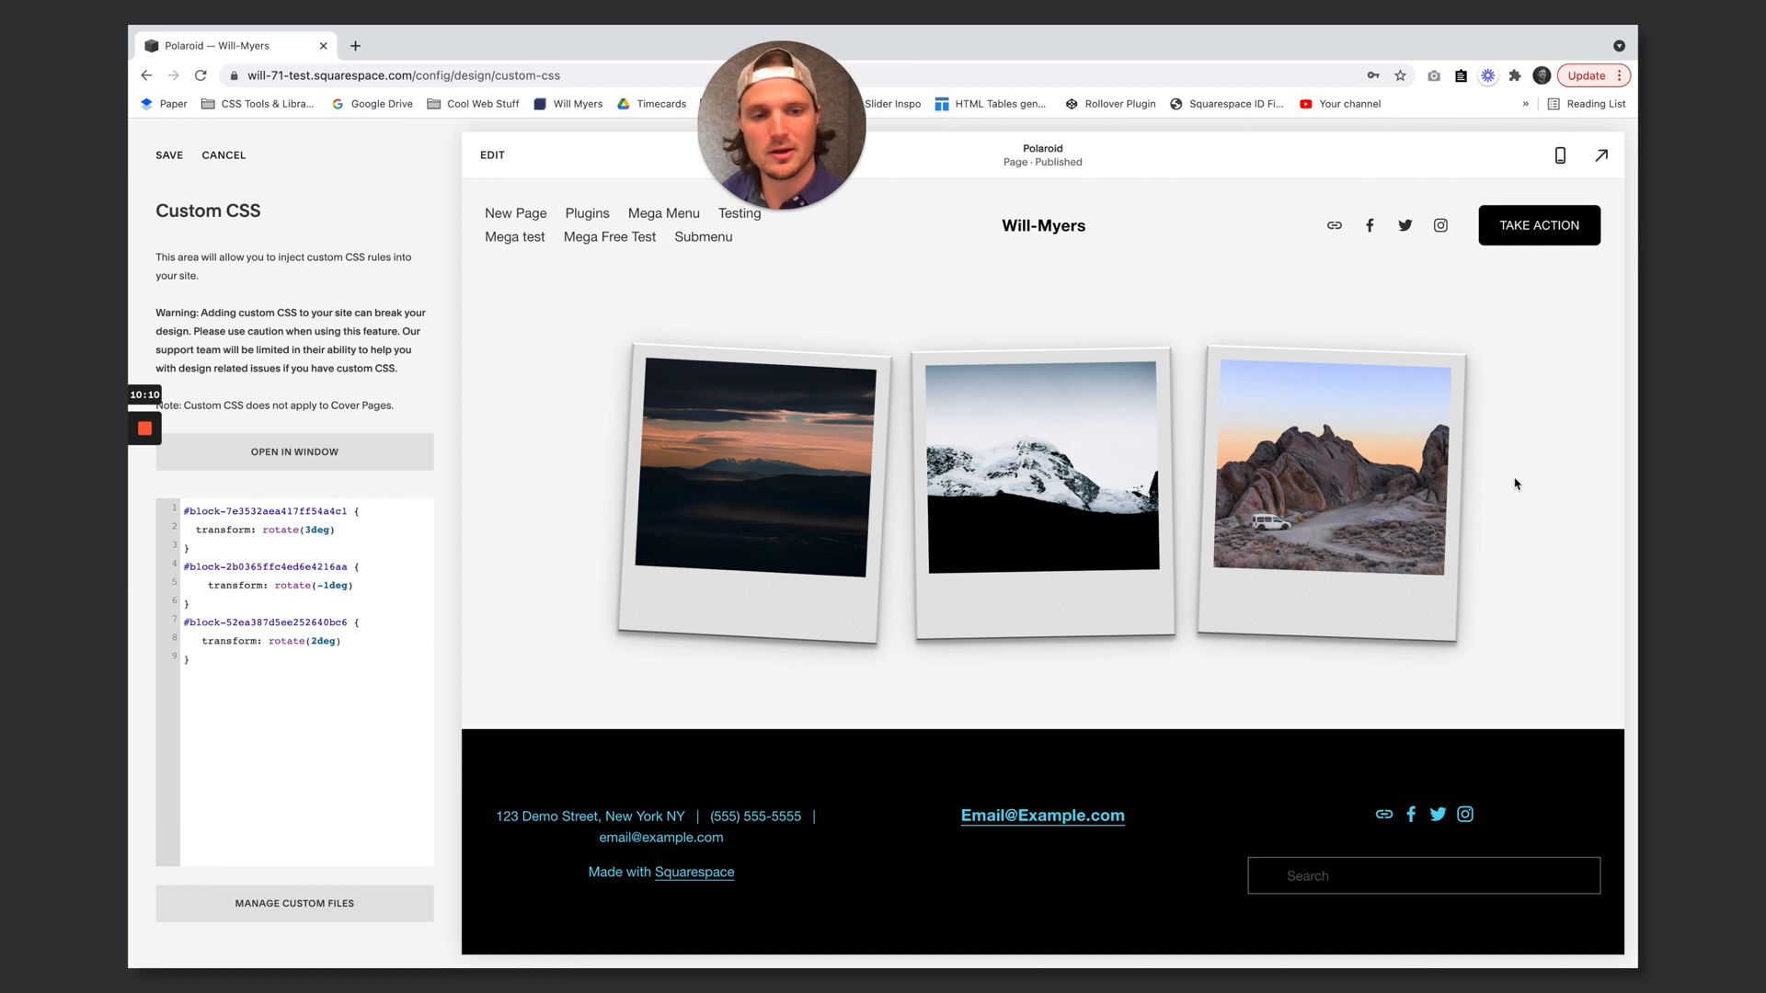
mouse_move(799, 352)
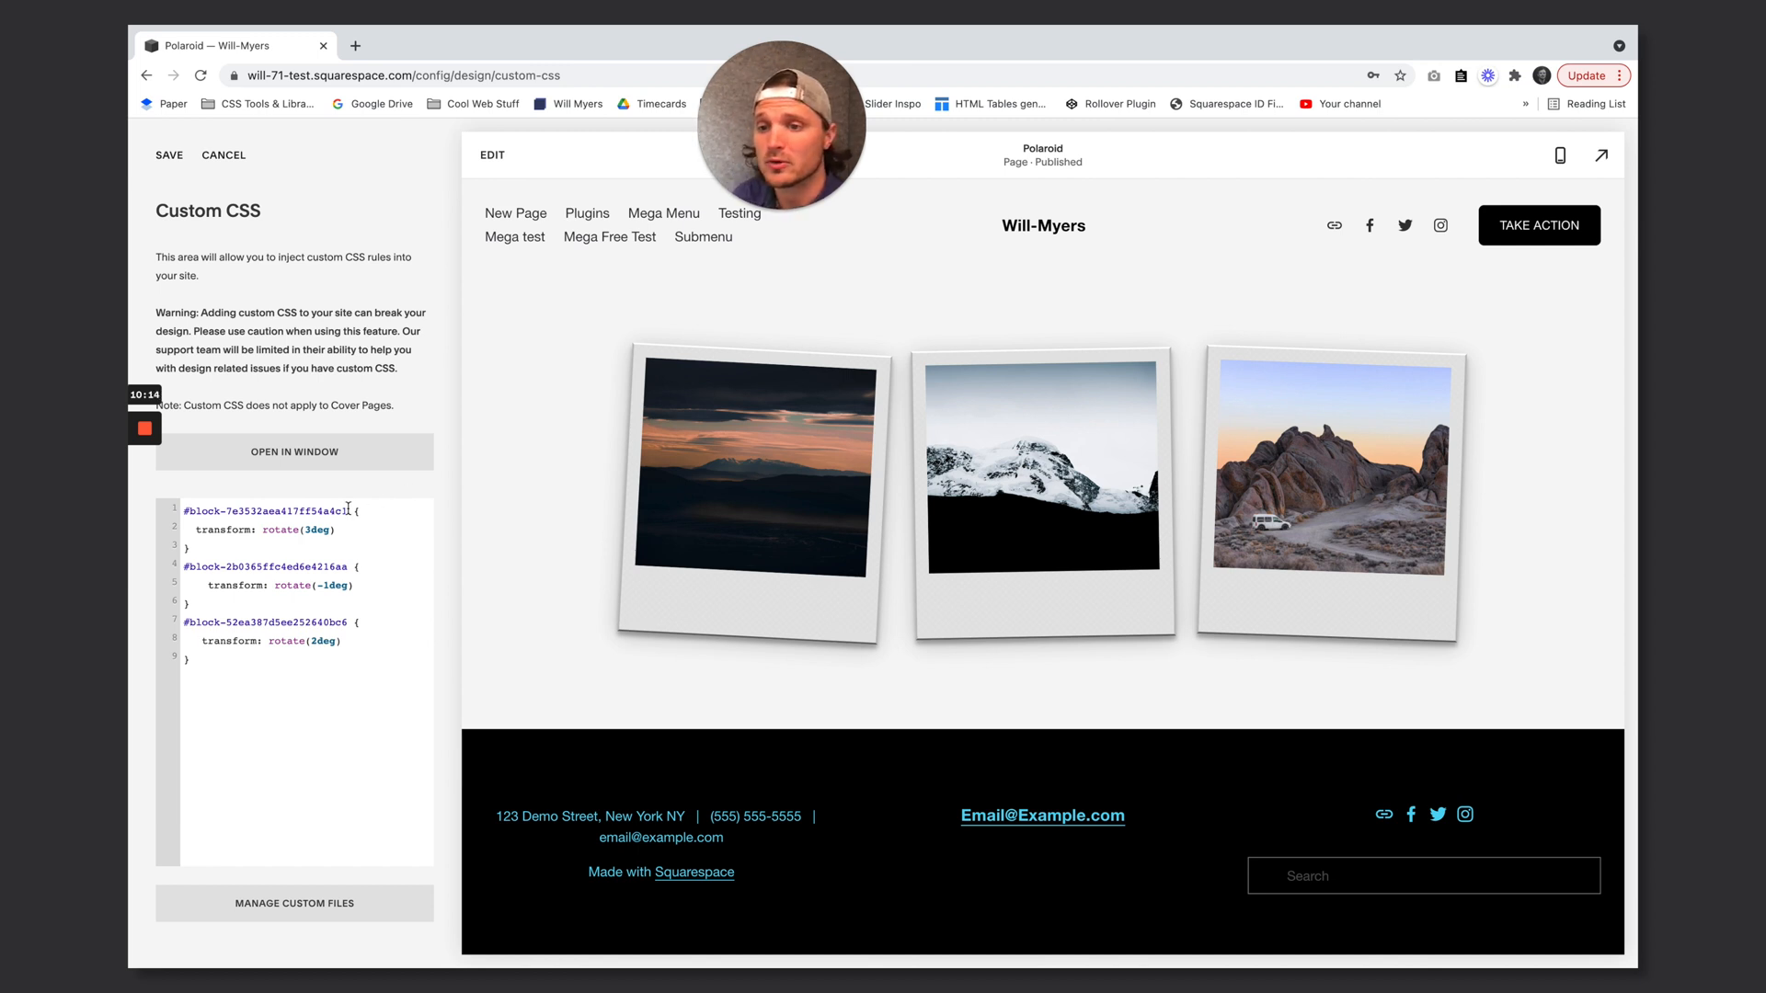
Add :hover to the first block's selector and give it 'transition: transform .3s ease;'
text(:hover)
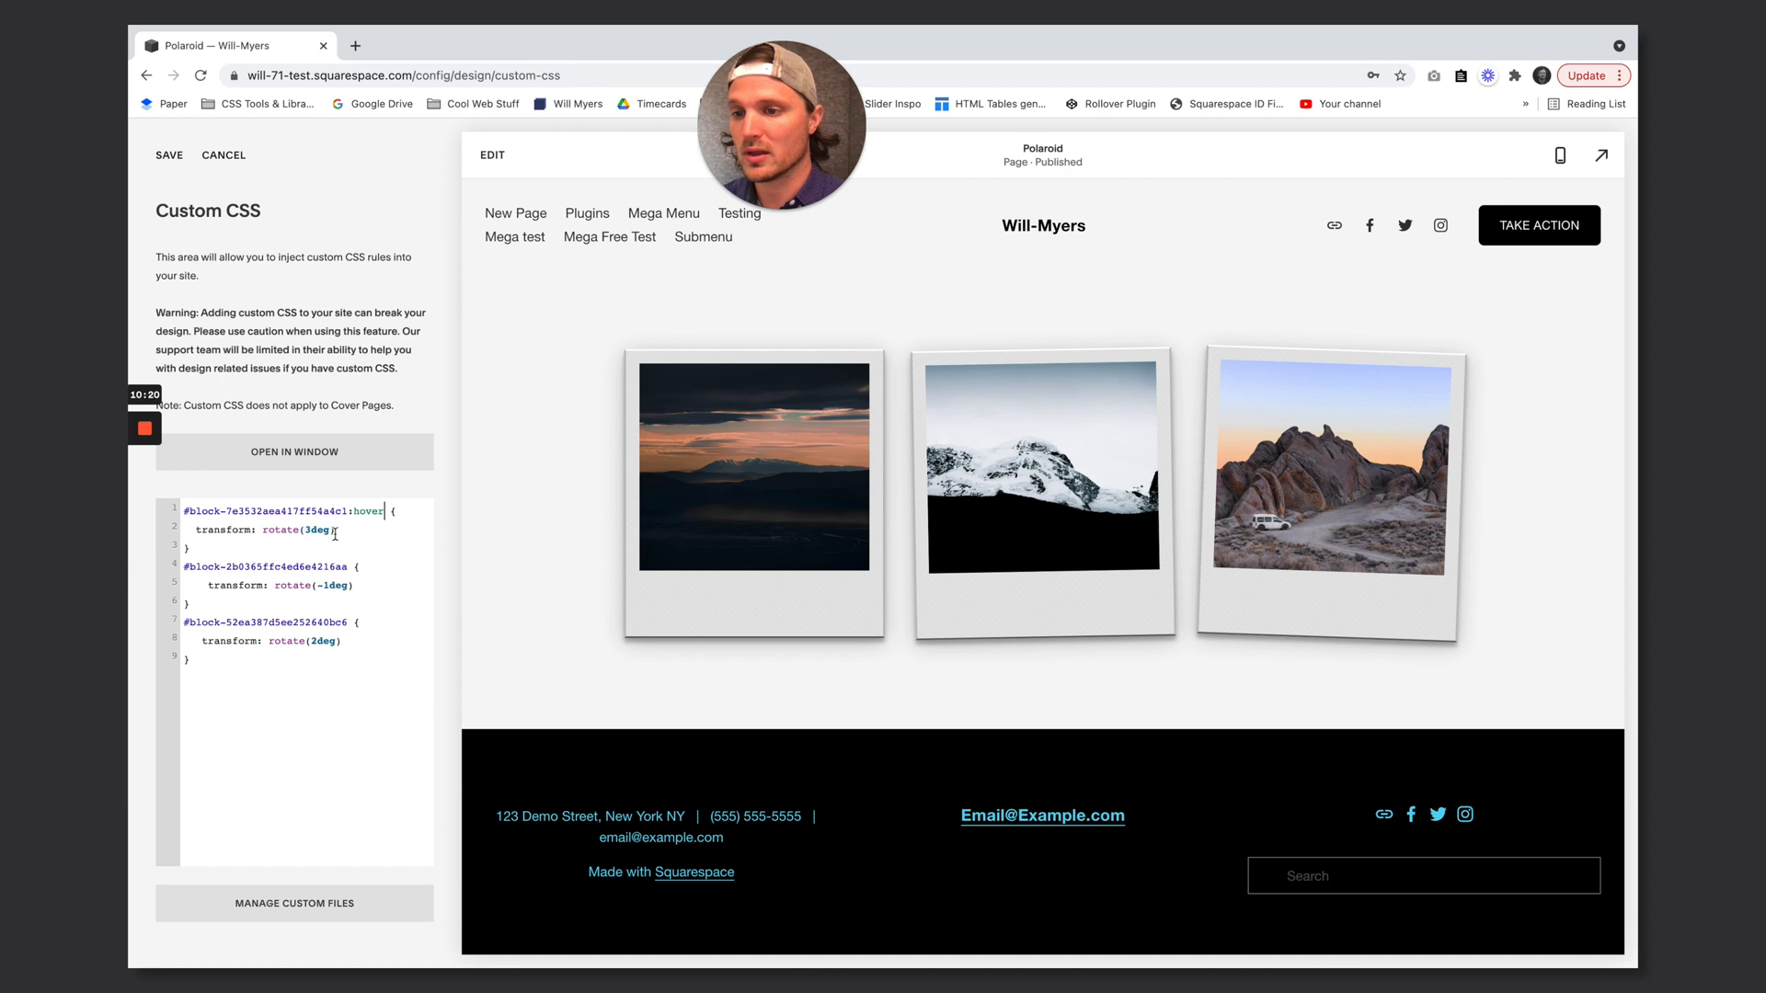
text(transi)
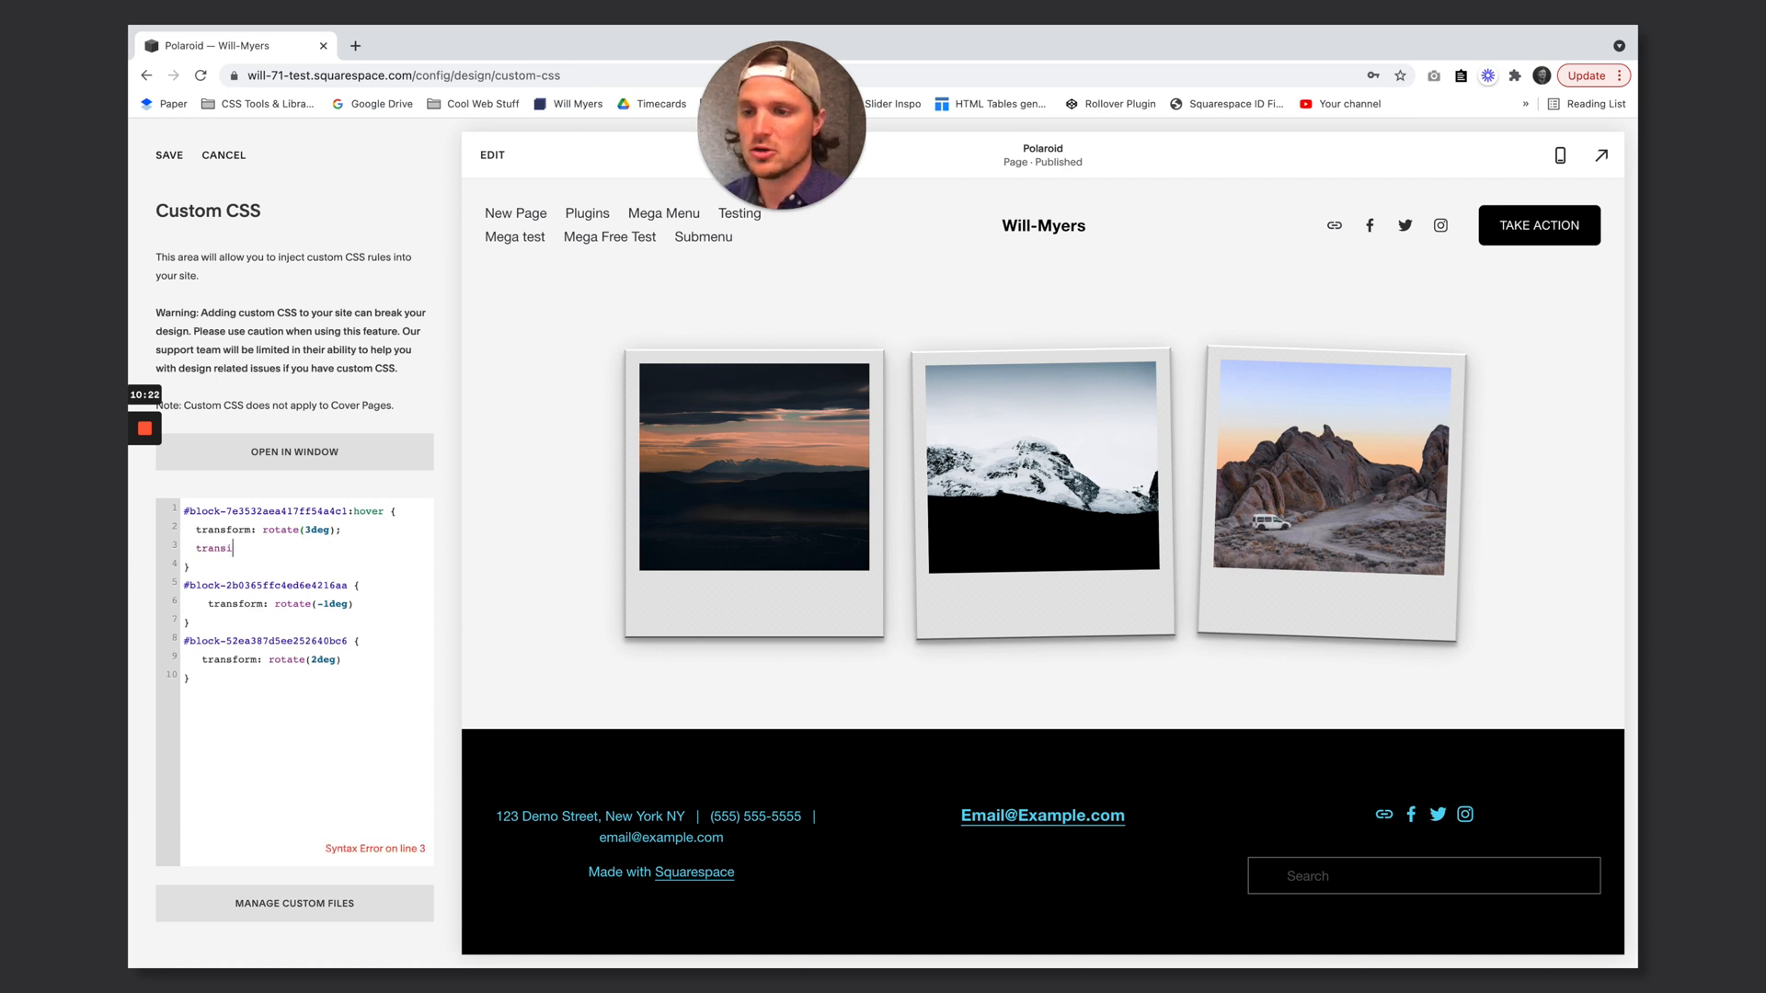
text(tion:t)
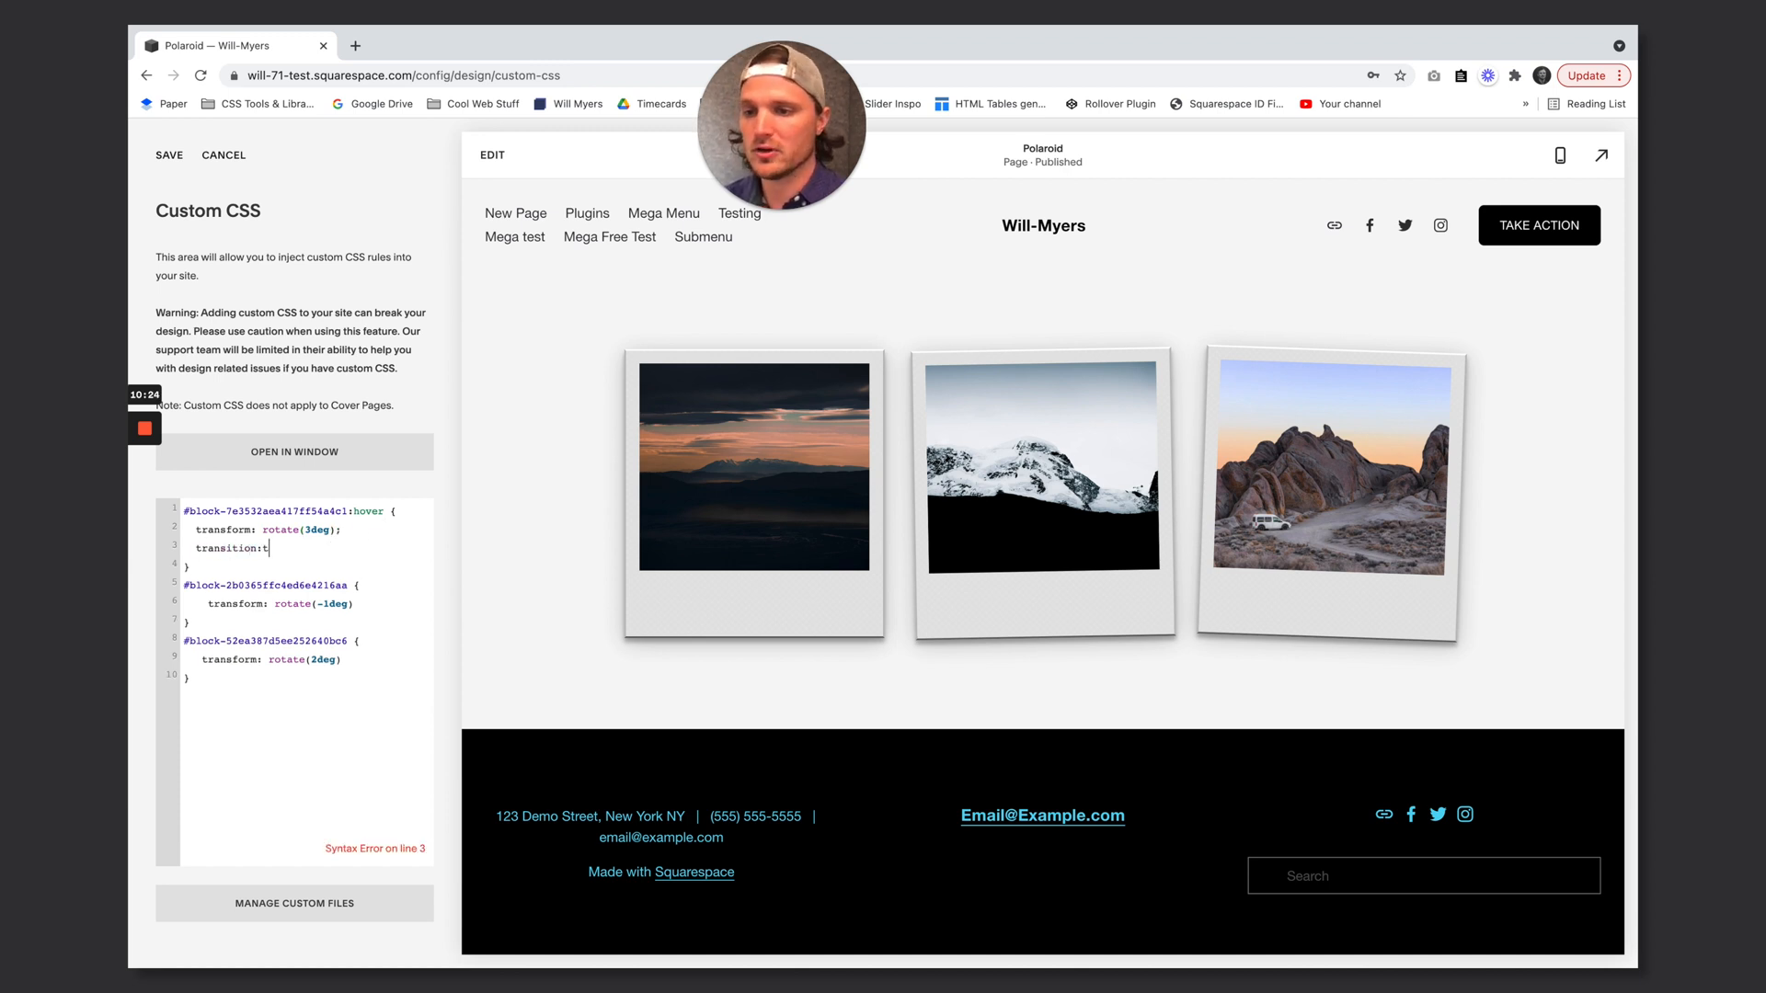
text(ransform .3s)
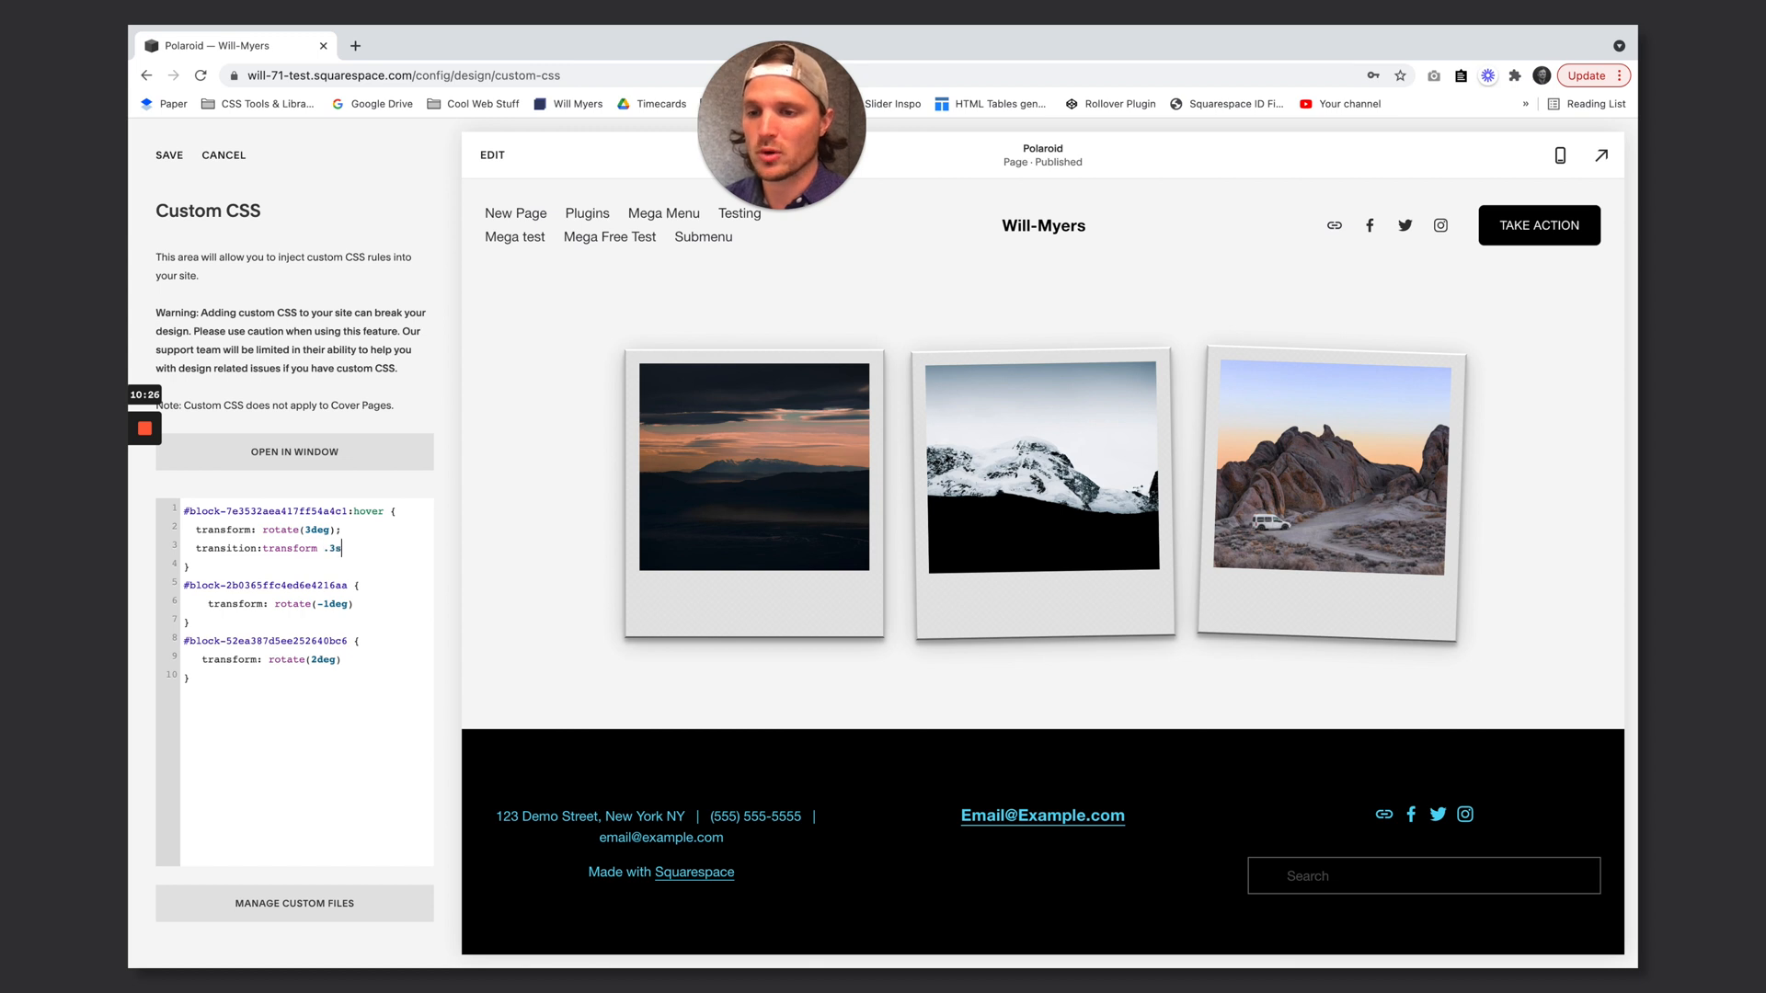
text(ease;)
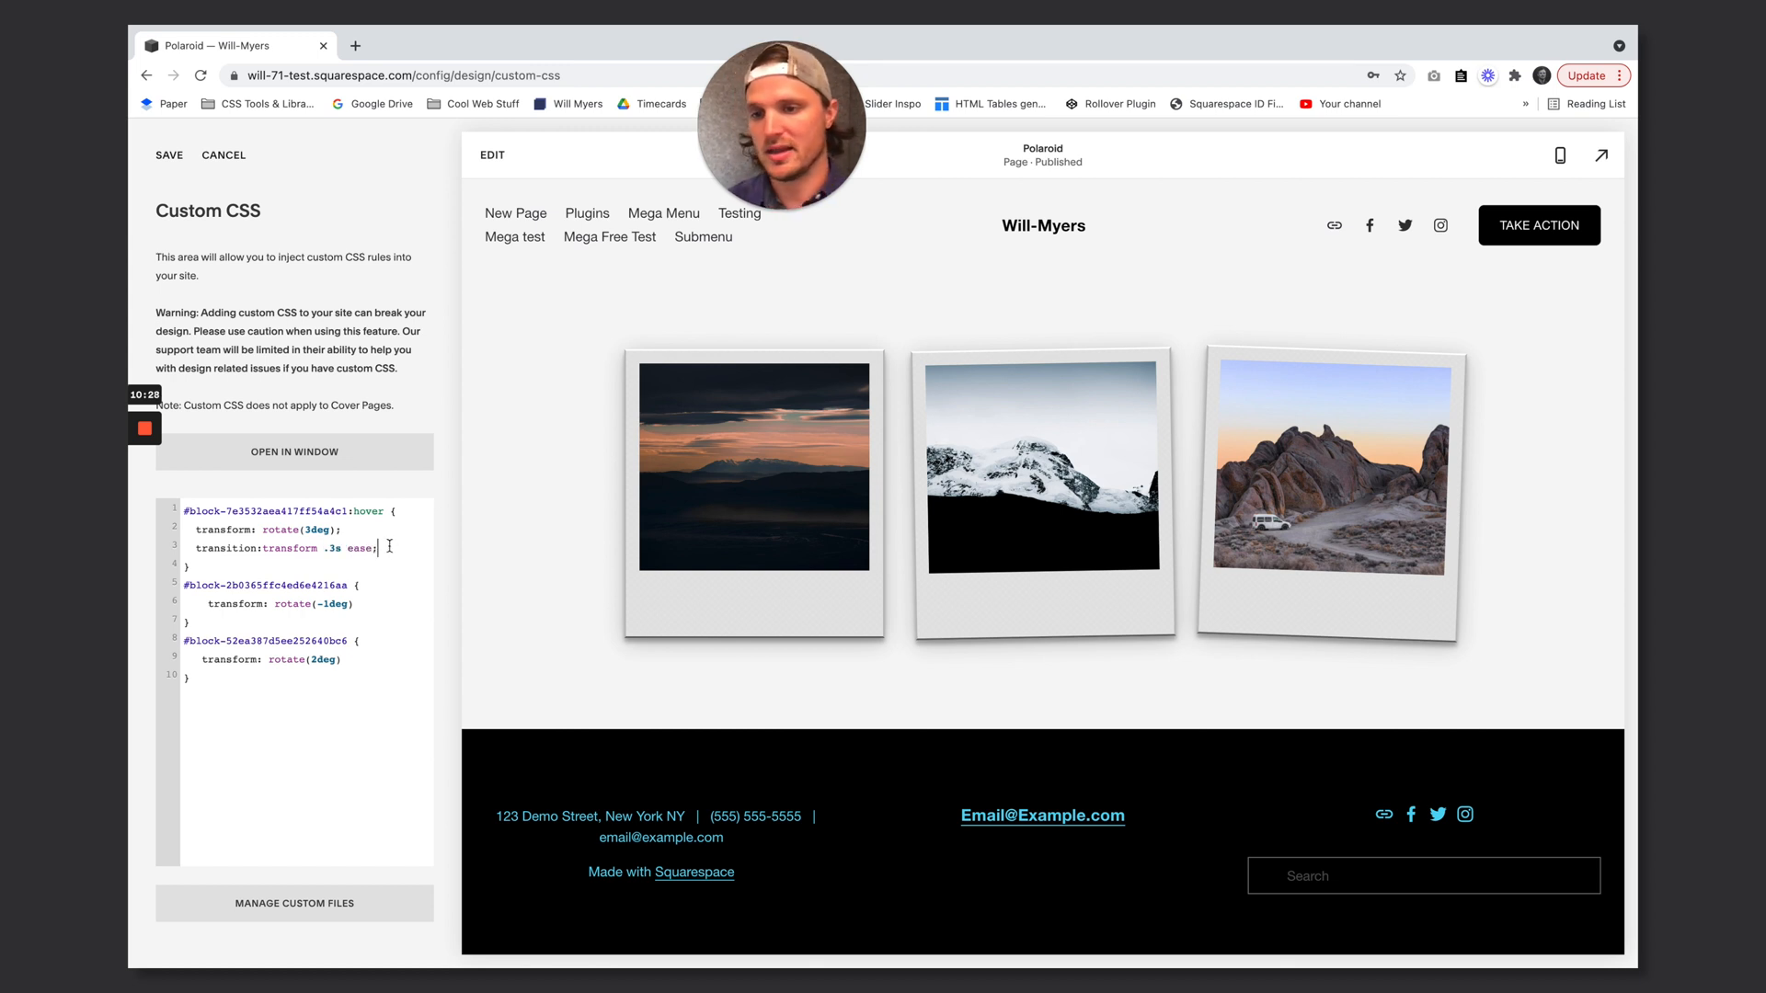